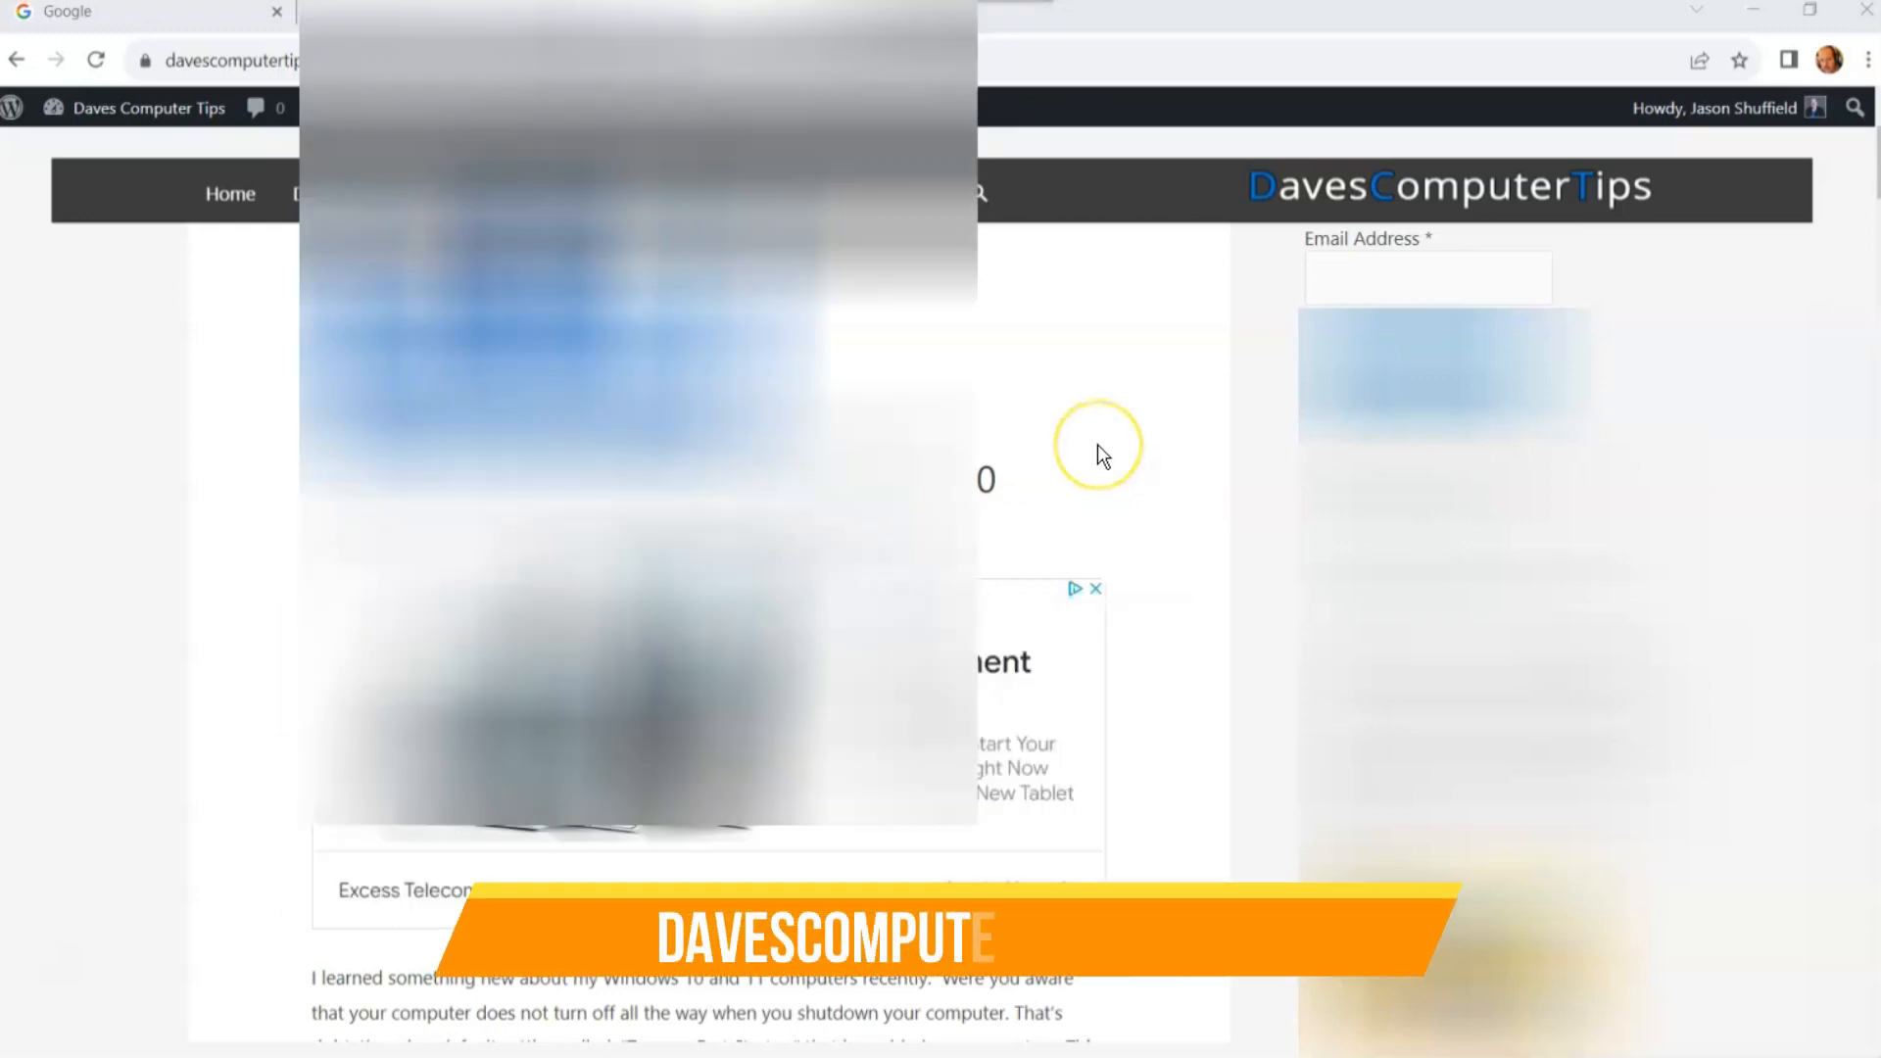
# Step: Search Windows for 'cpan' and open Control Panel
pyautogui.scroll(-3)
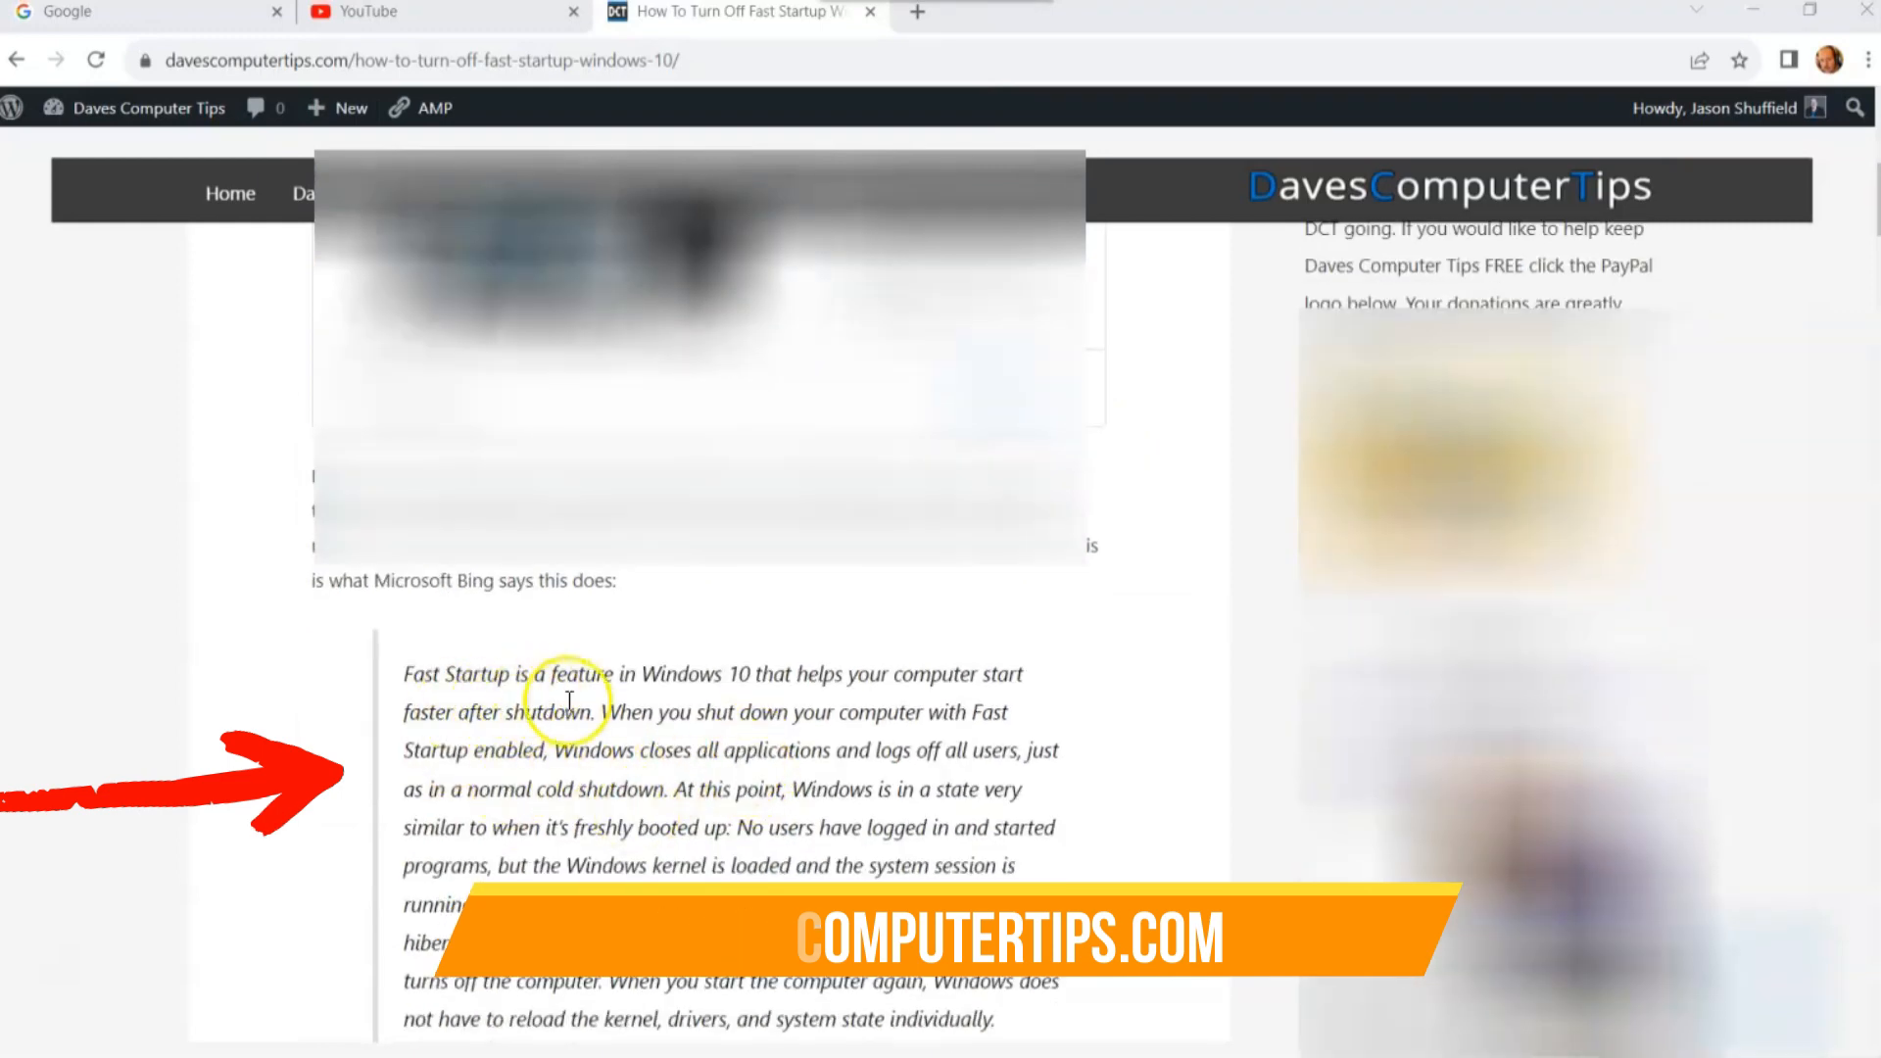
pyautogui.moveTo(1064, 700)
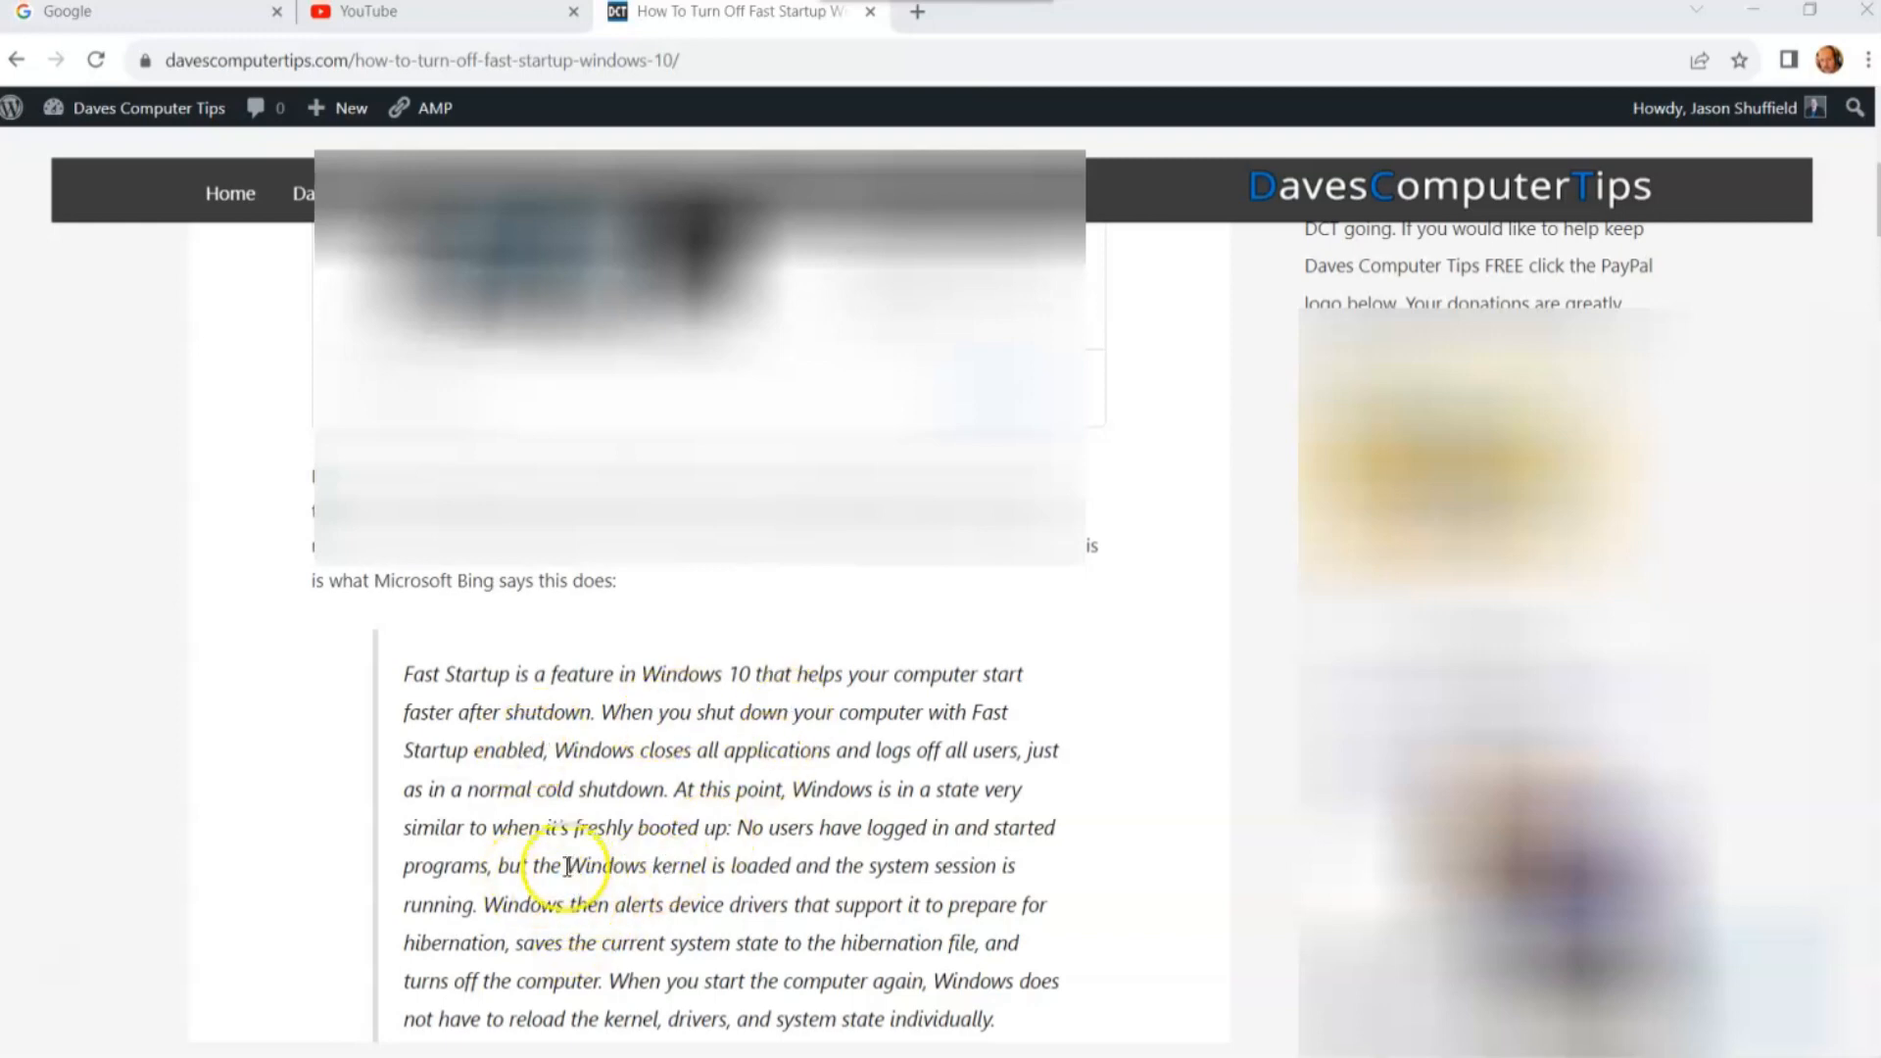
pyautogui.doubleClick(633, 866)
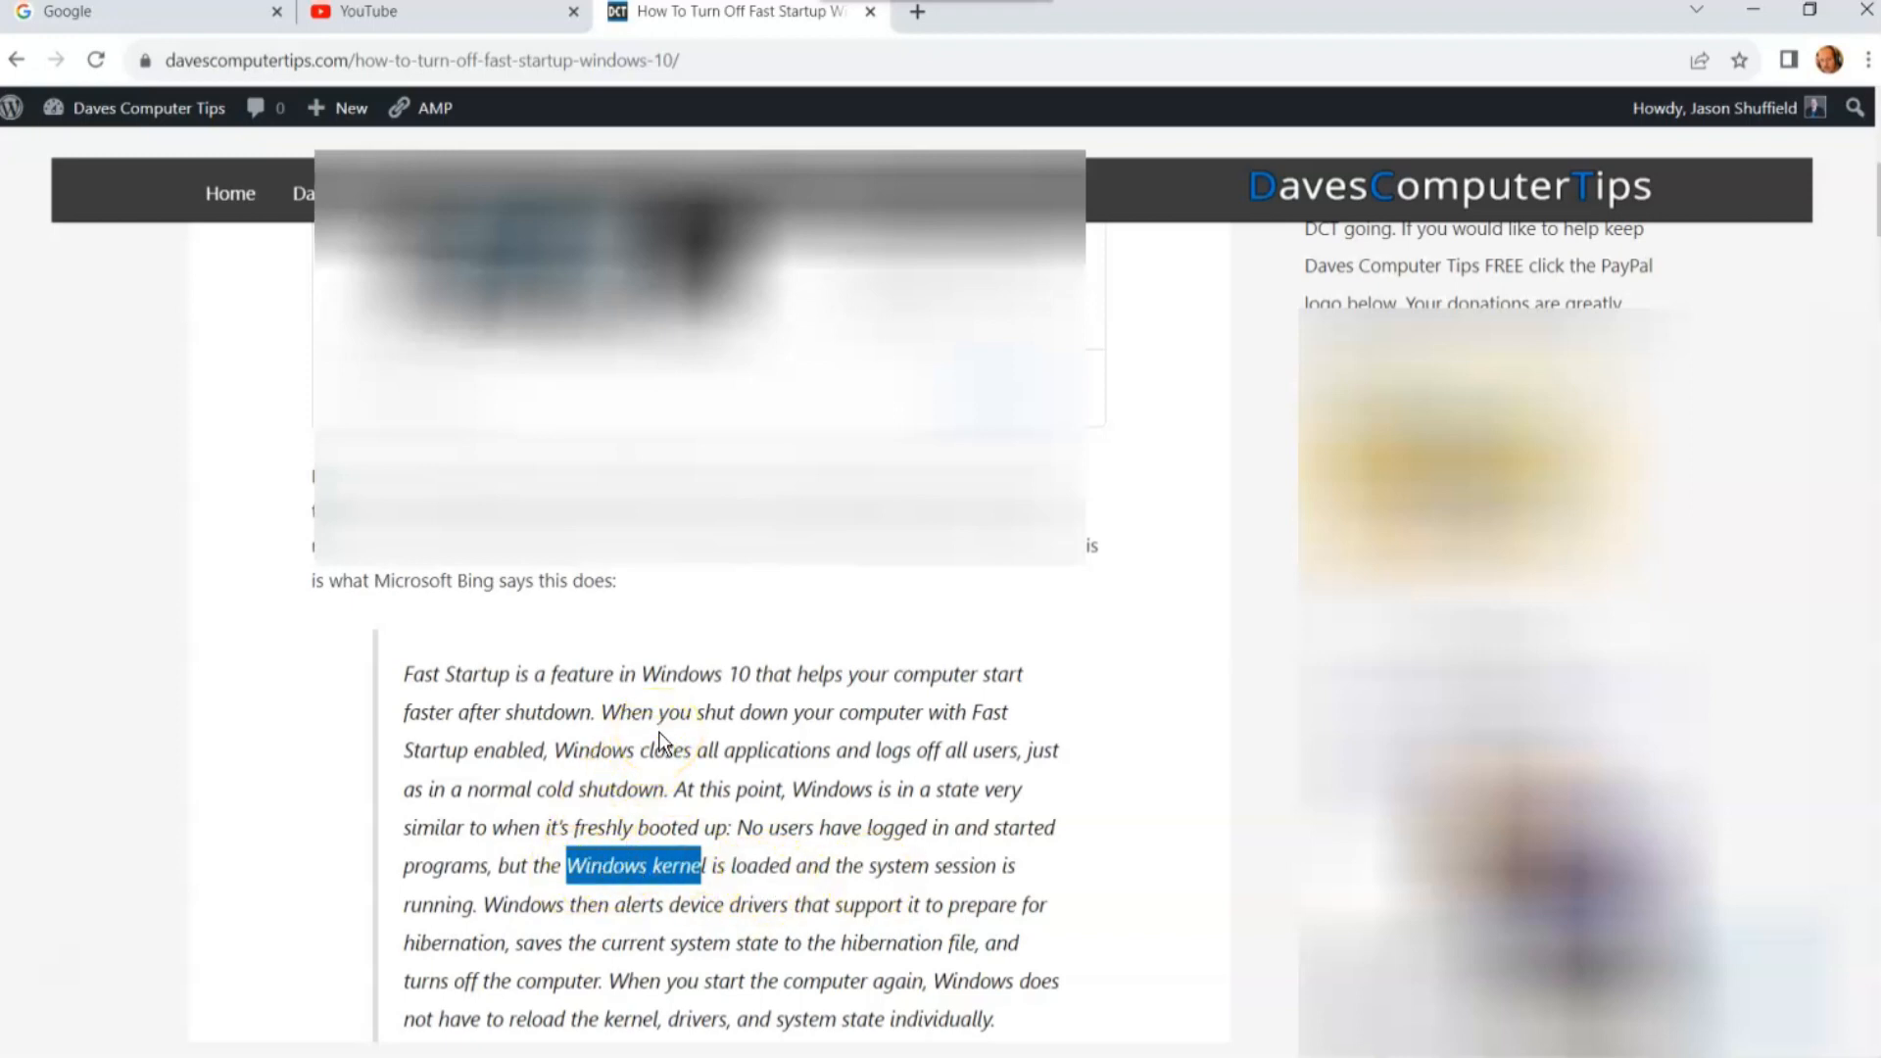
pyautogui.moveTo(660, 740)
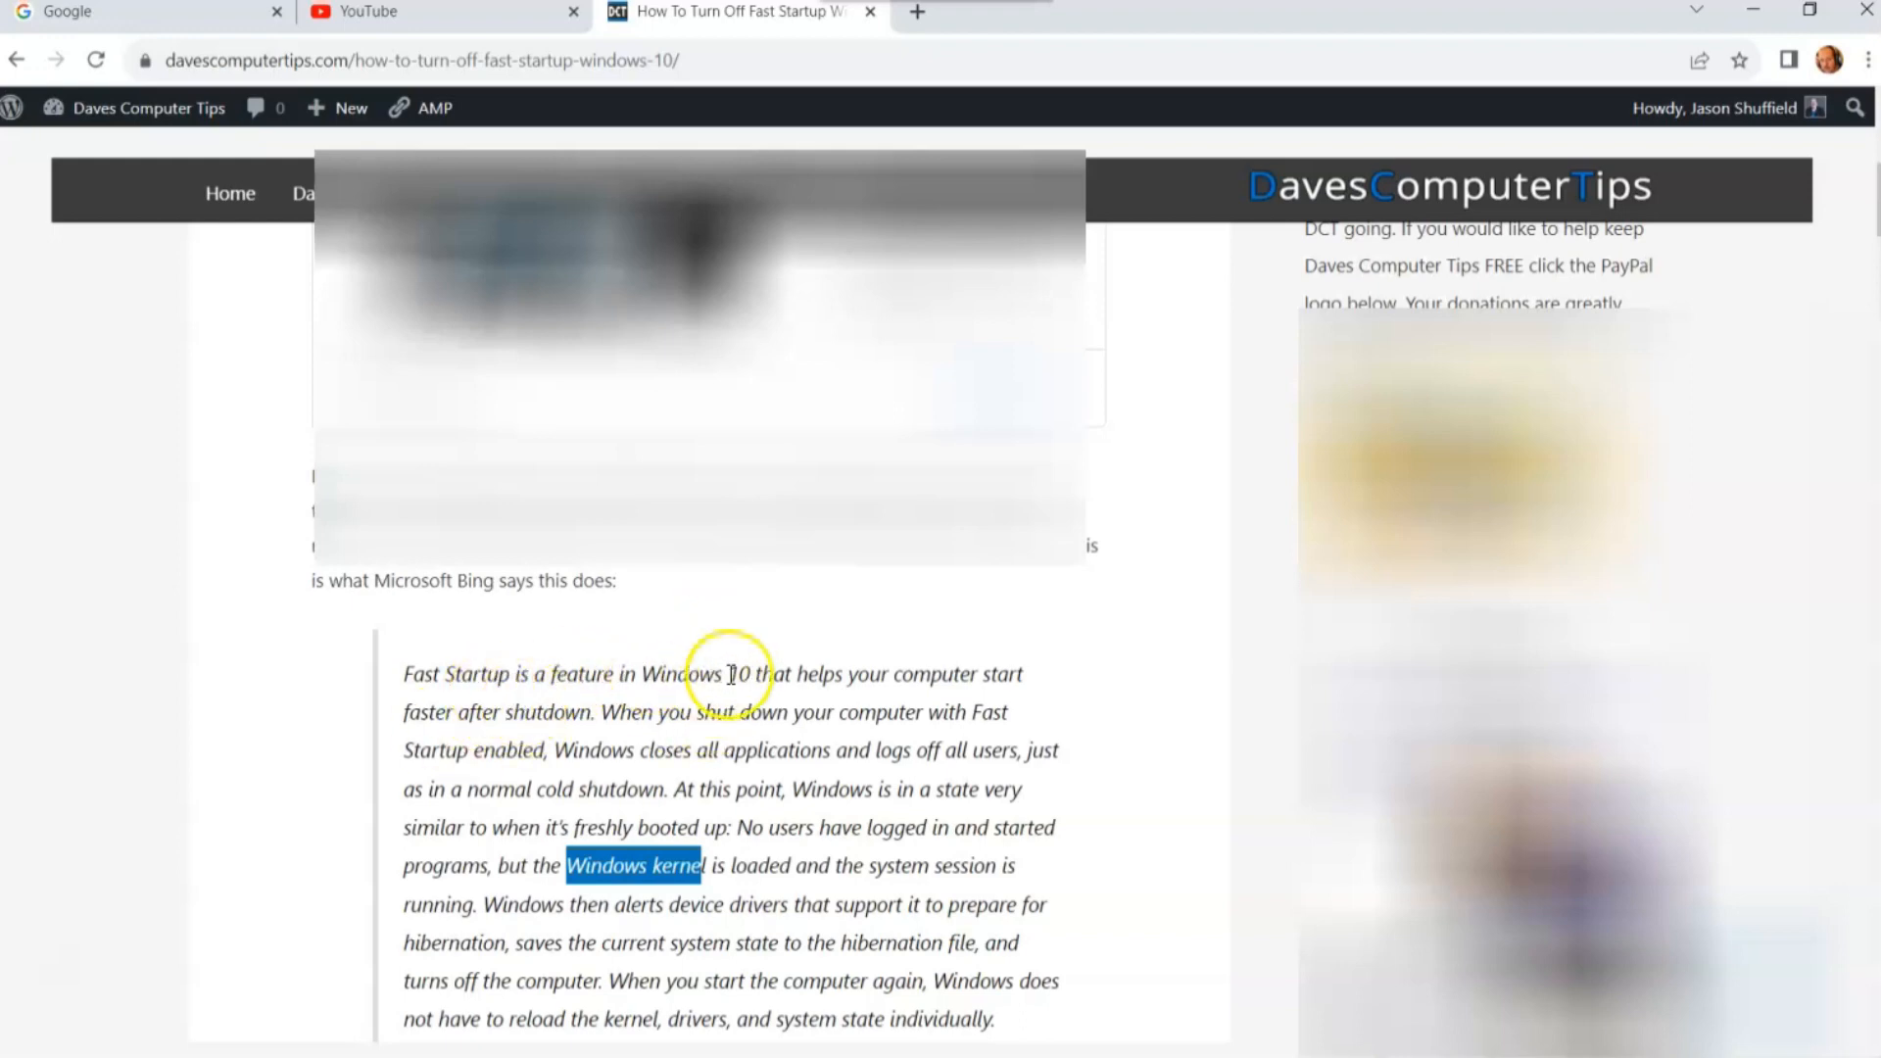
pyautogui.moveTo(761, 707)
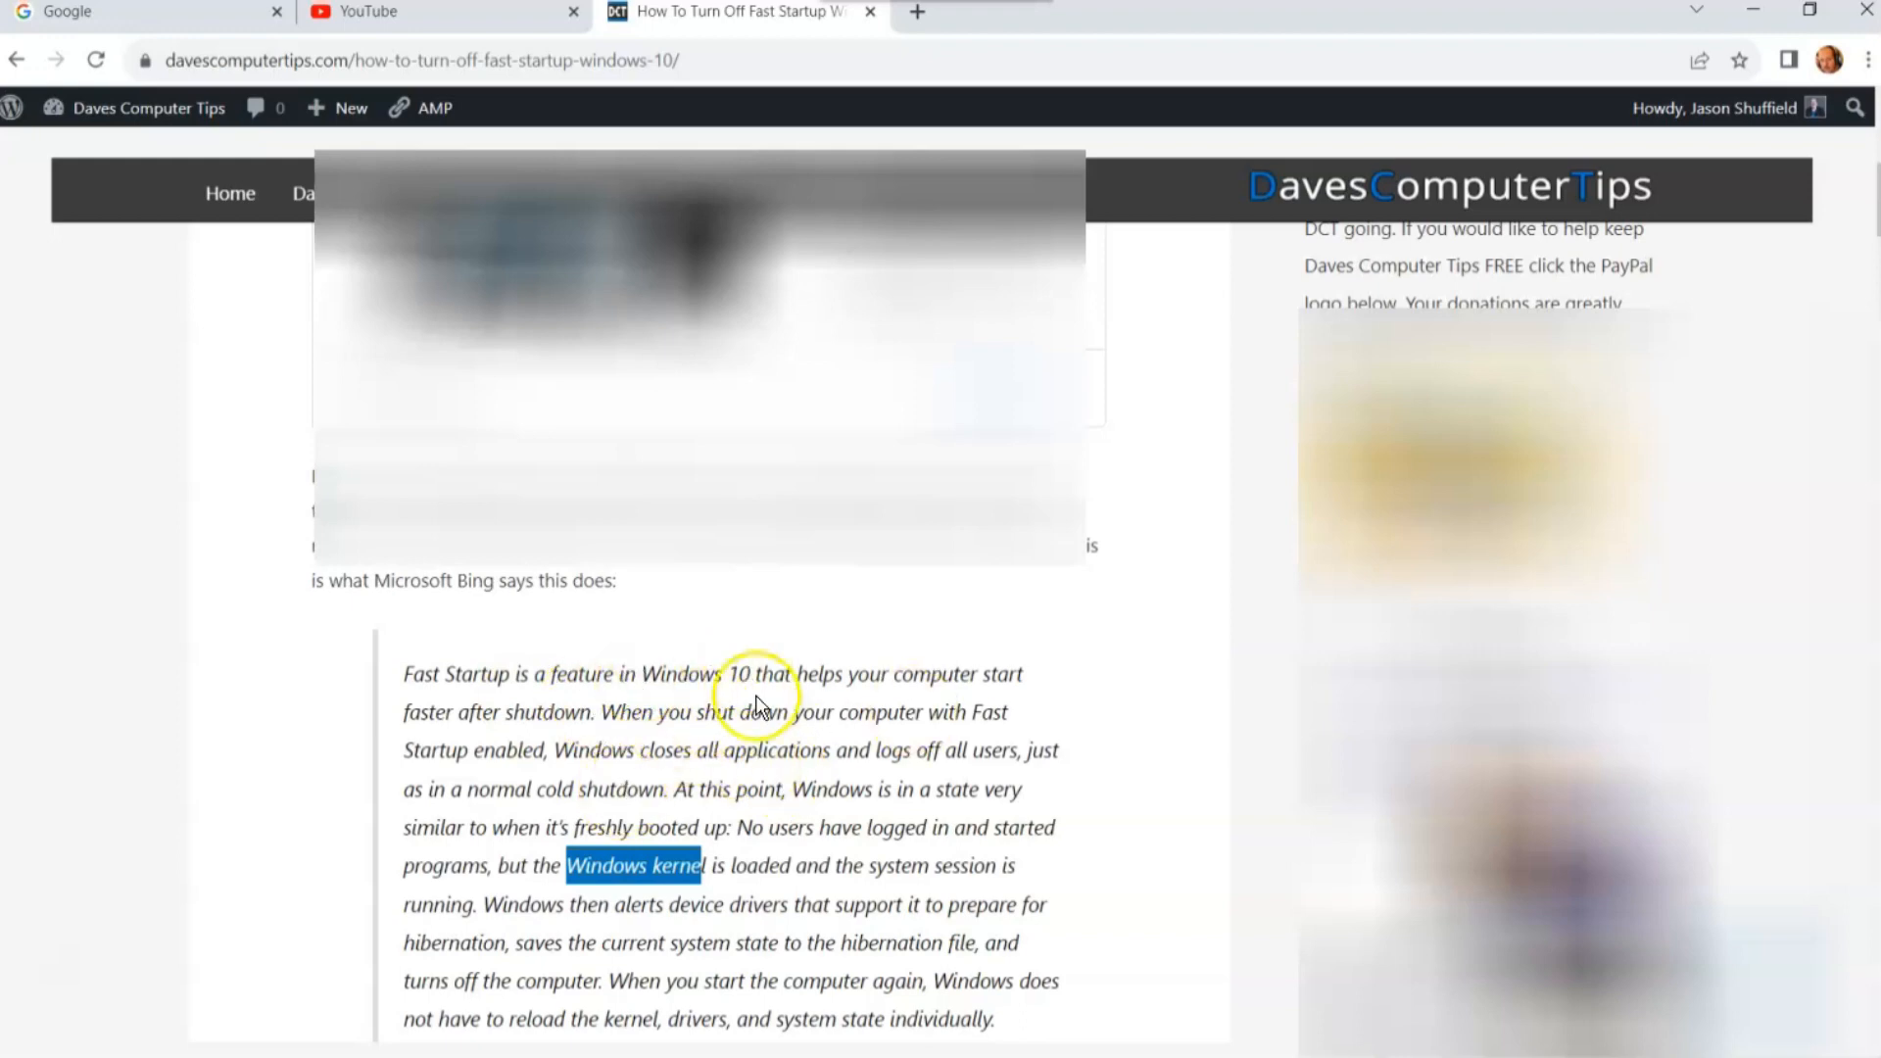
pyautogui.moveTo(819, 782)
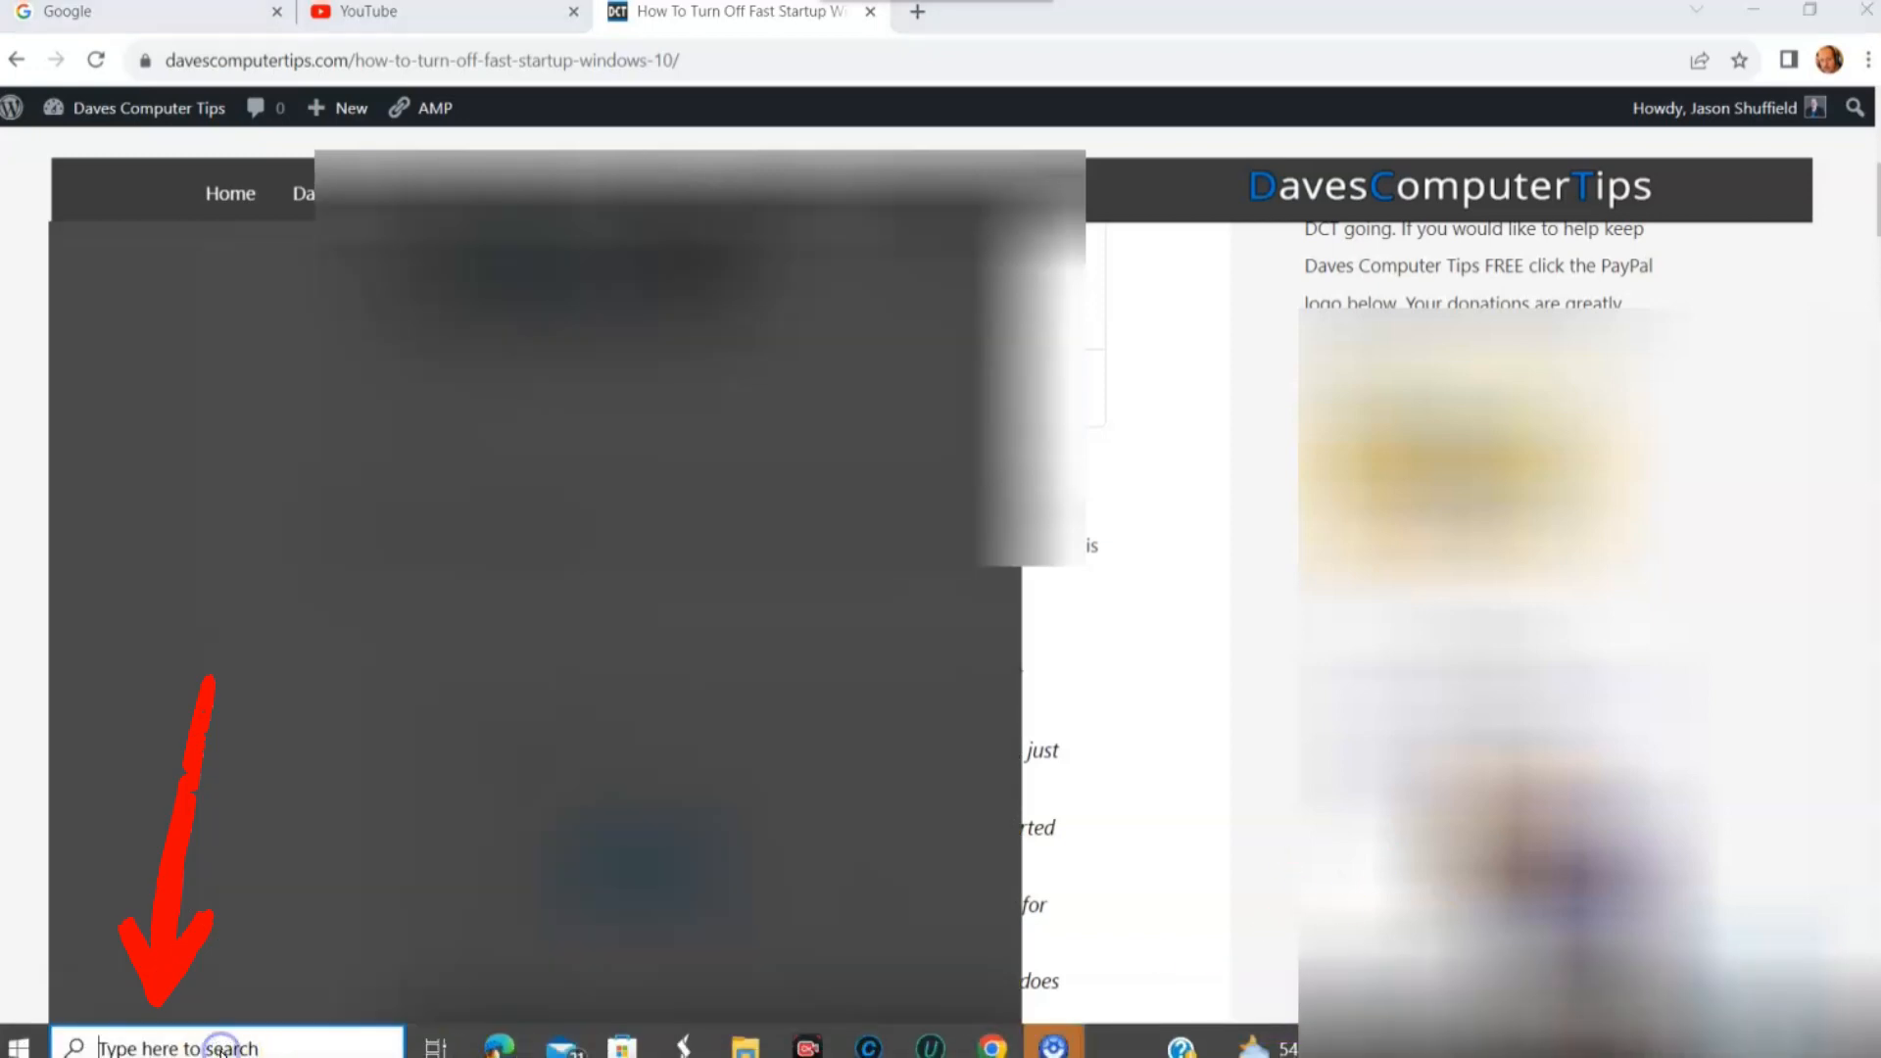
pyautogui.click(196, 1044)
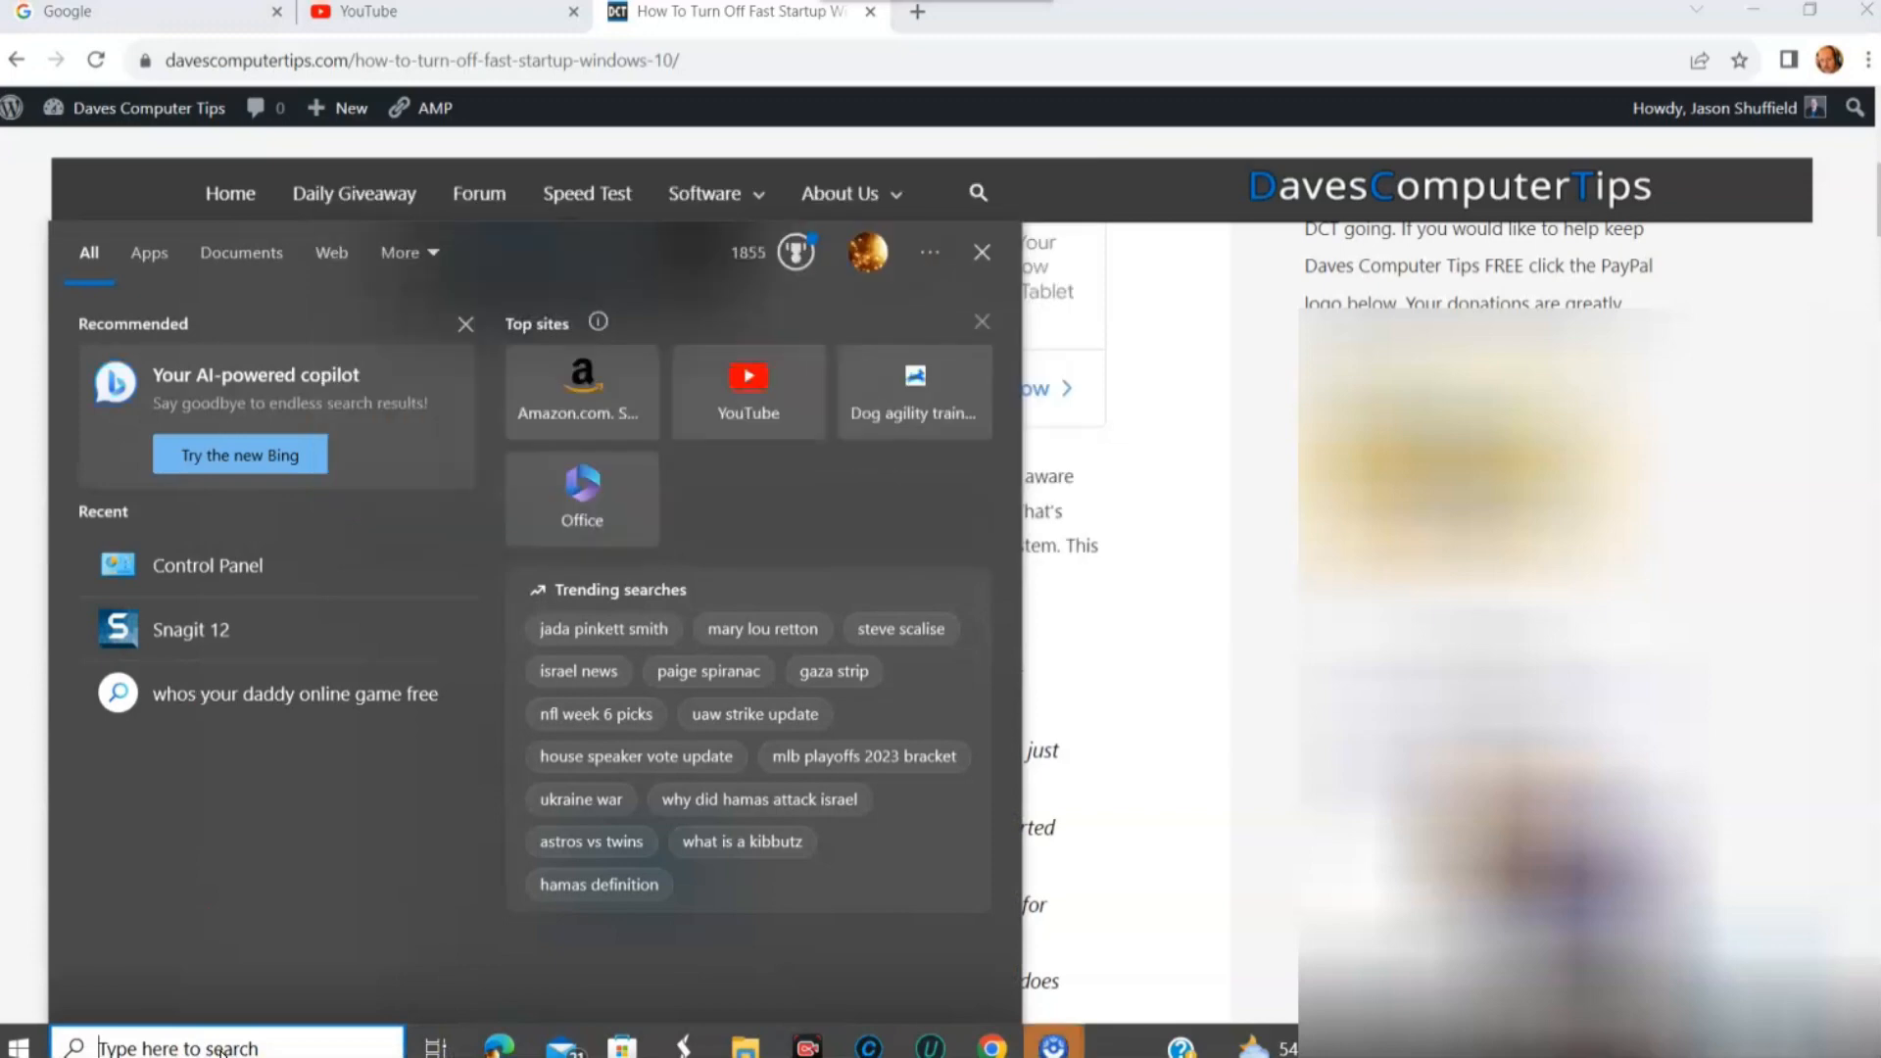
pyautogui.write('cpan')
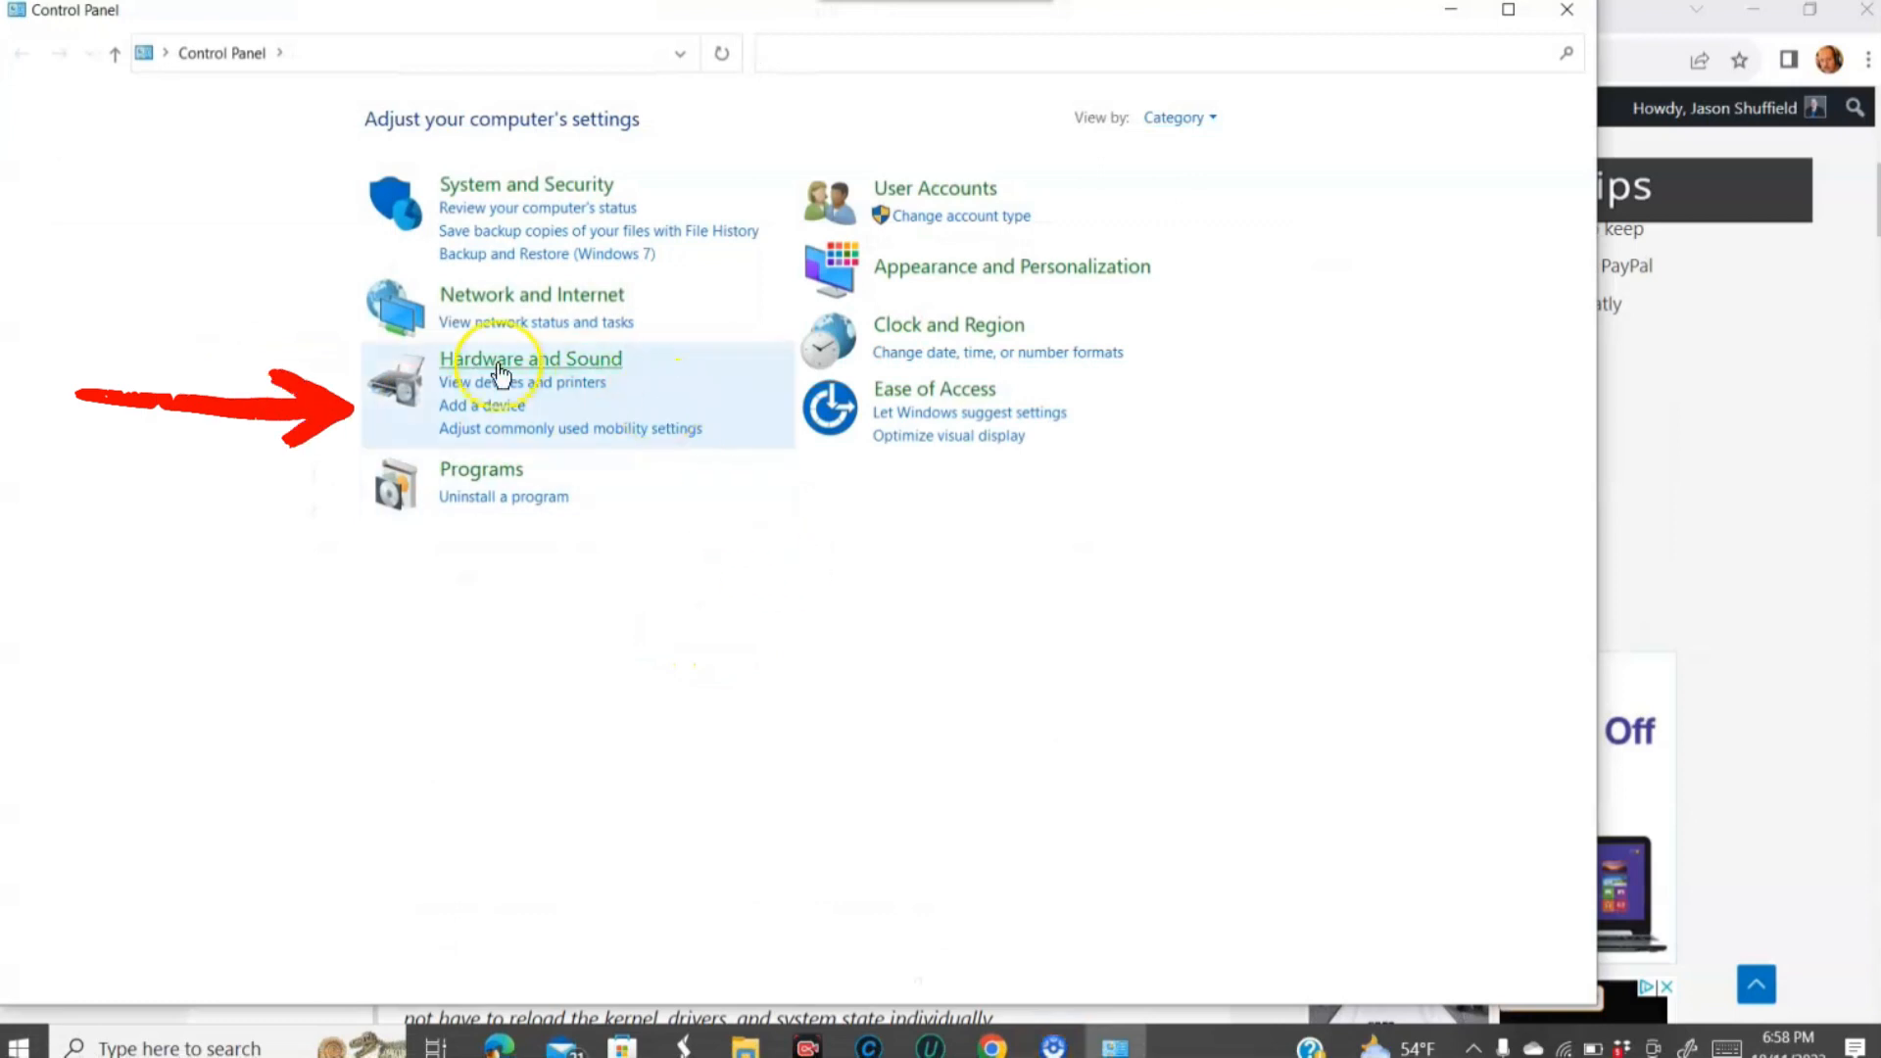
pyautogui.moveTo(518, 367)
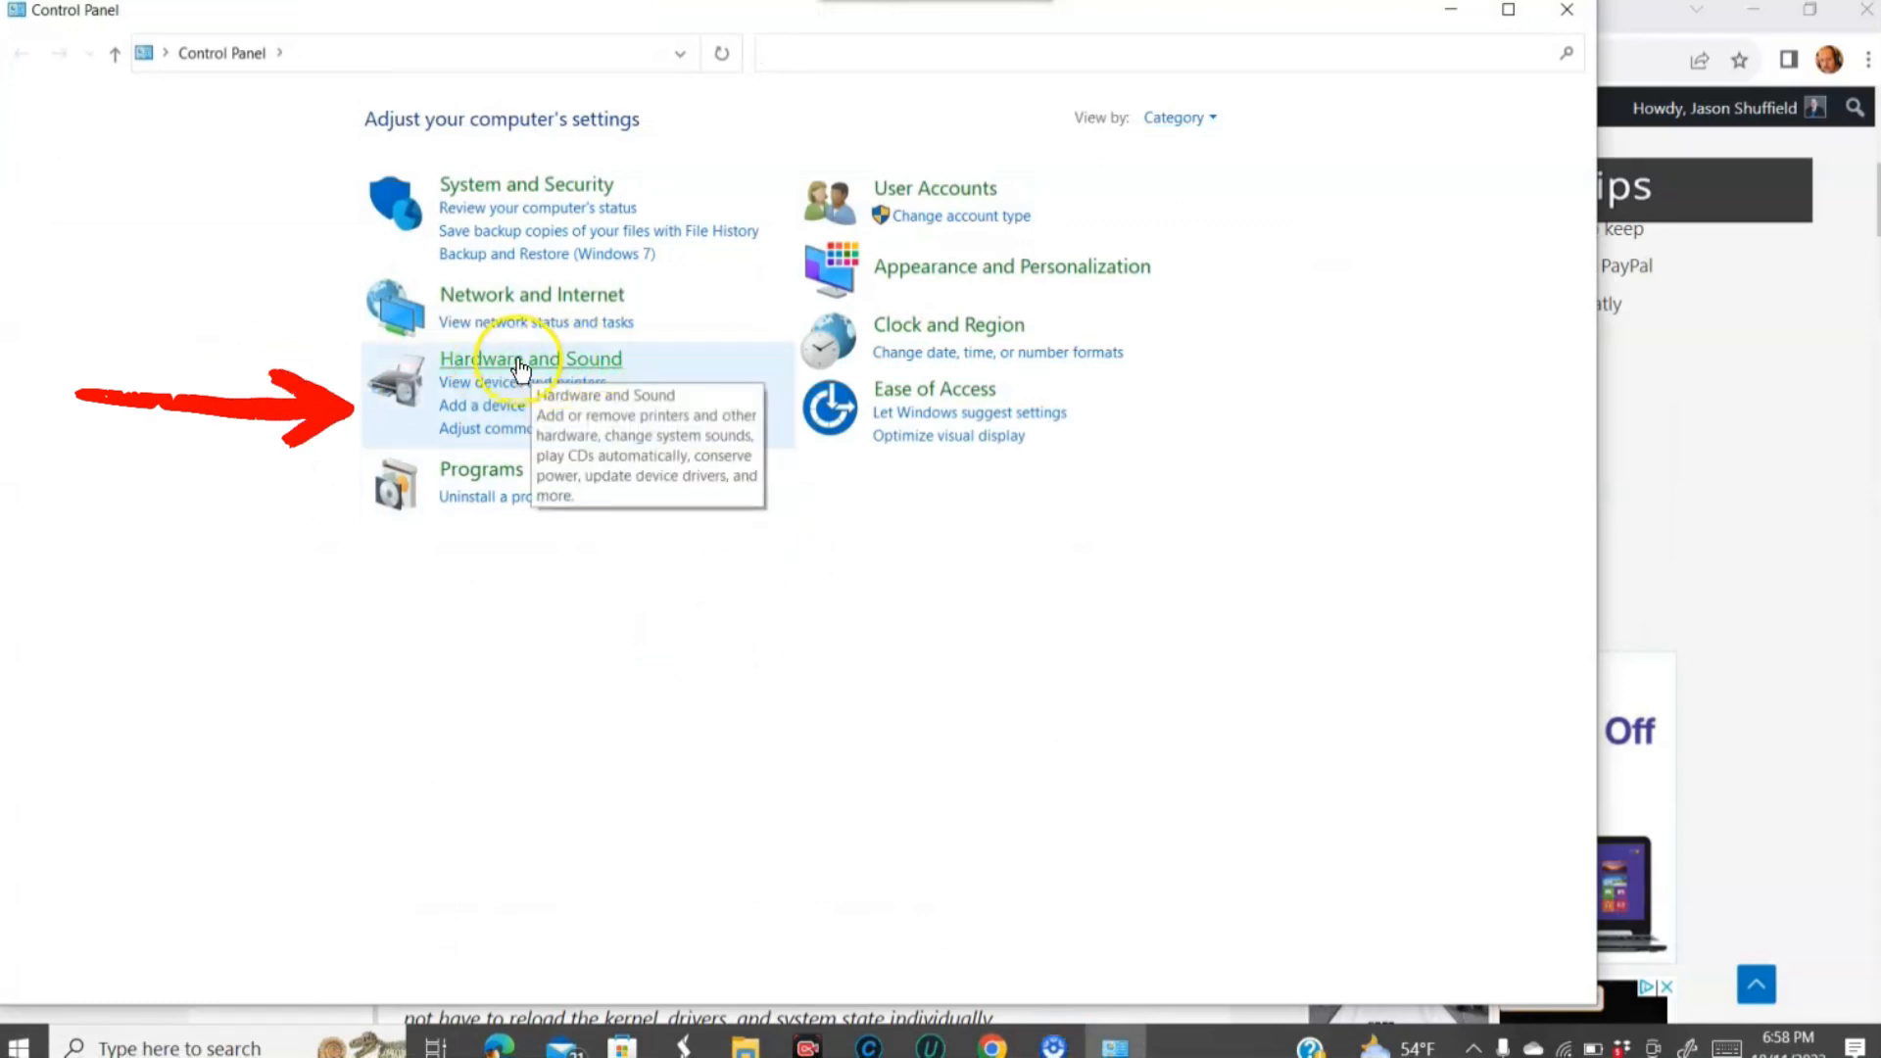
# Step: Go to Hardware and Sound, then 'Change what the power buttons do'
pyautogui.click(519, 358)
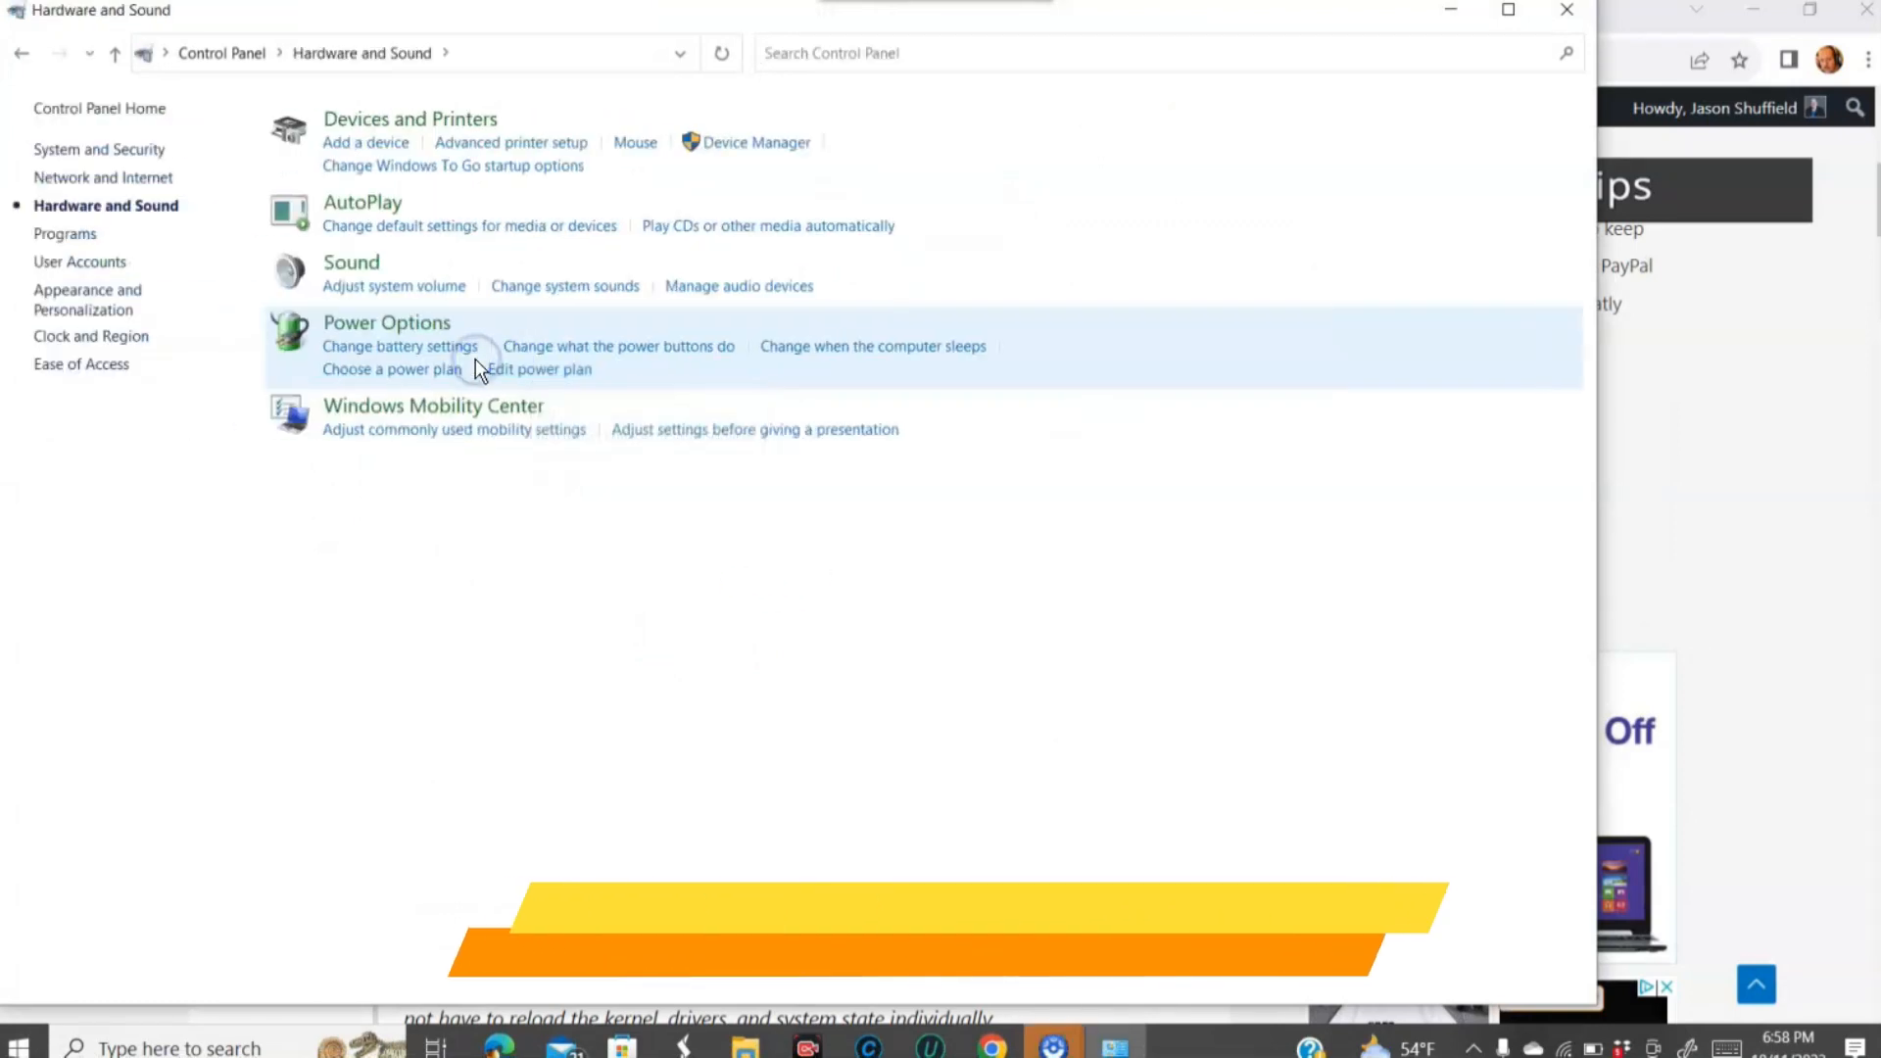
pyautogui.moveTo(397, 176)
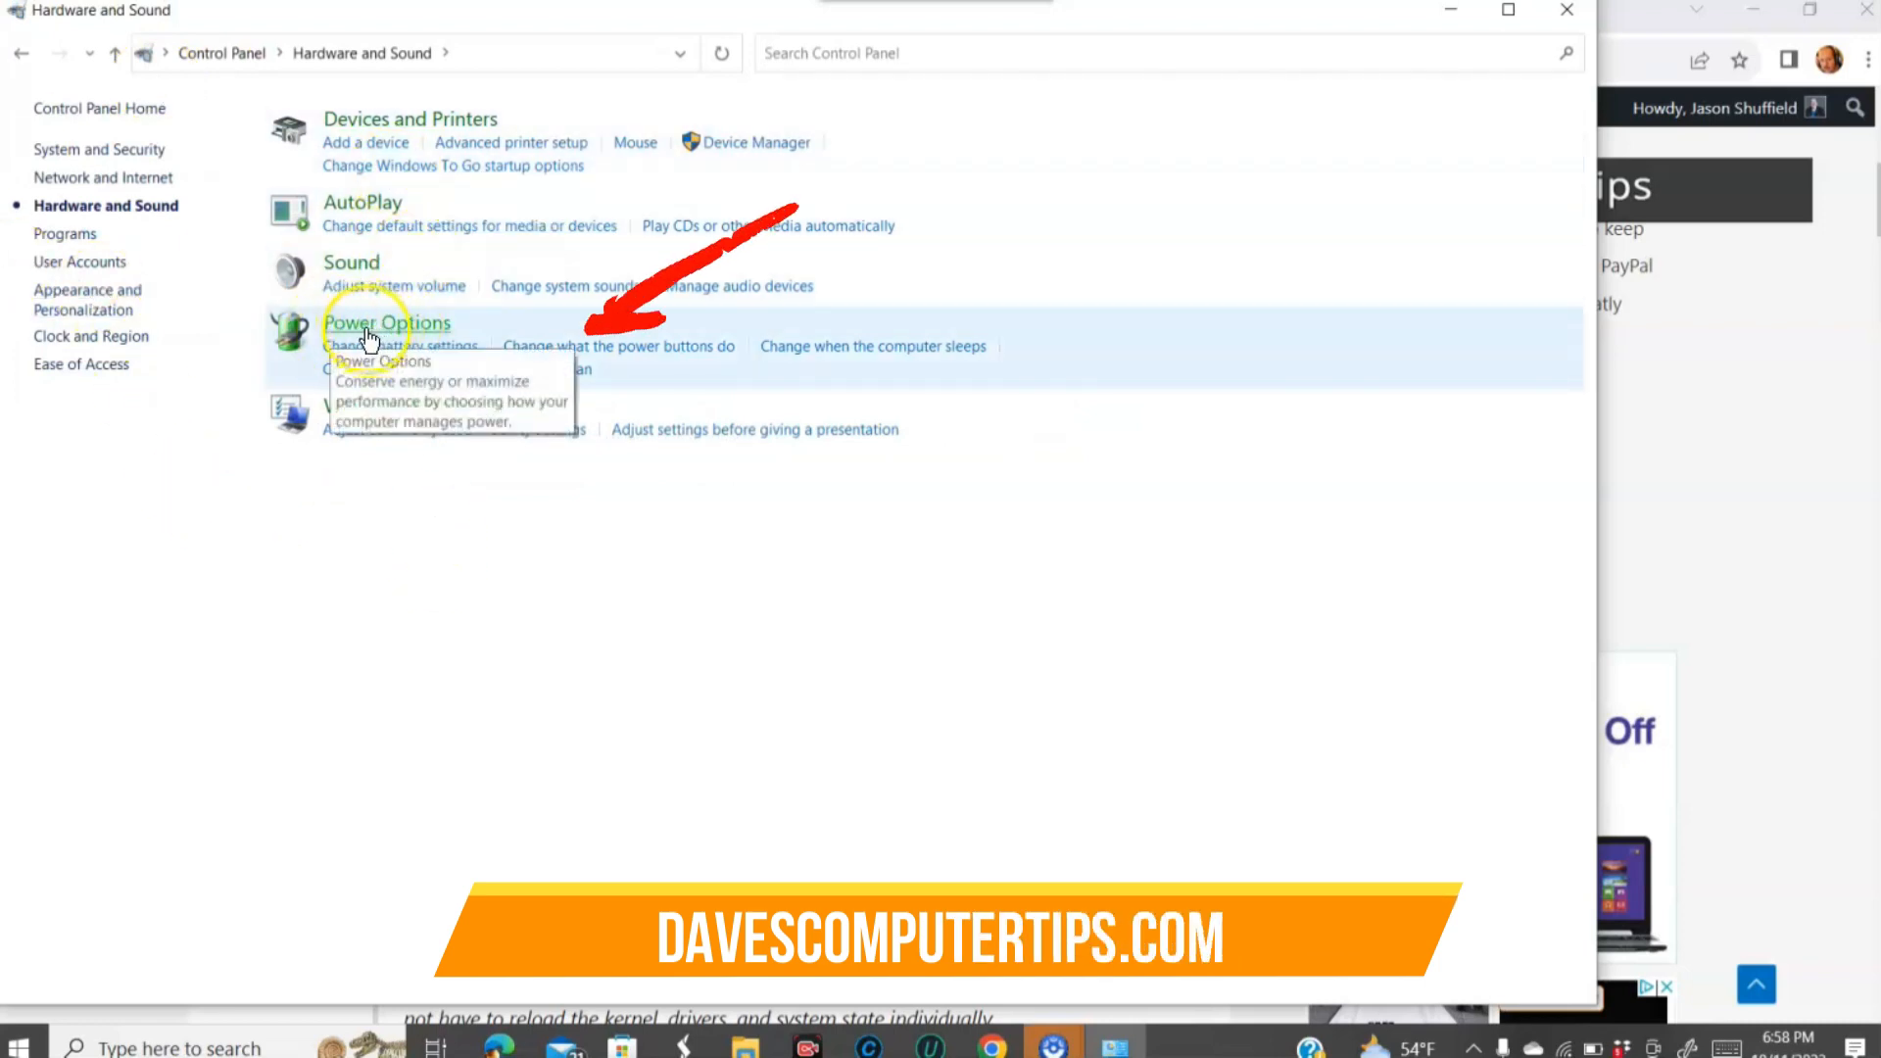
pyautogui.moveTo(530, 353)
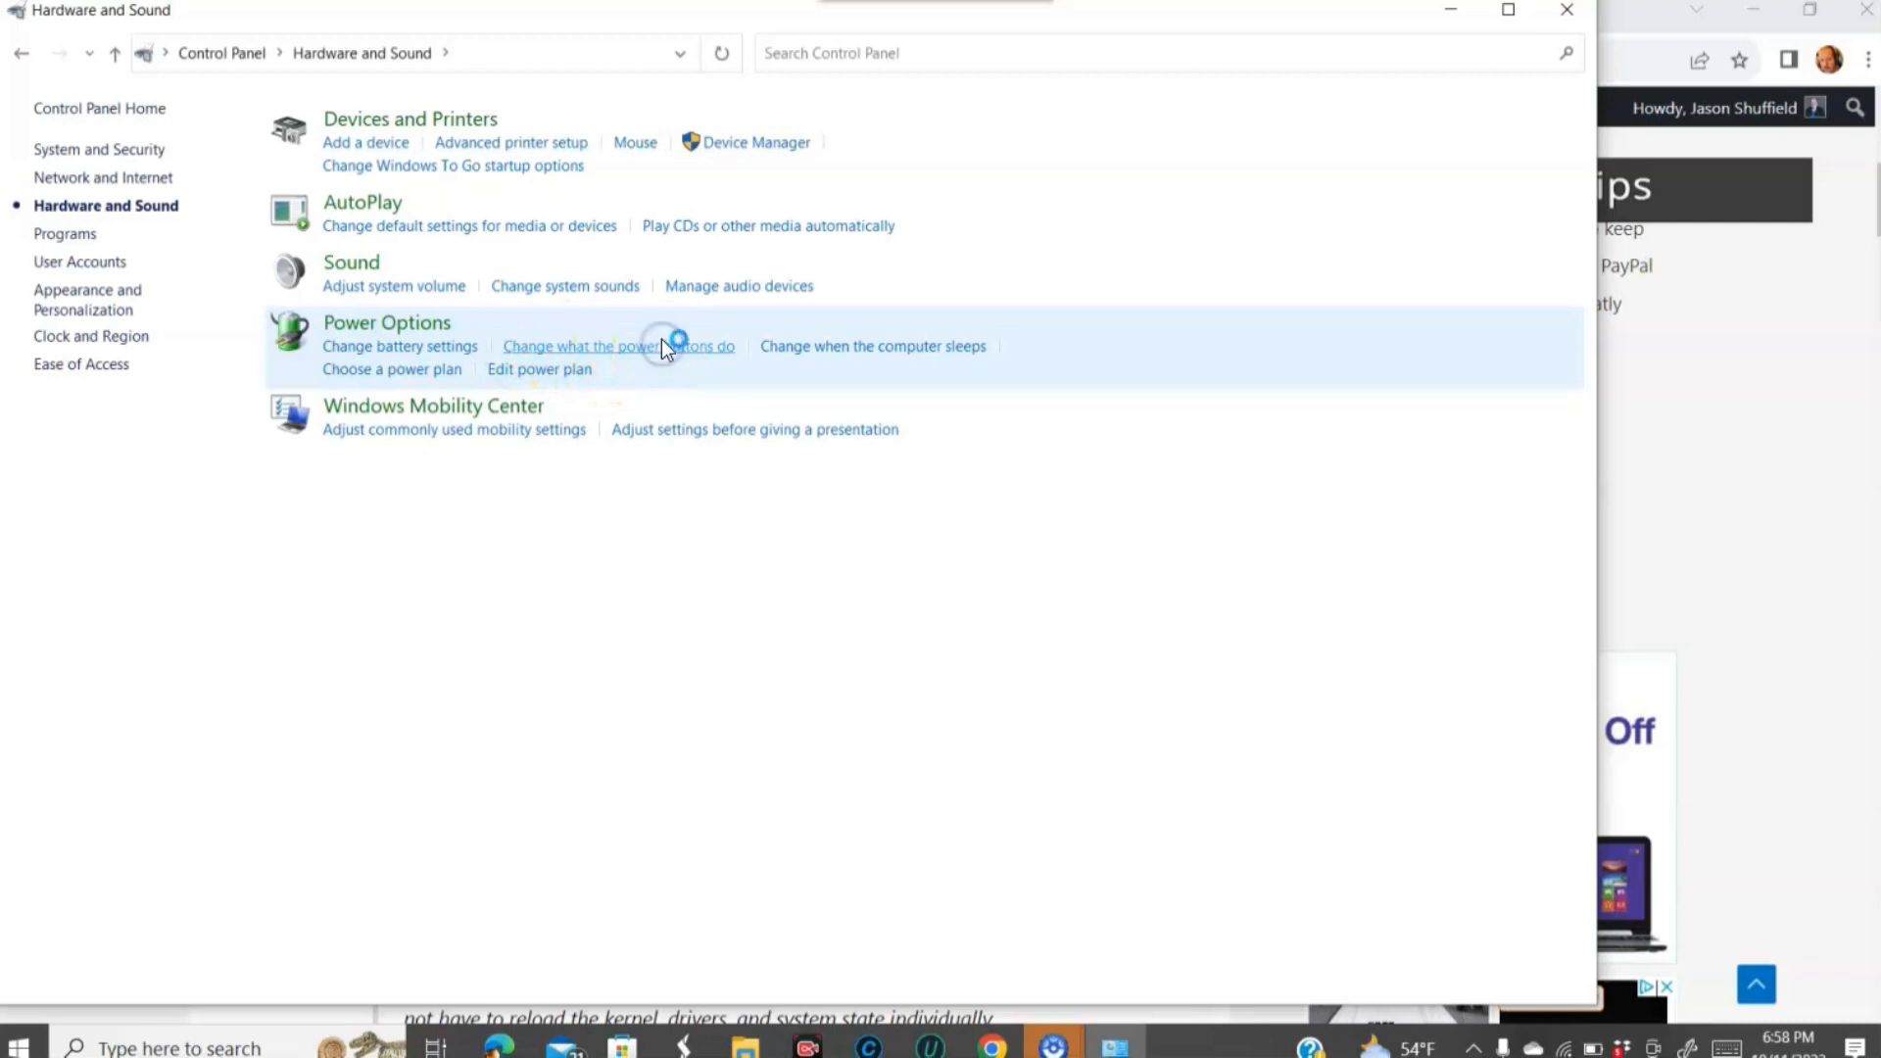
pyautogui.click(619, 346)
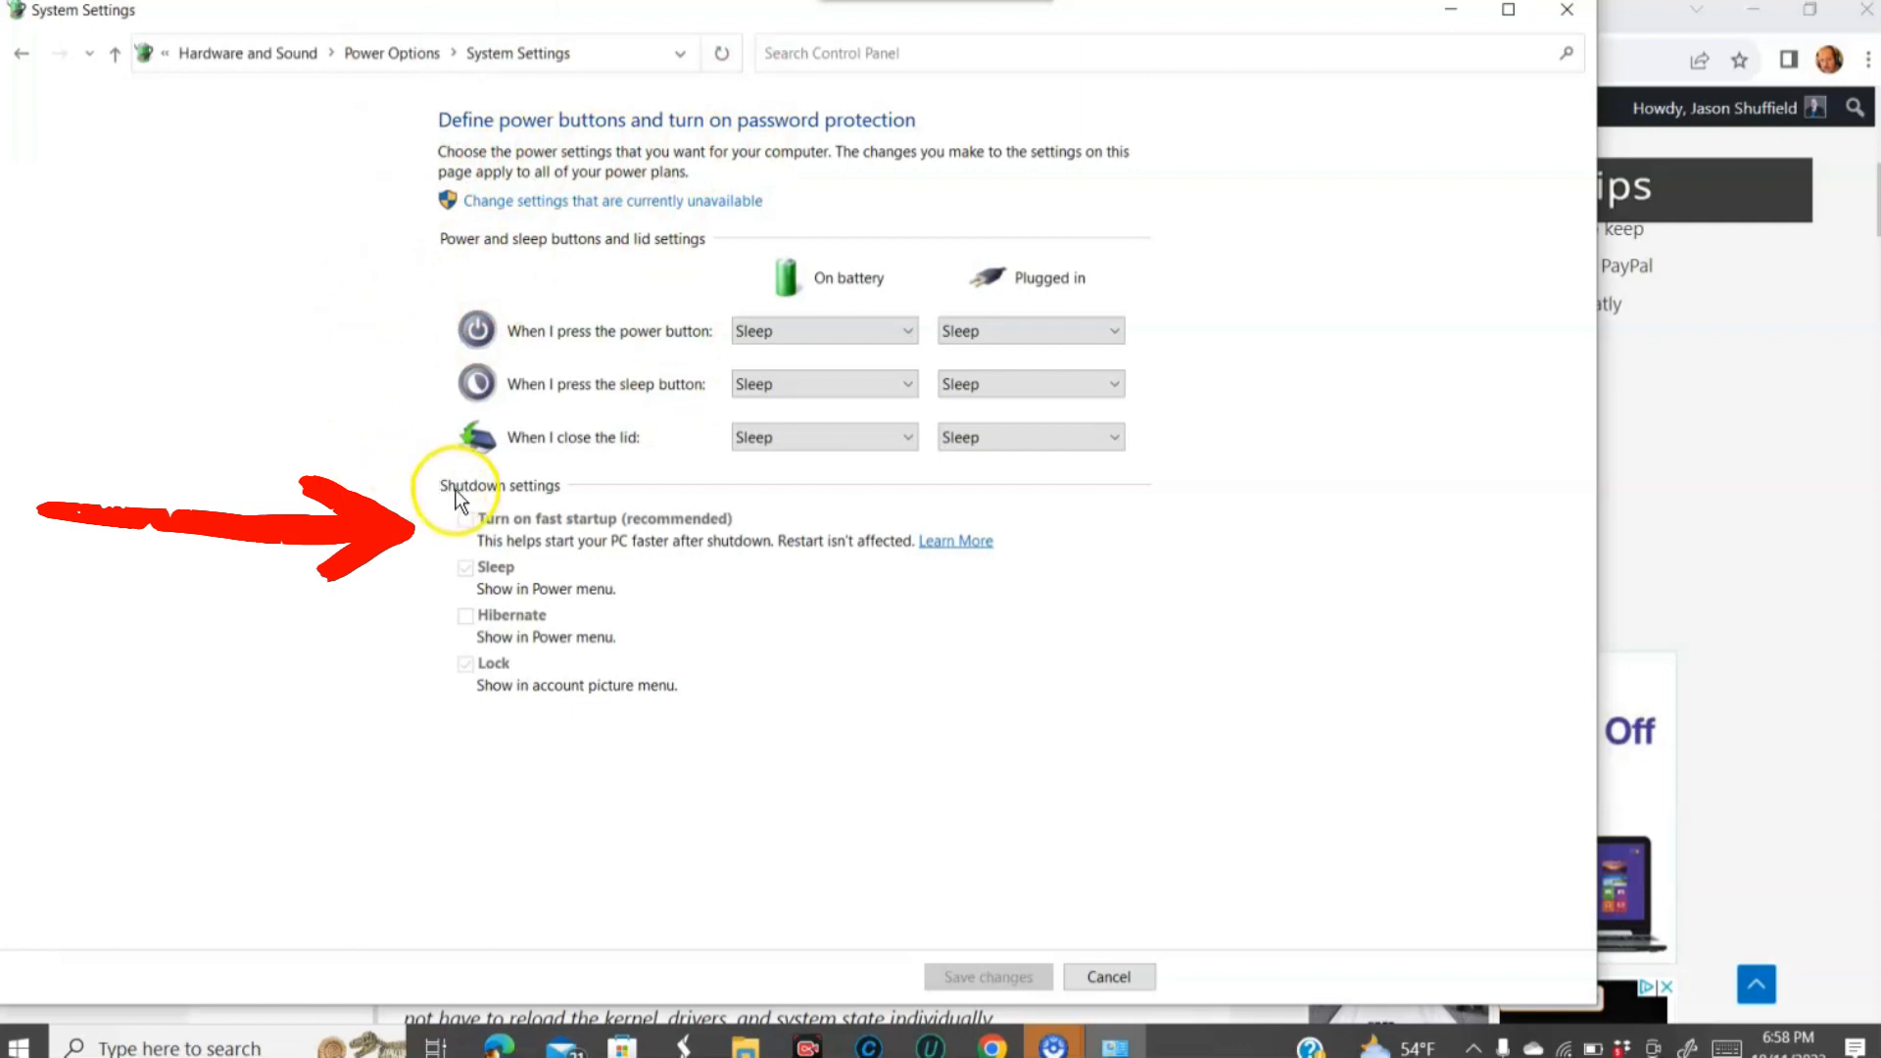
pyautogui.click(464, 518)
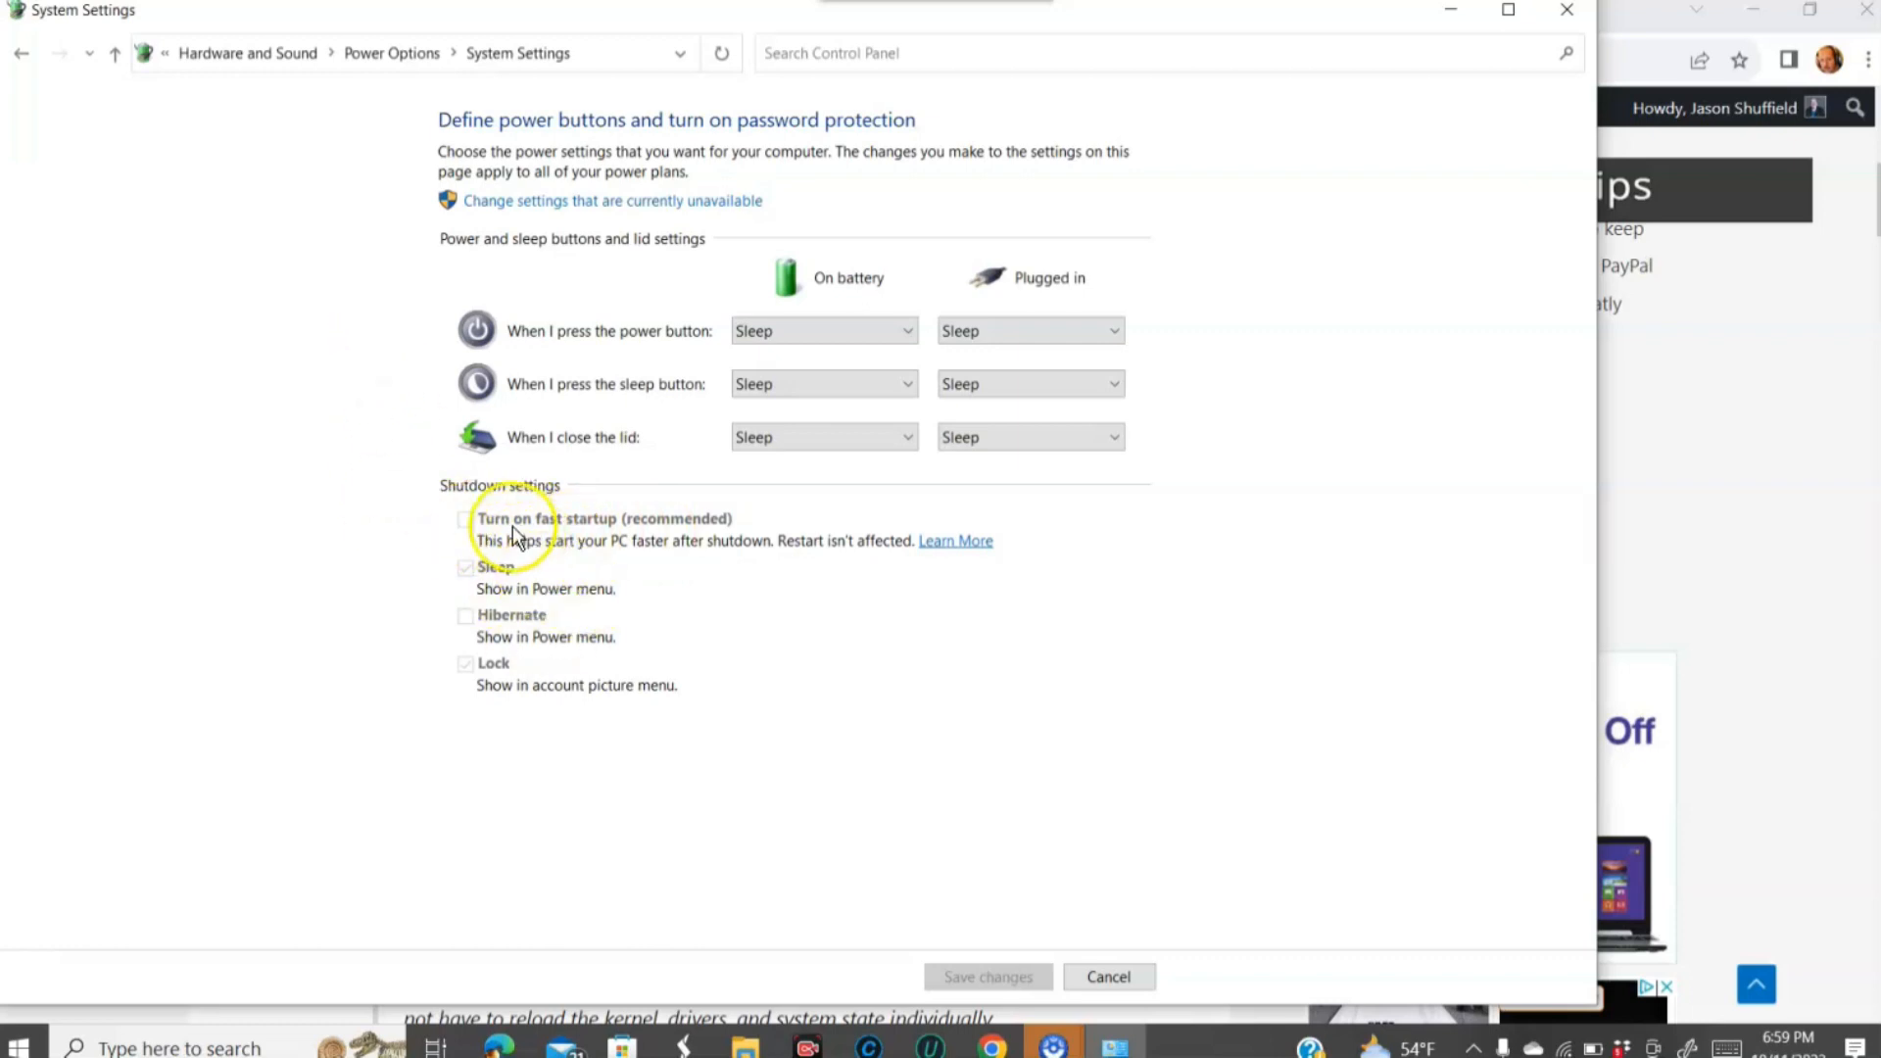
pyautogui.moveTo(426, 453)
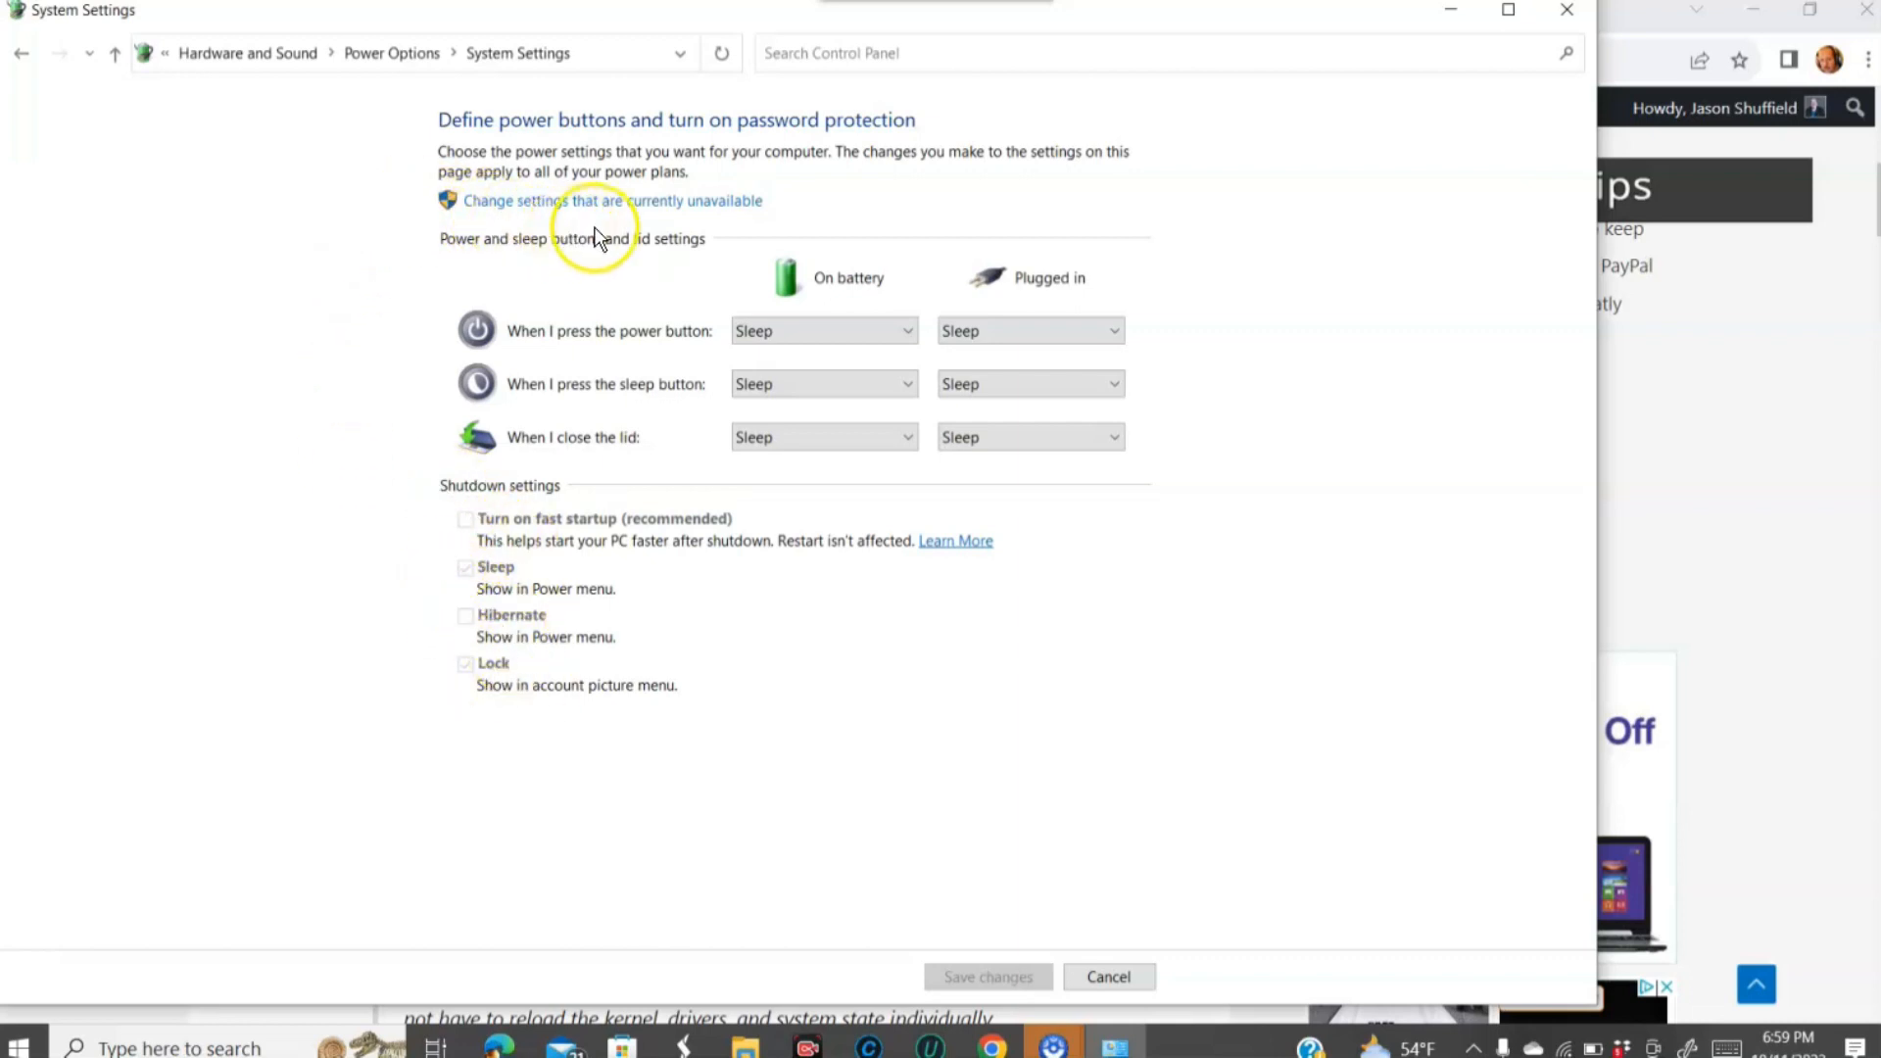
pyautogui.moveTo(664, 209)
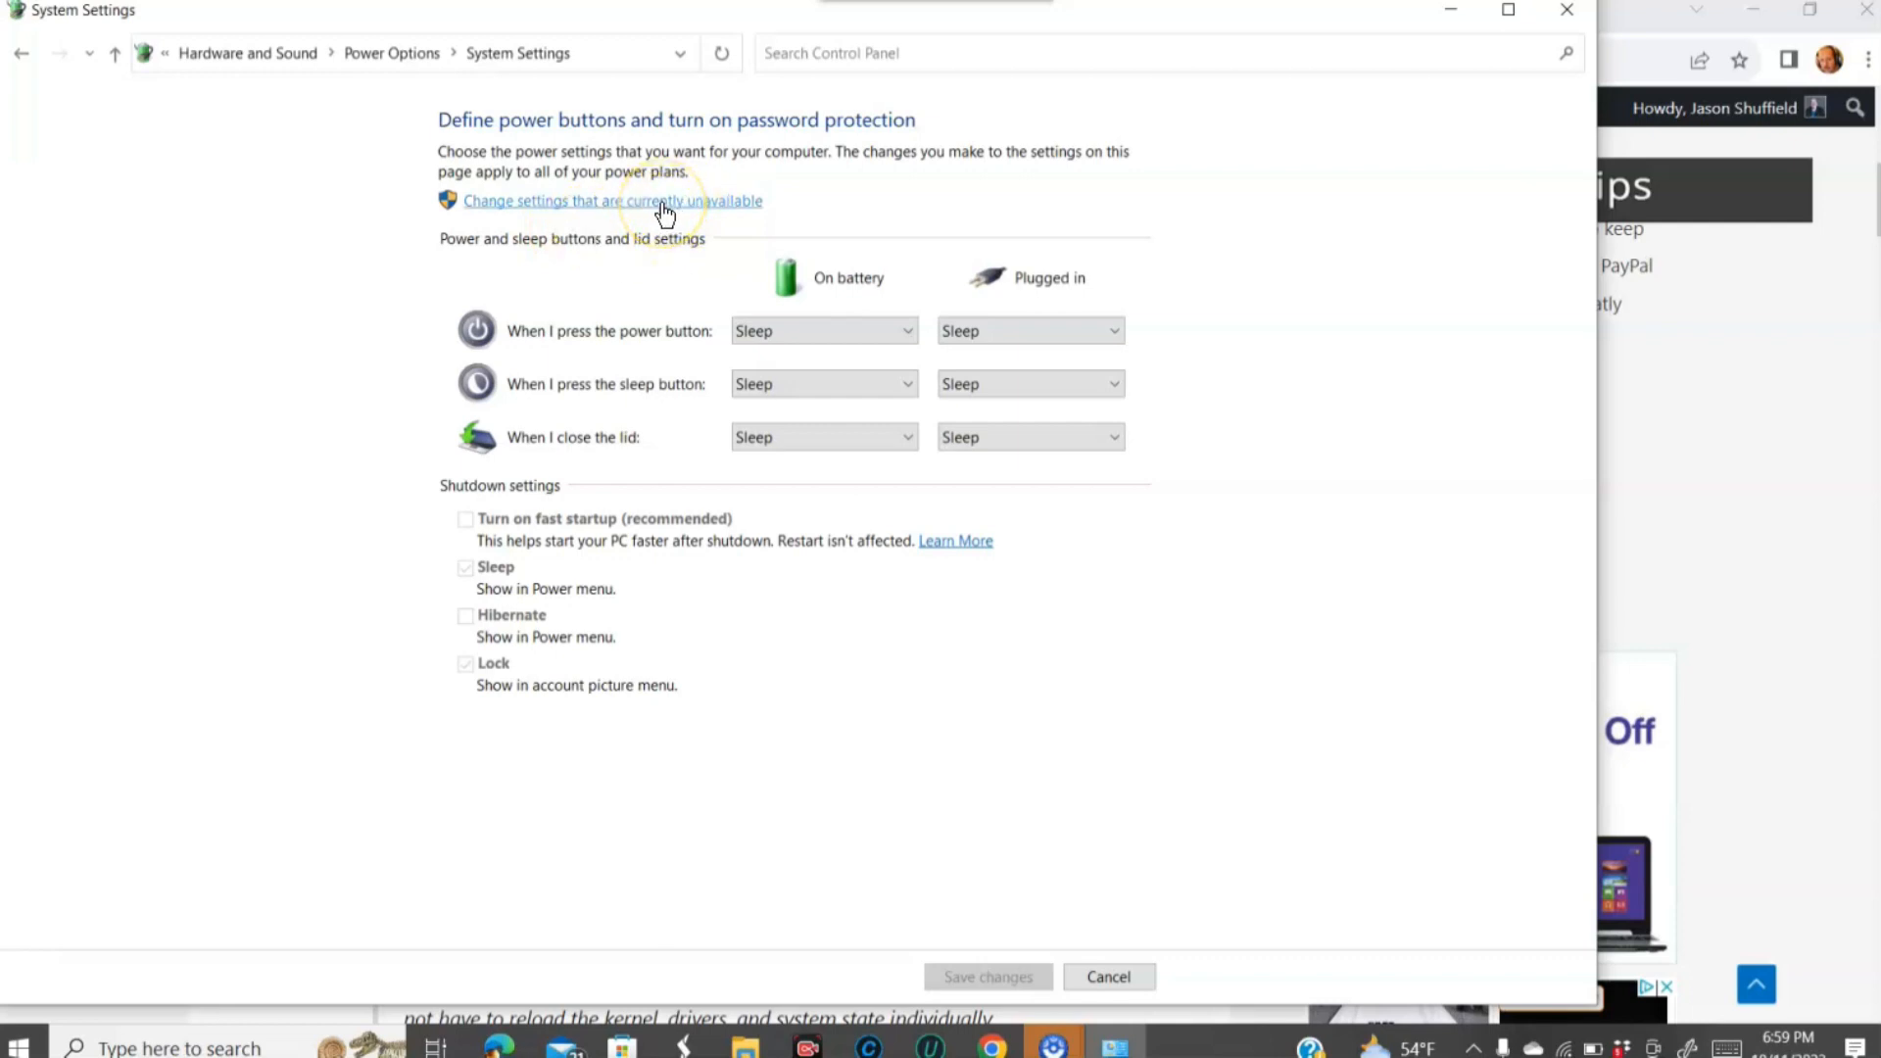
# Step: Unlock unavailable shutdown settings, uncheck 'Turn on fast startup (recommended)', and save changes
pyautogui.click(661, 201)
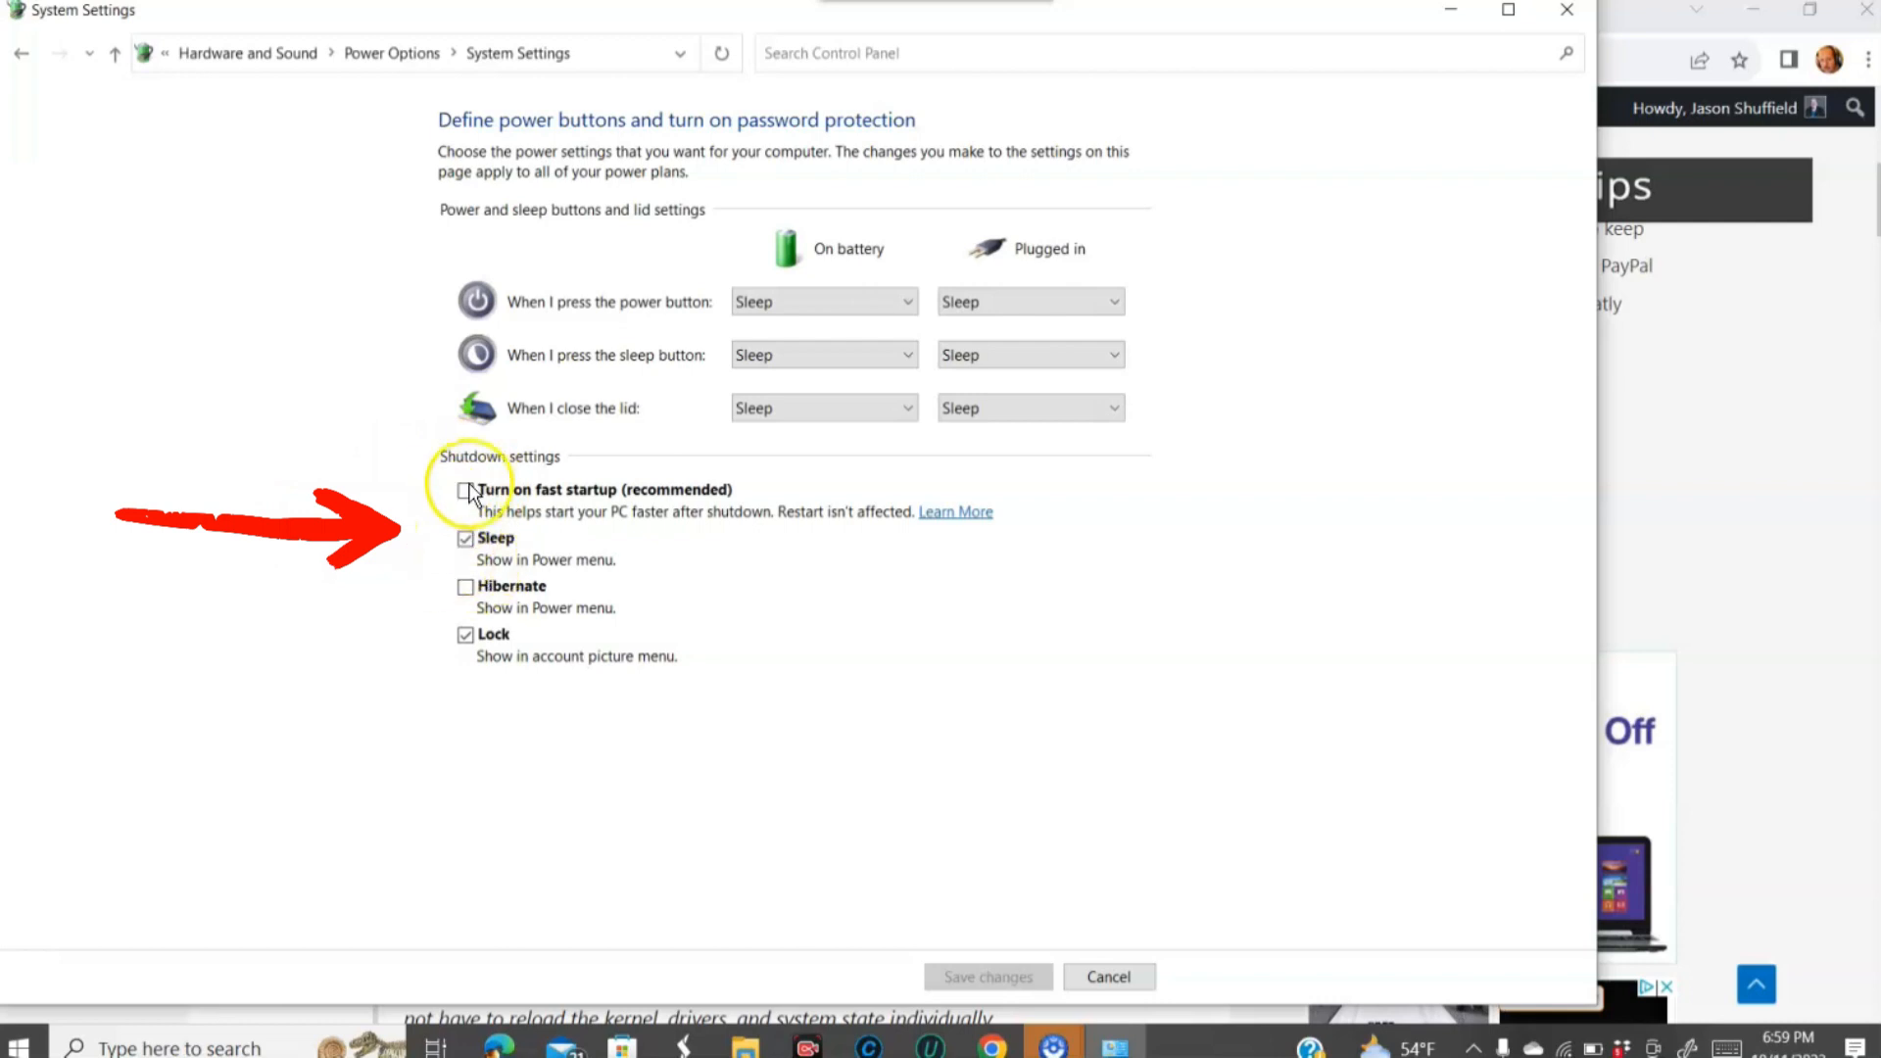
pyautogui.click(464, 489)
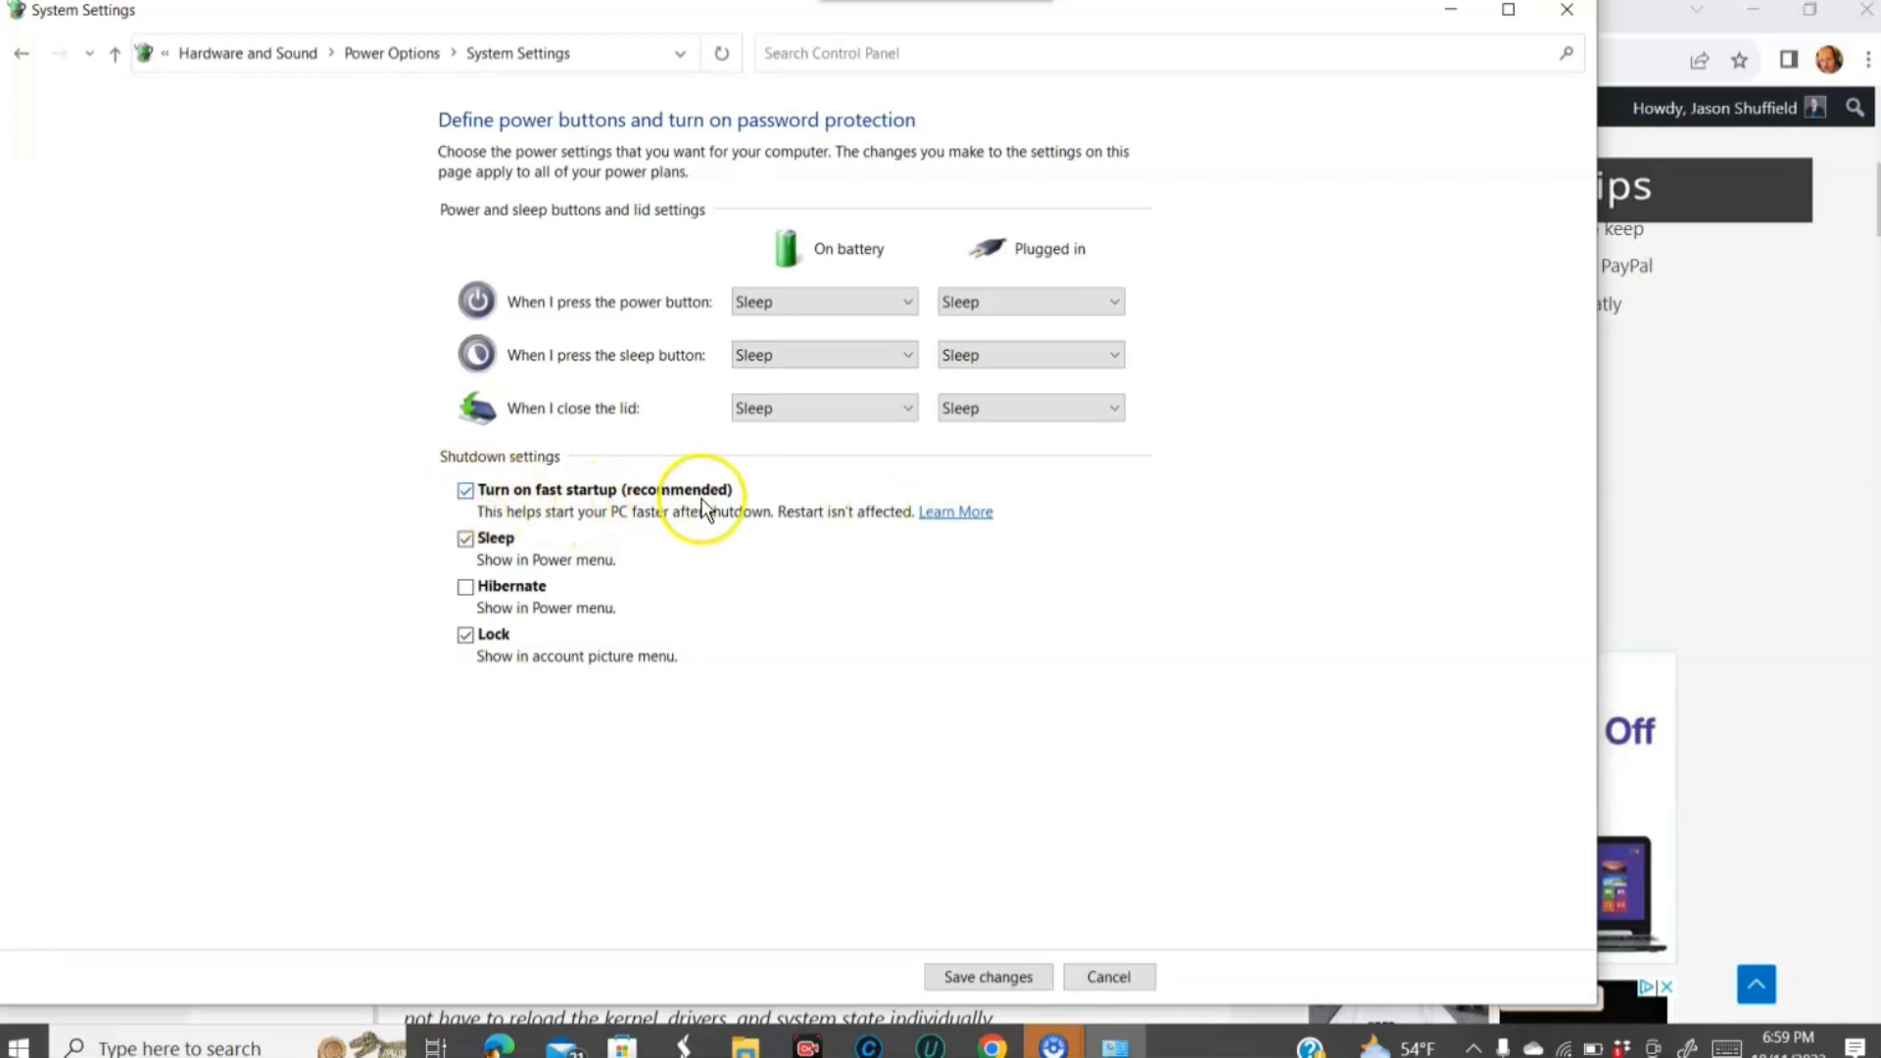
pyautogui.moveTo(703, 520)
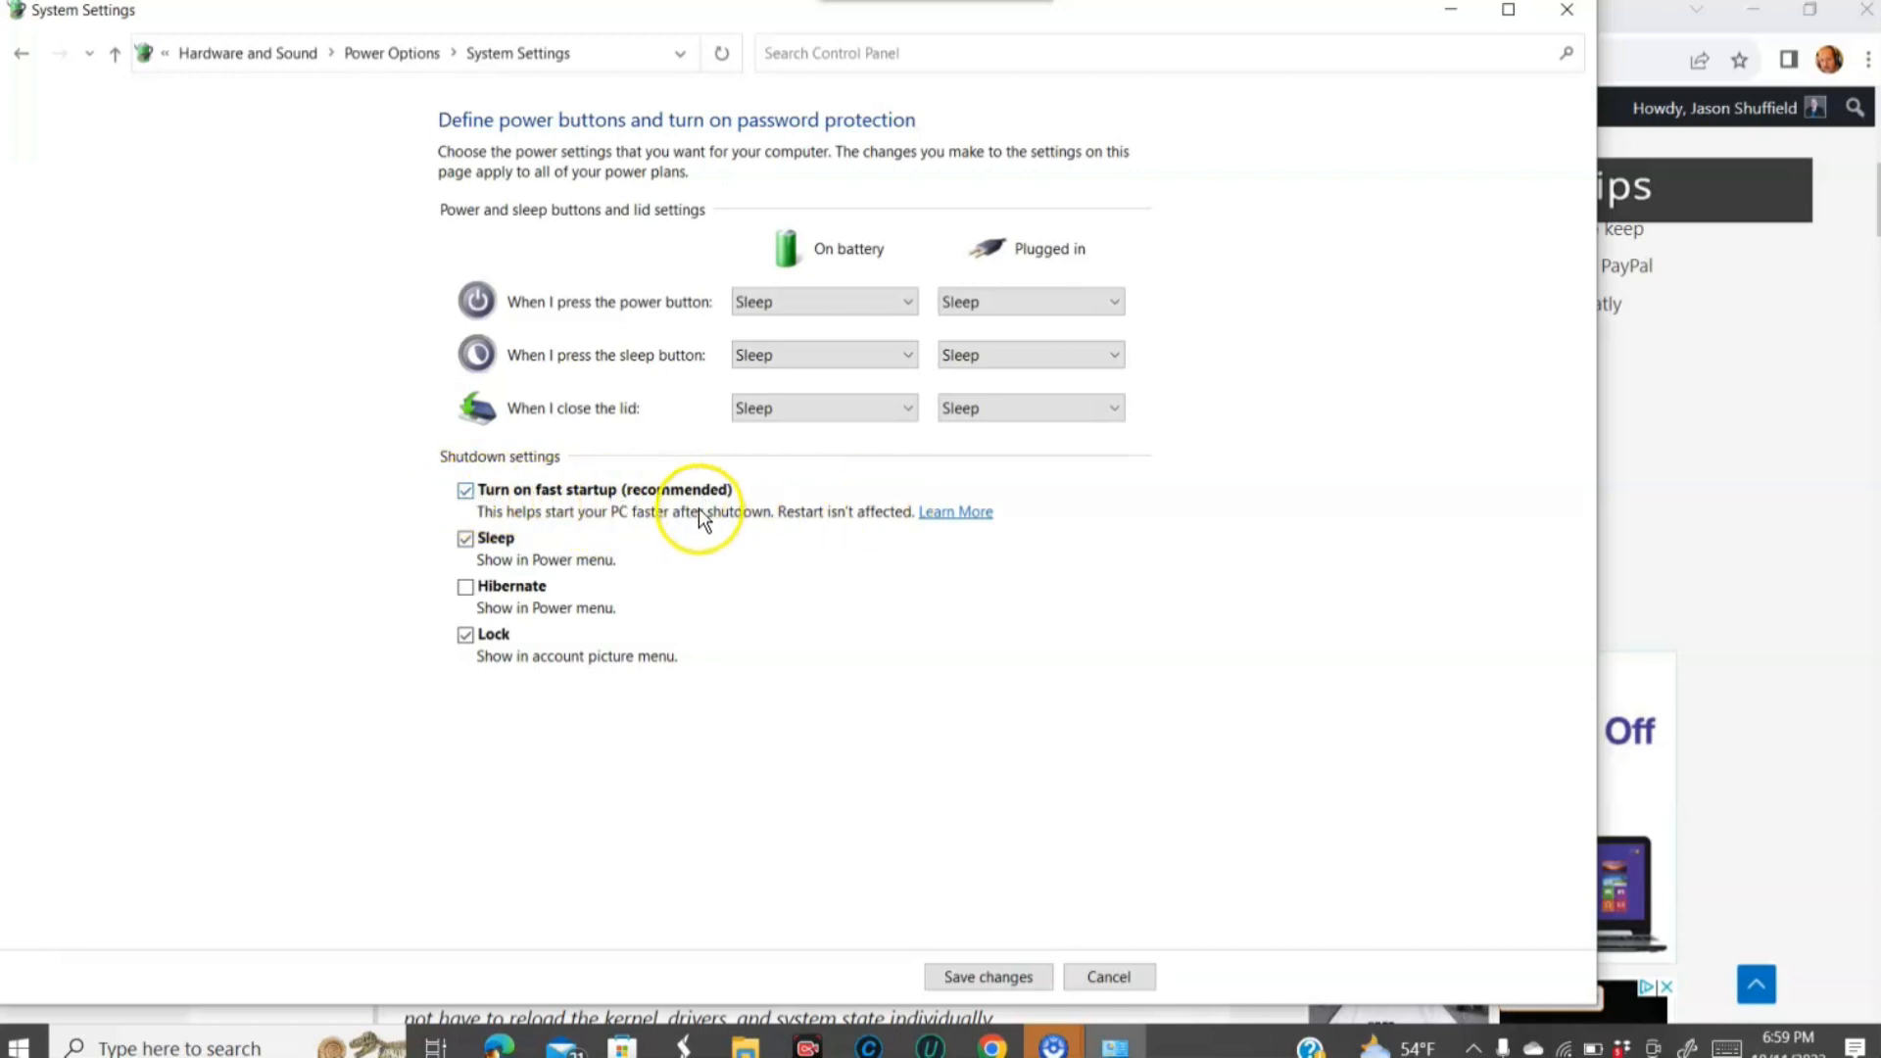
pyautogui.moveTo(631, 524)
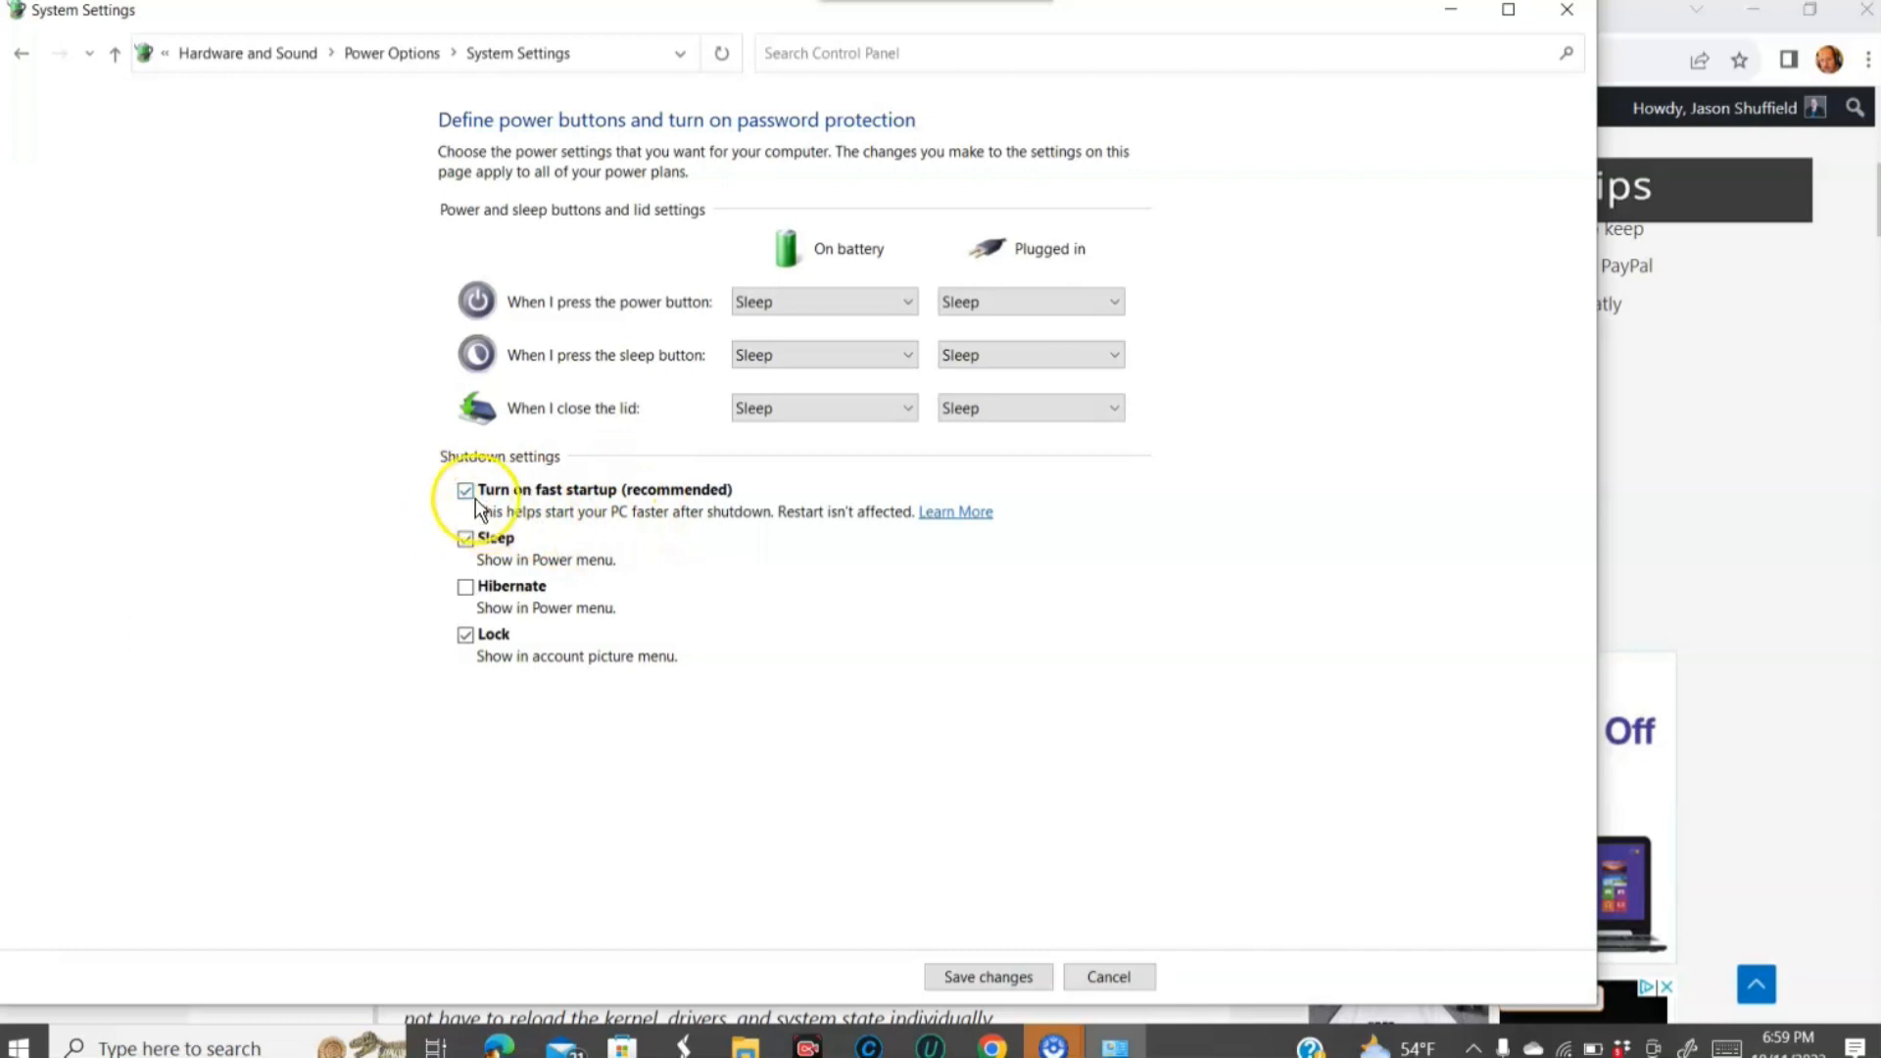
pyautogui.click(465, 490)
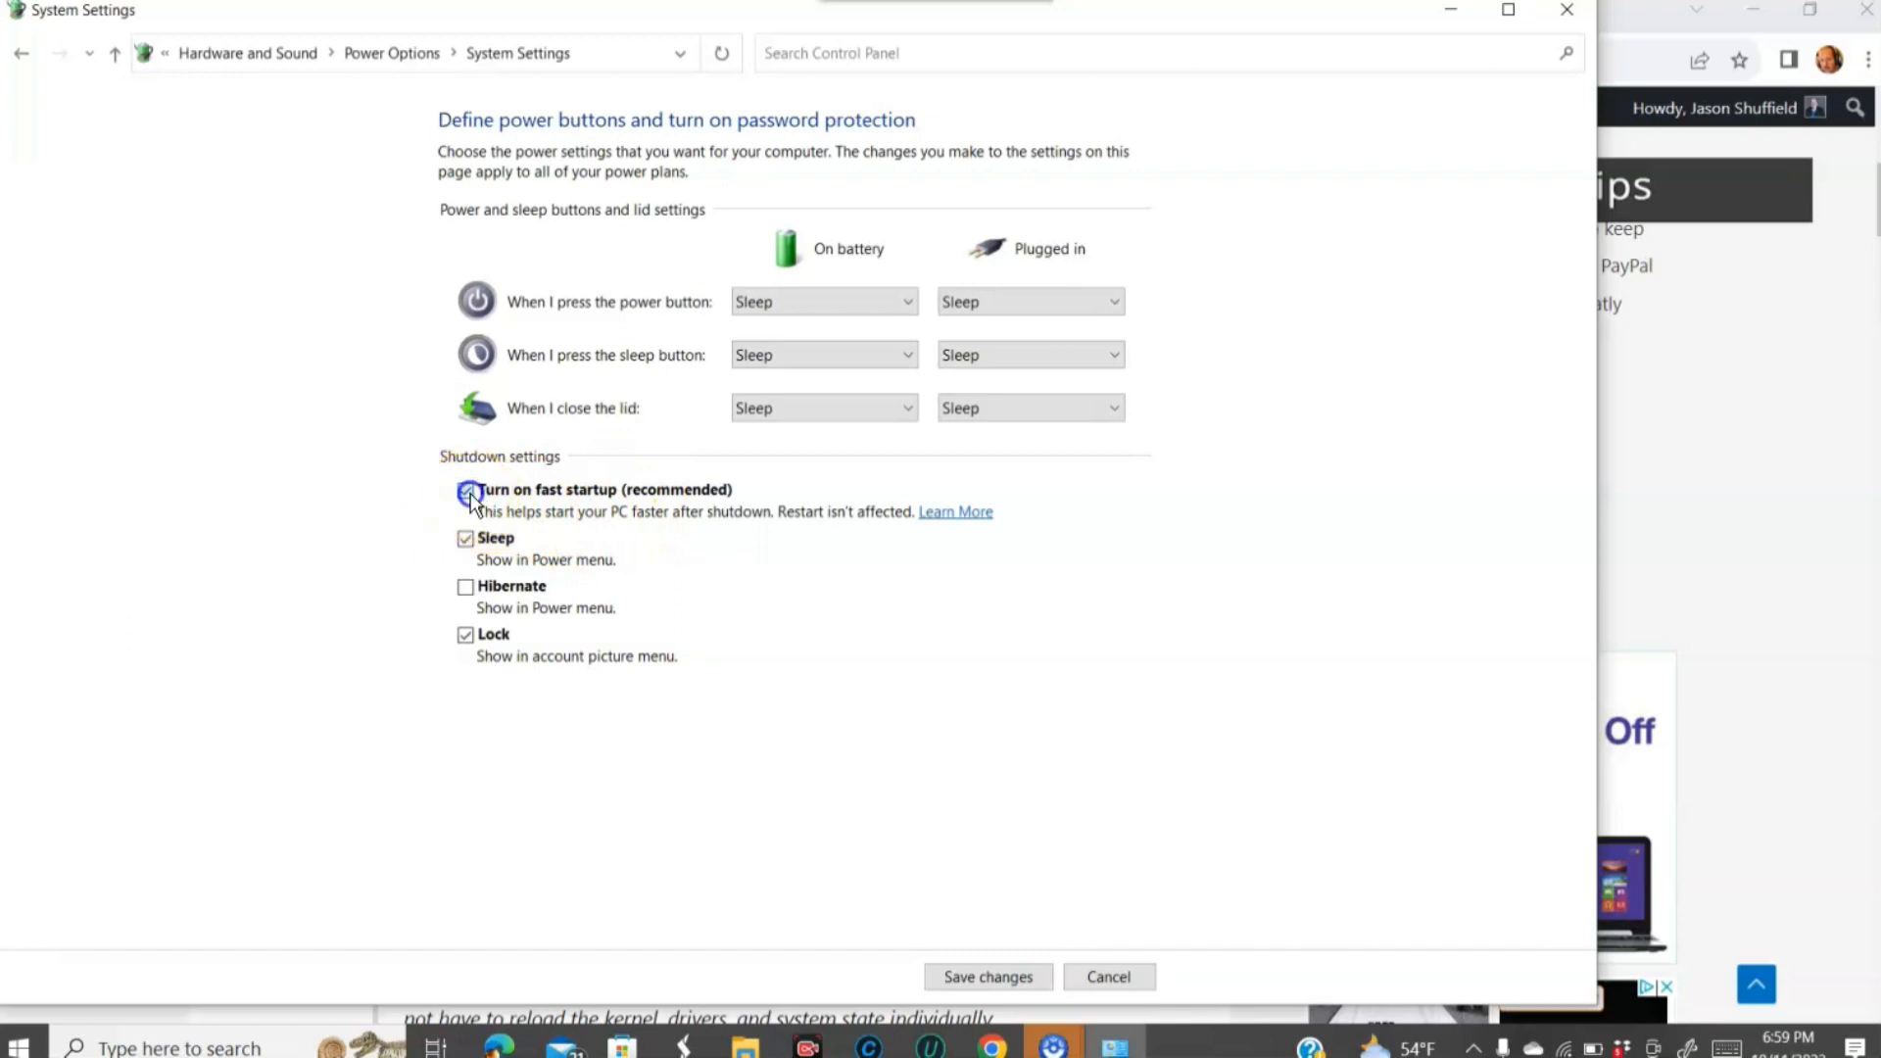
pyautogui.click(465, 490)
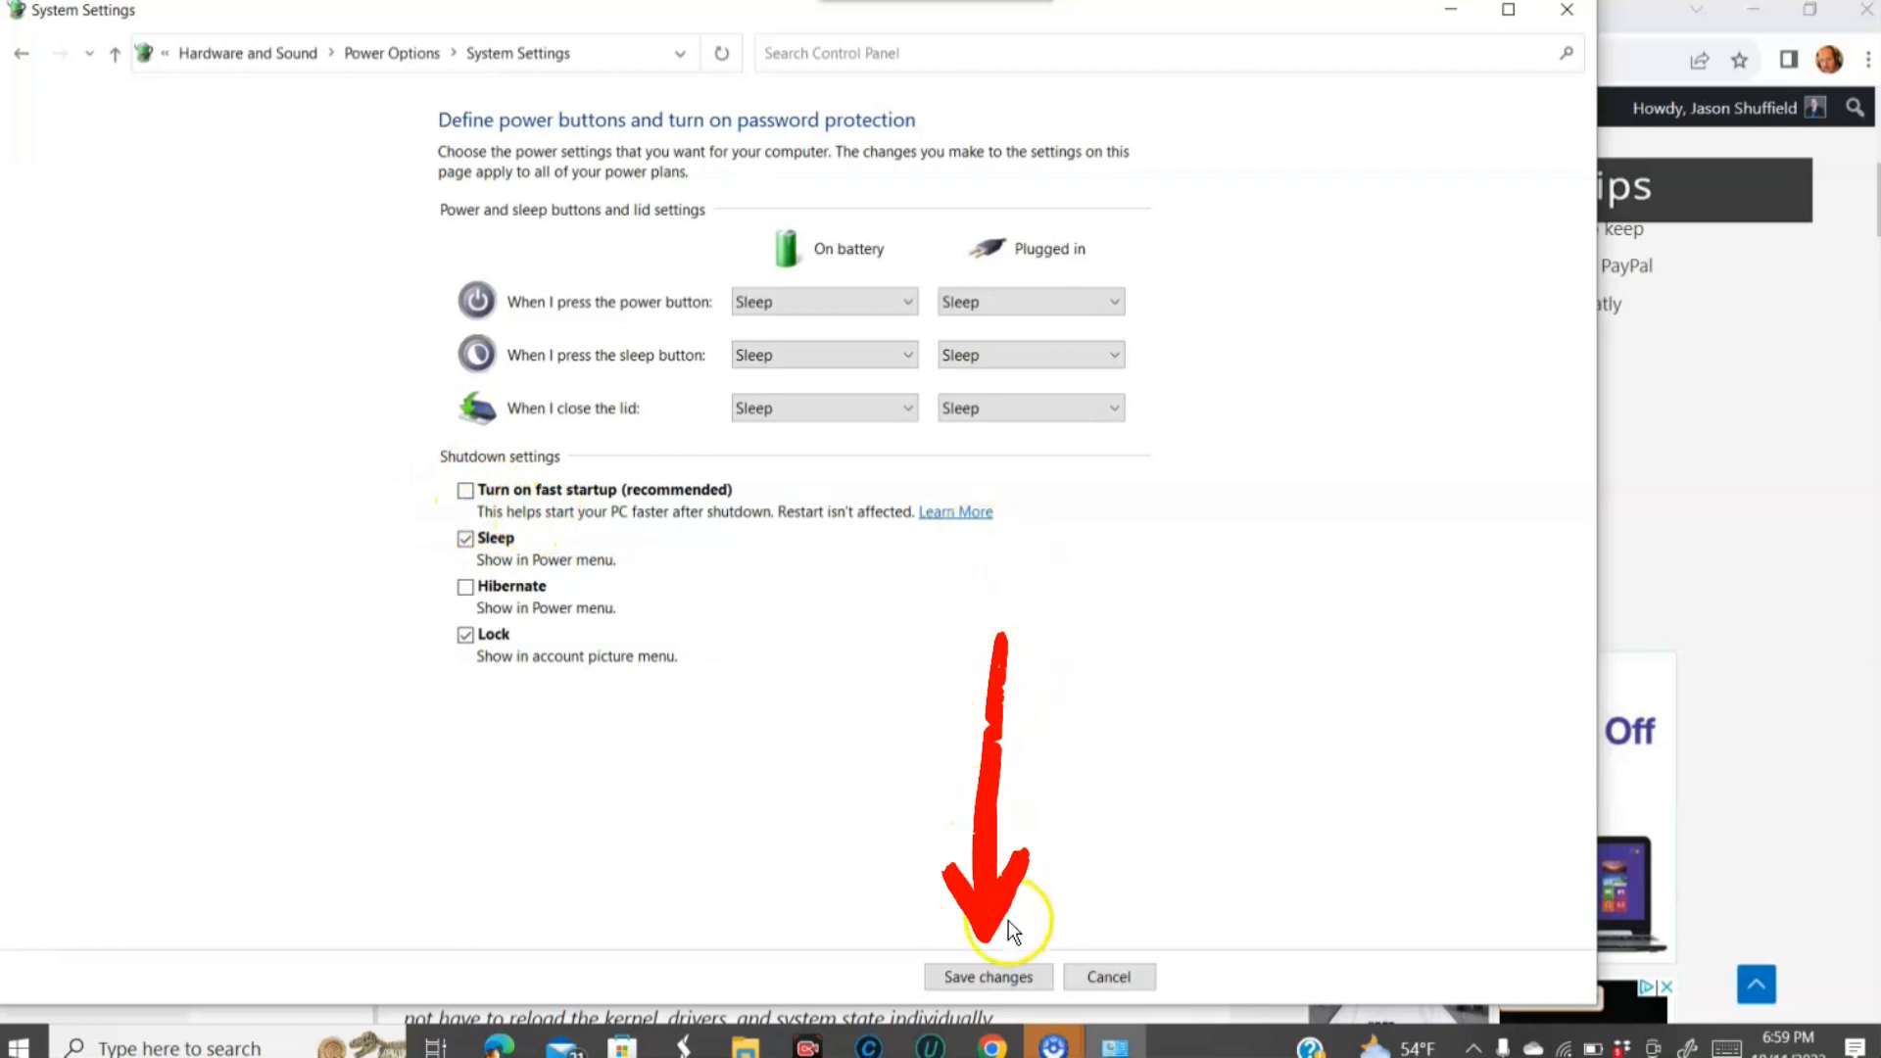
pyautogui.click(988, 987)
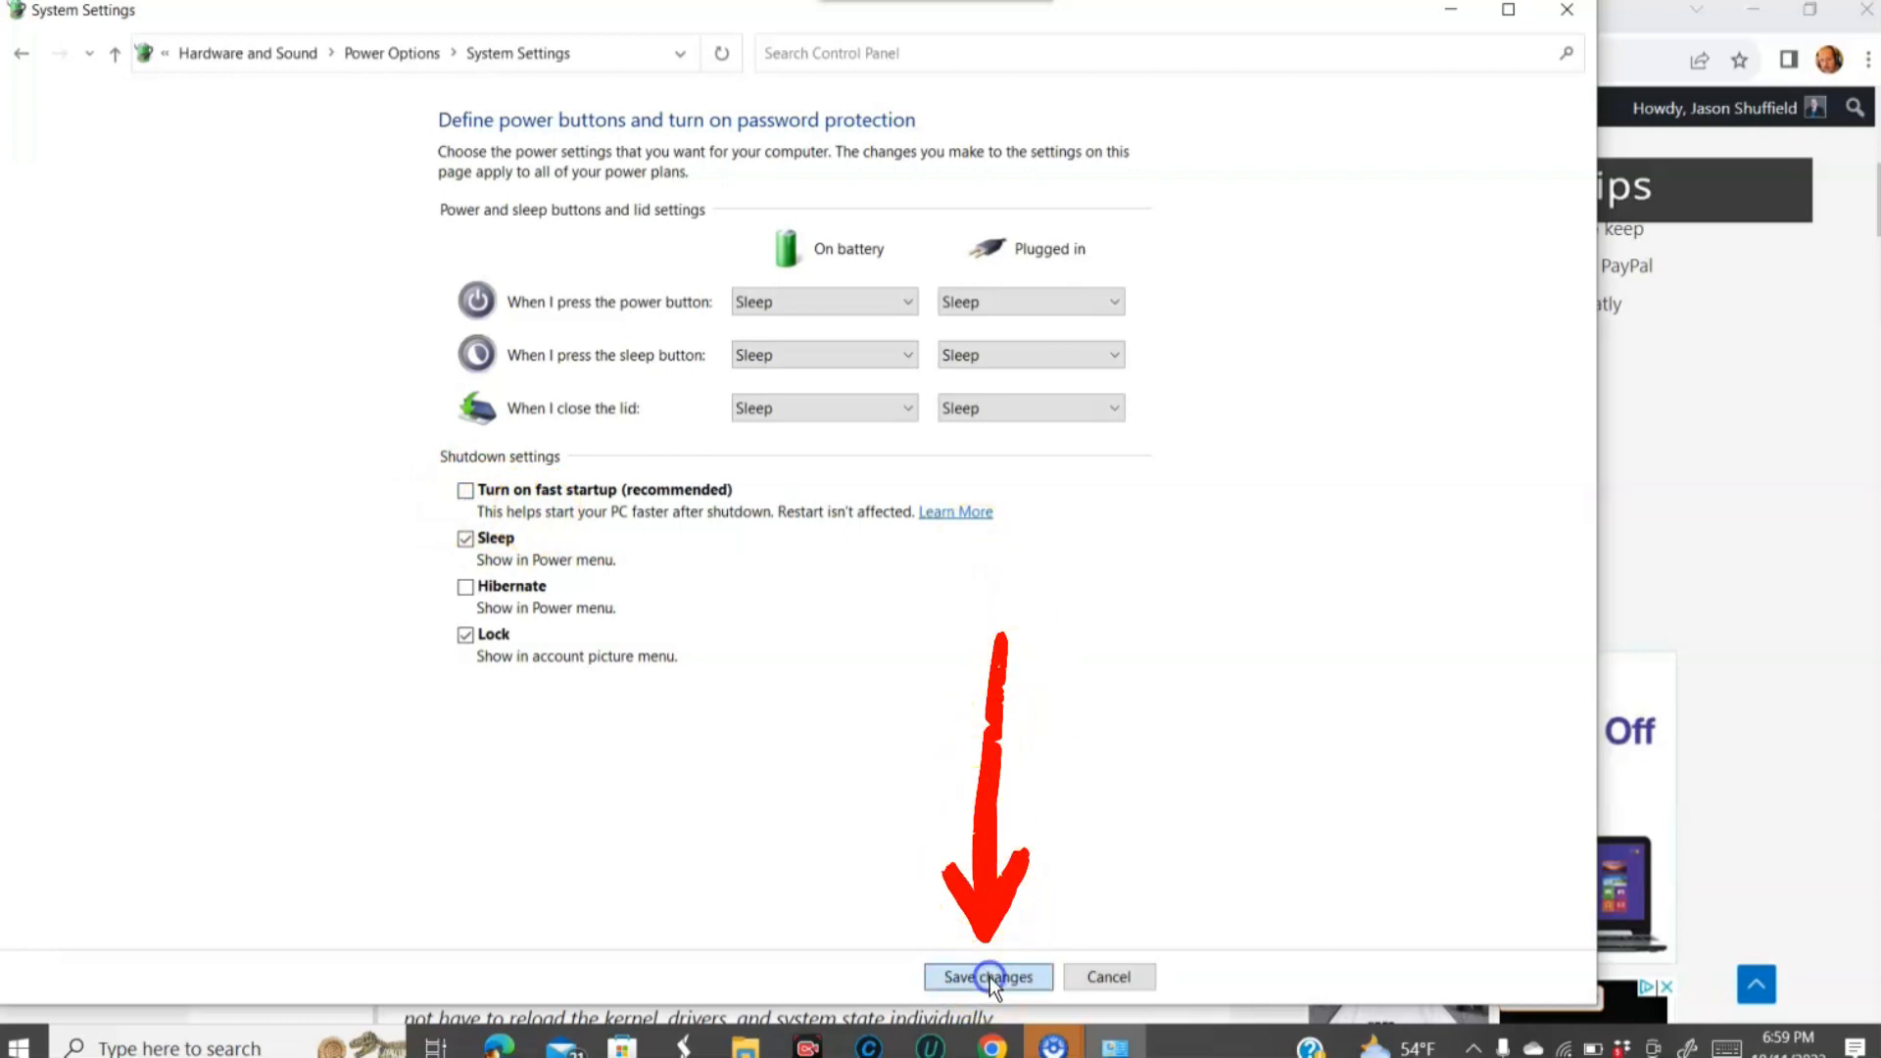
pyautogui.click(987, 977)
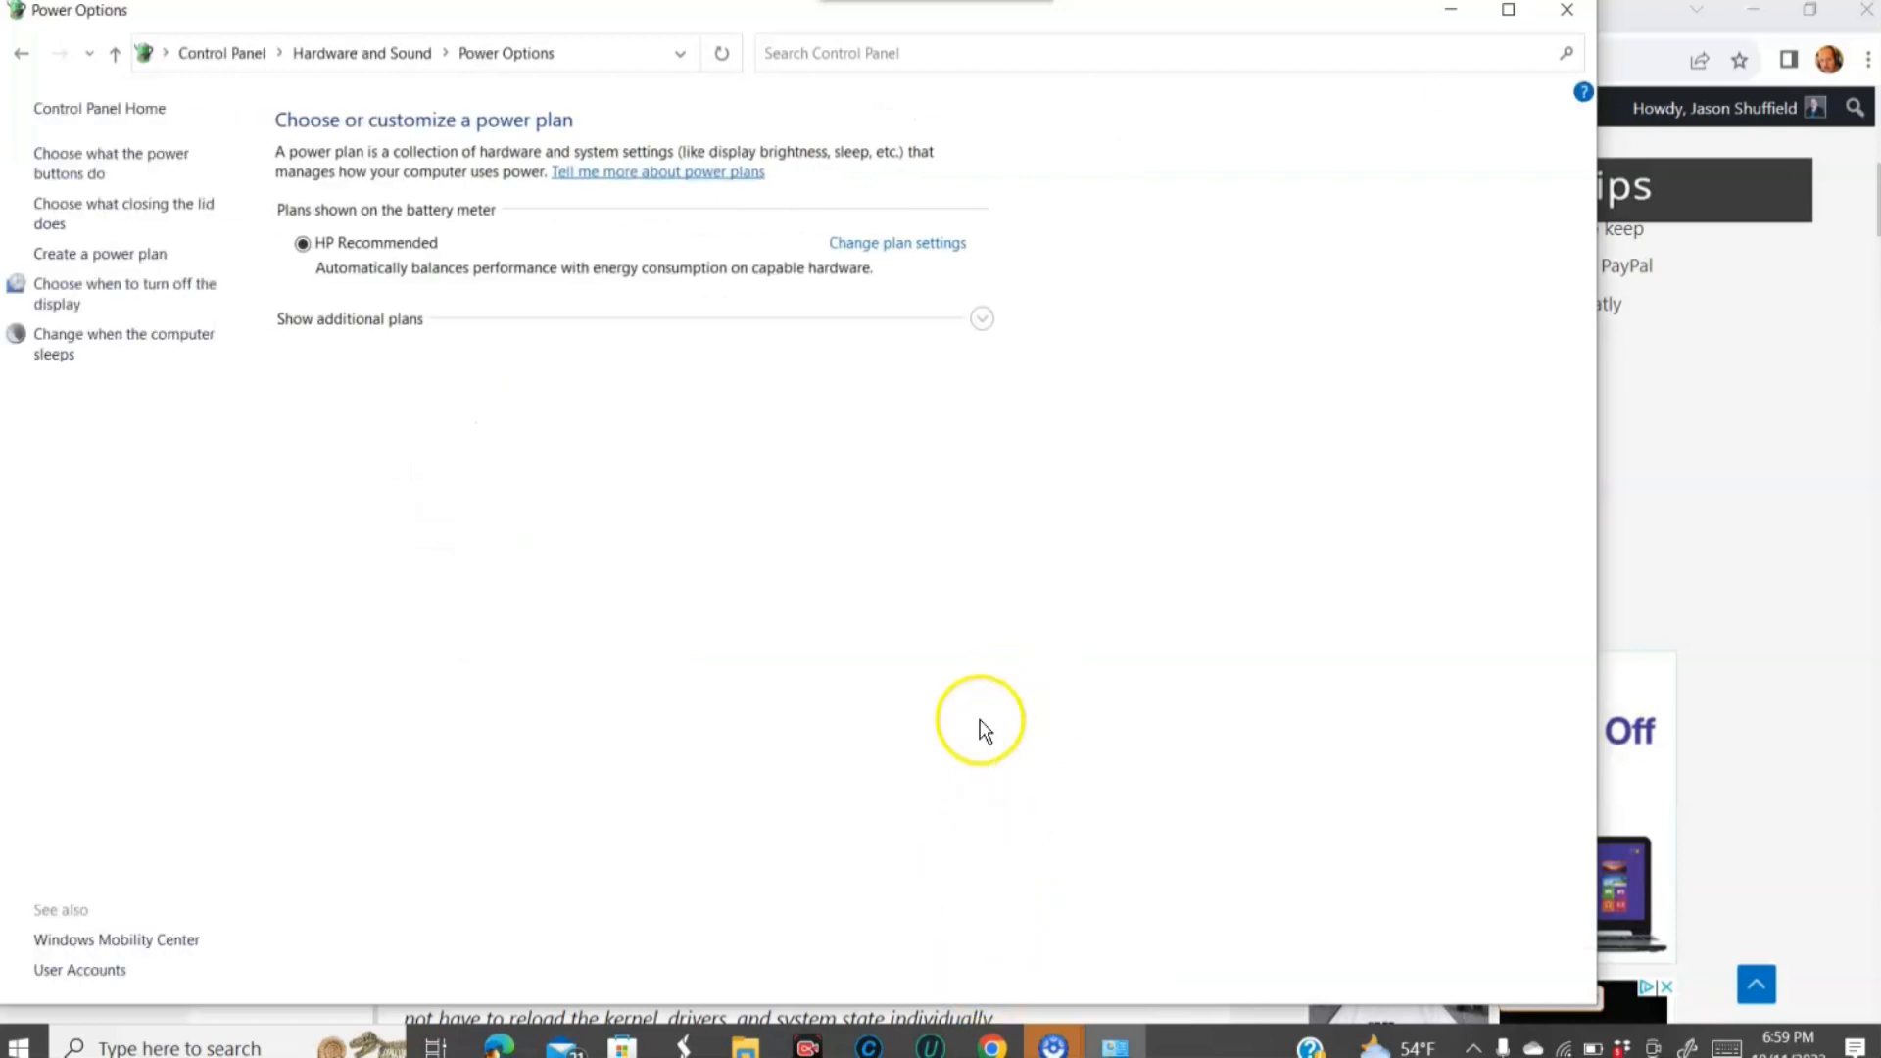
pyautogui.moveTo(620, 545)
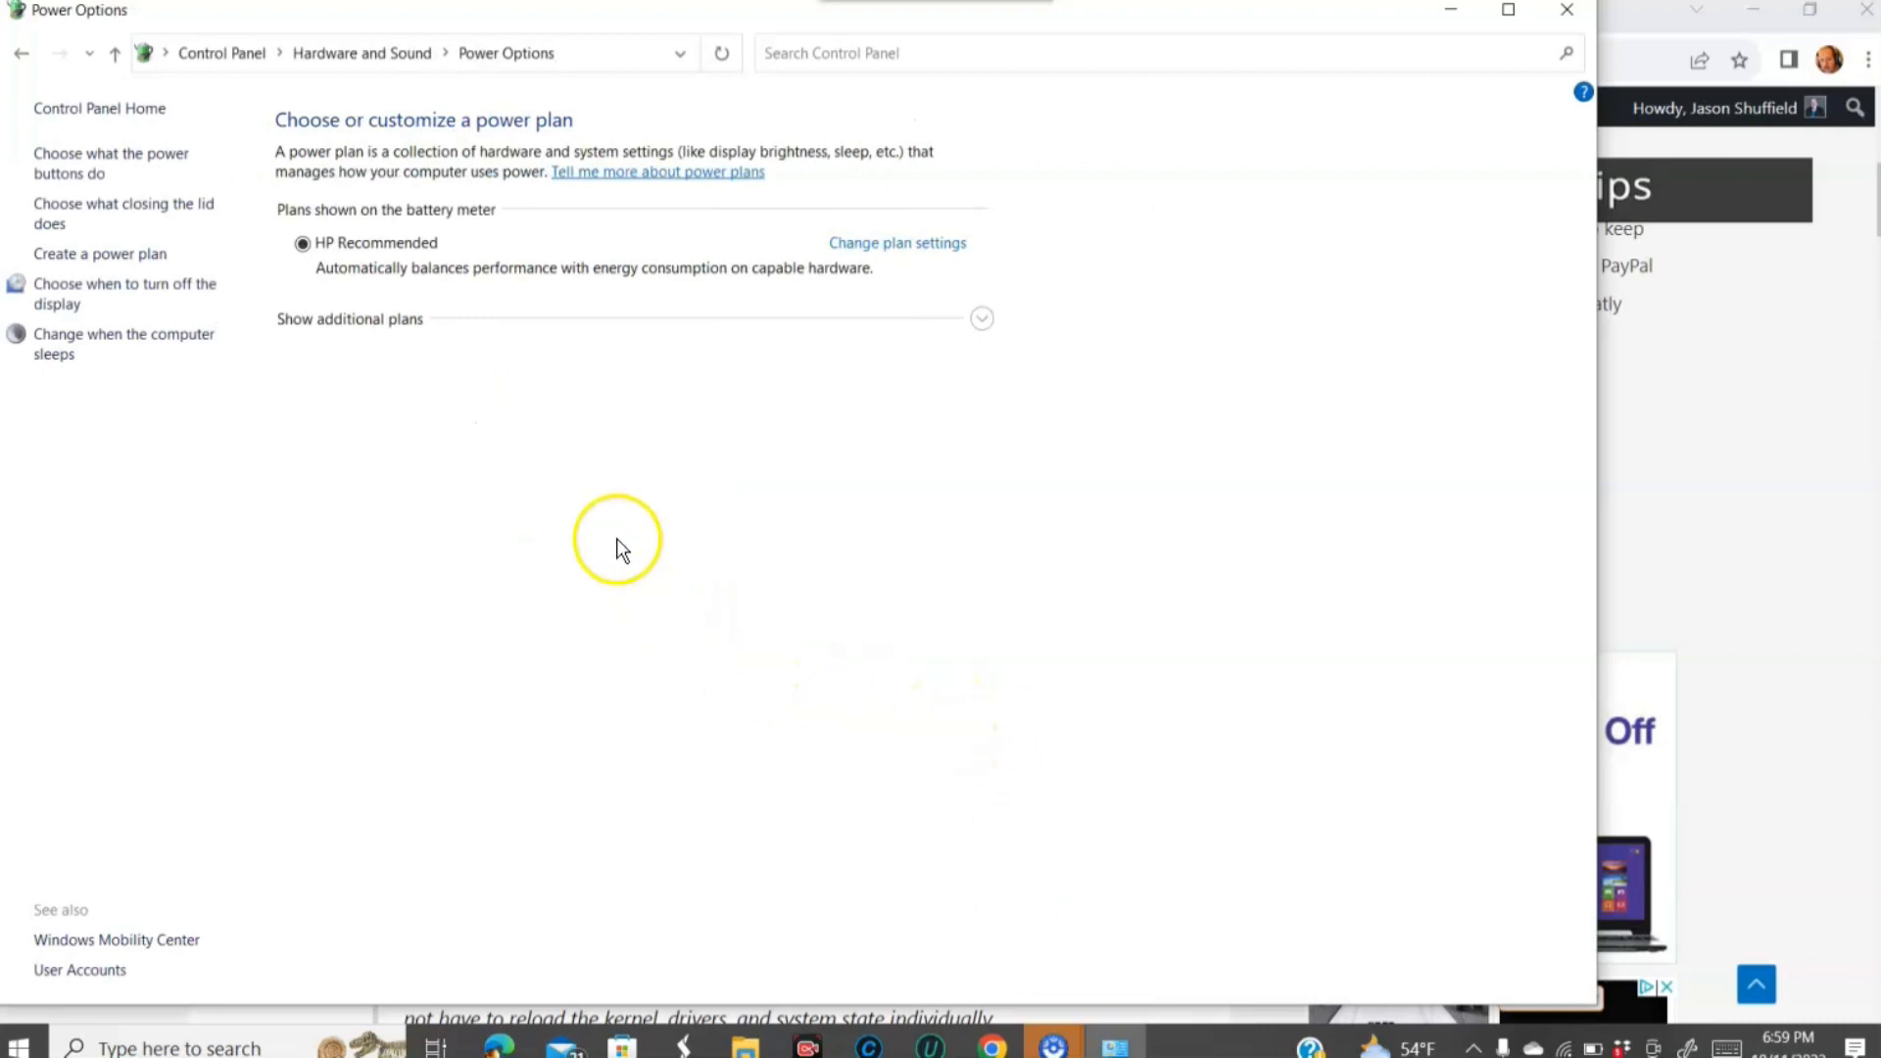
pyautogui.moveTo(93, 223)
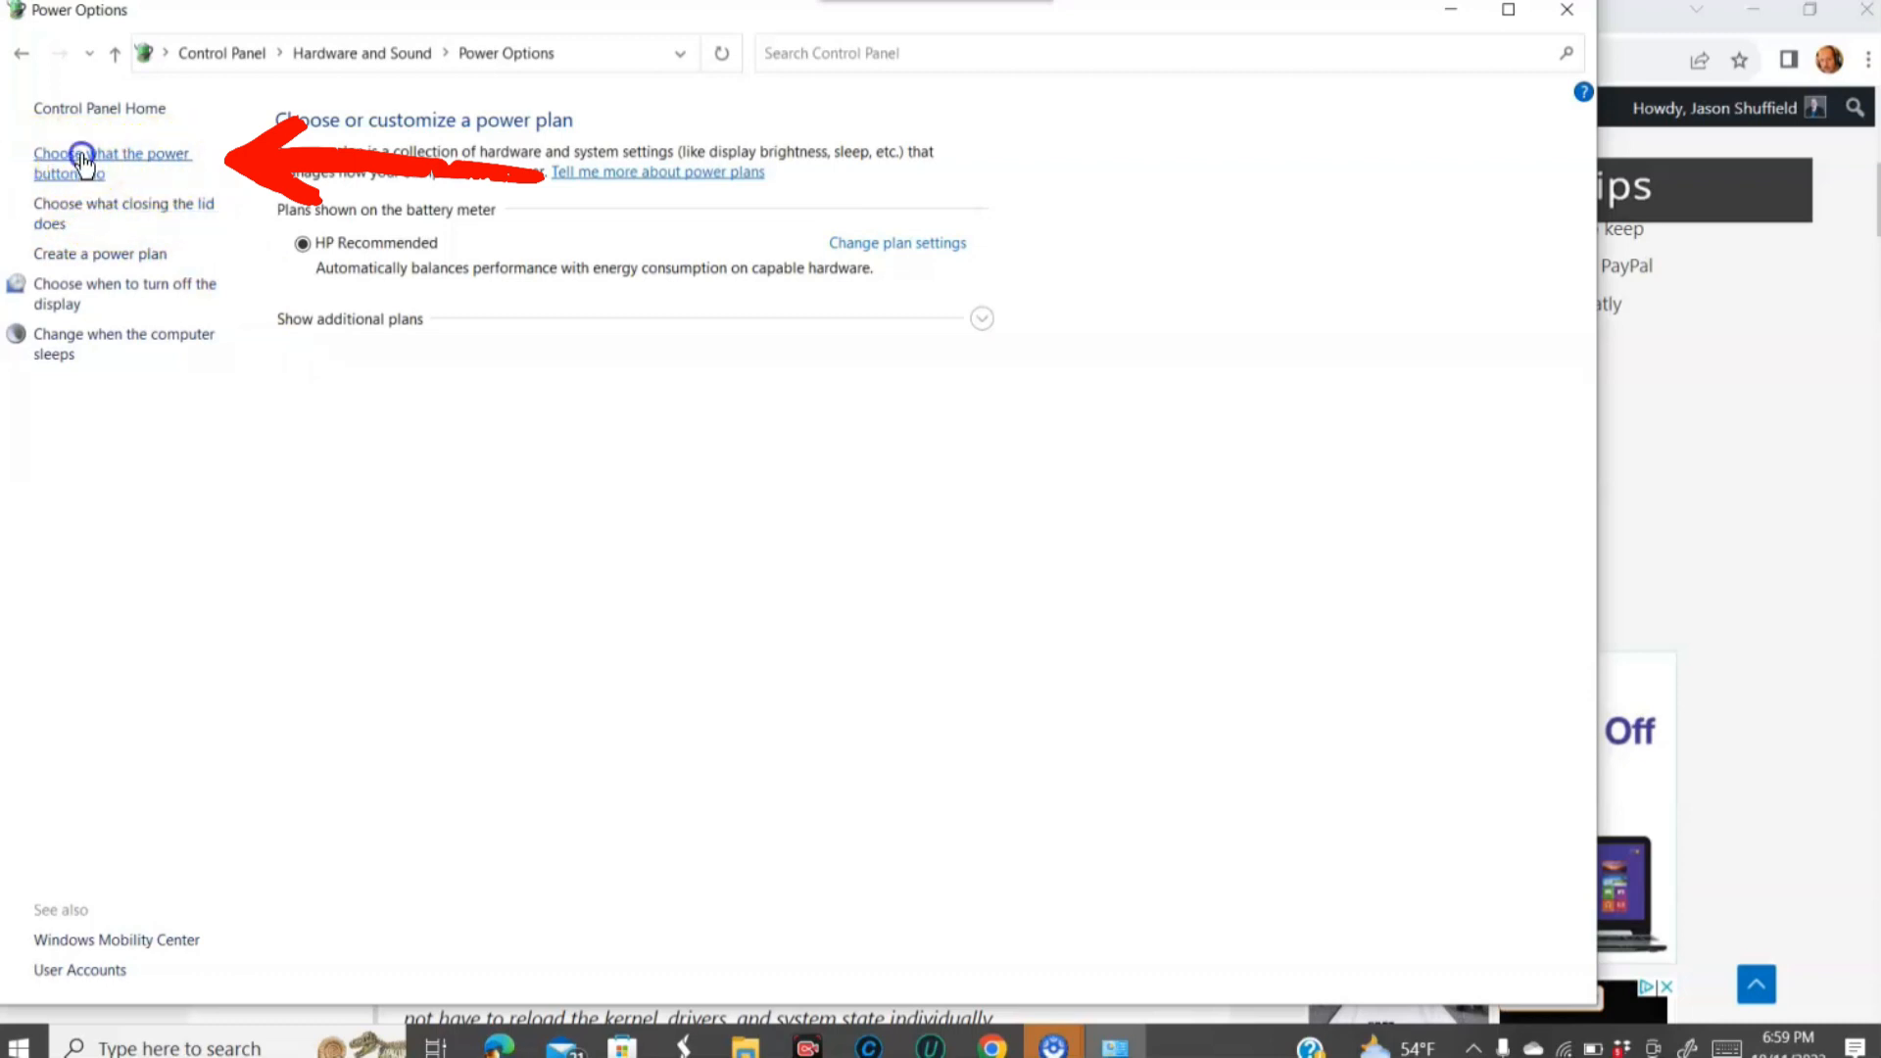
pyautogui.click(86, 164)
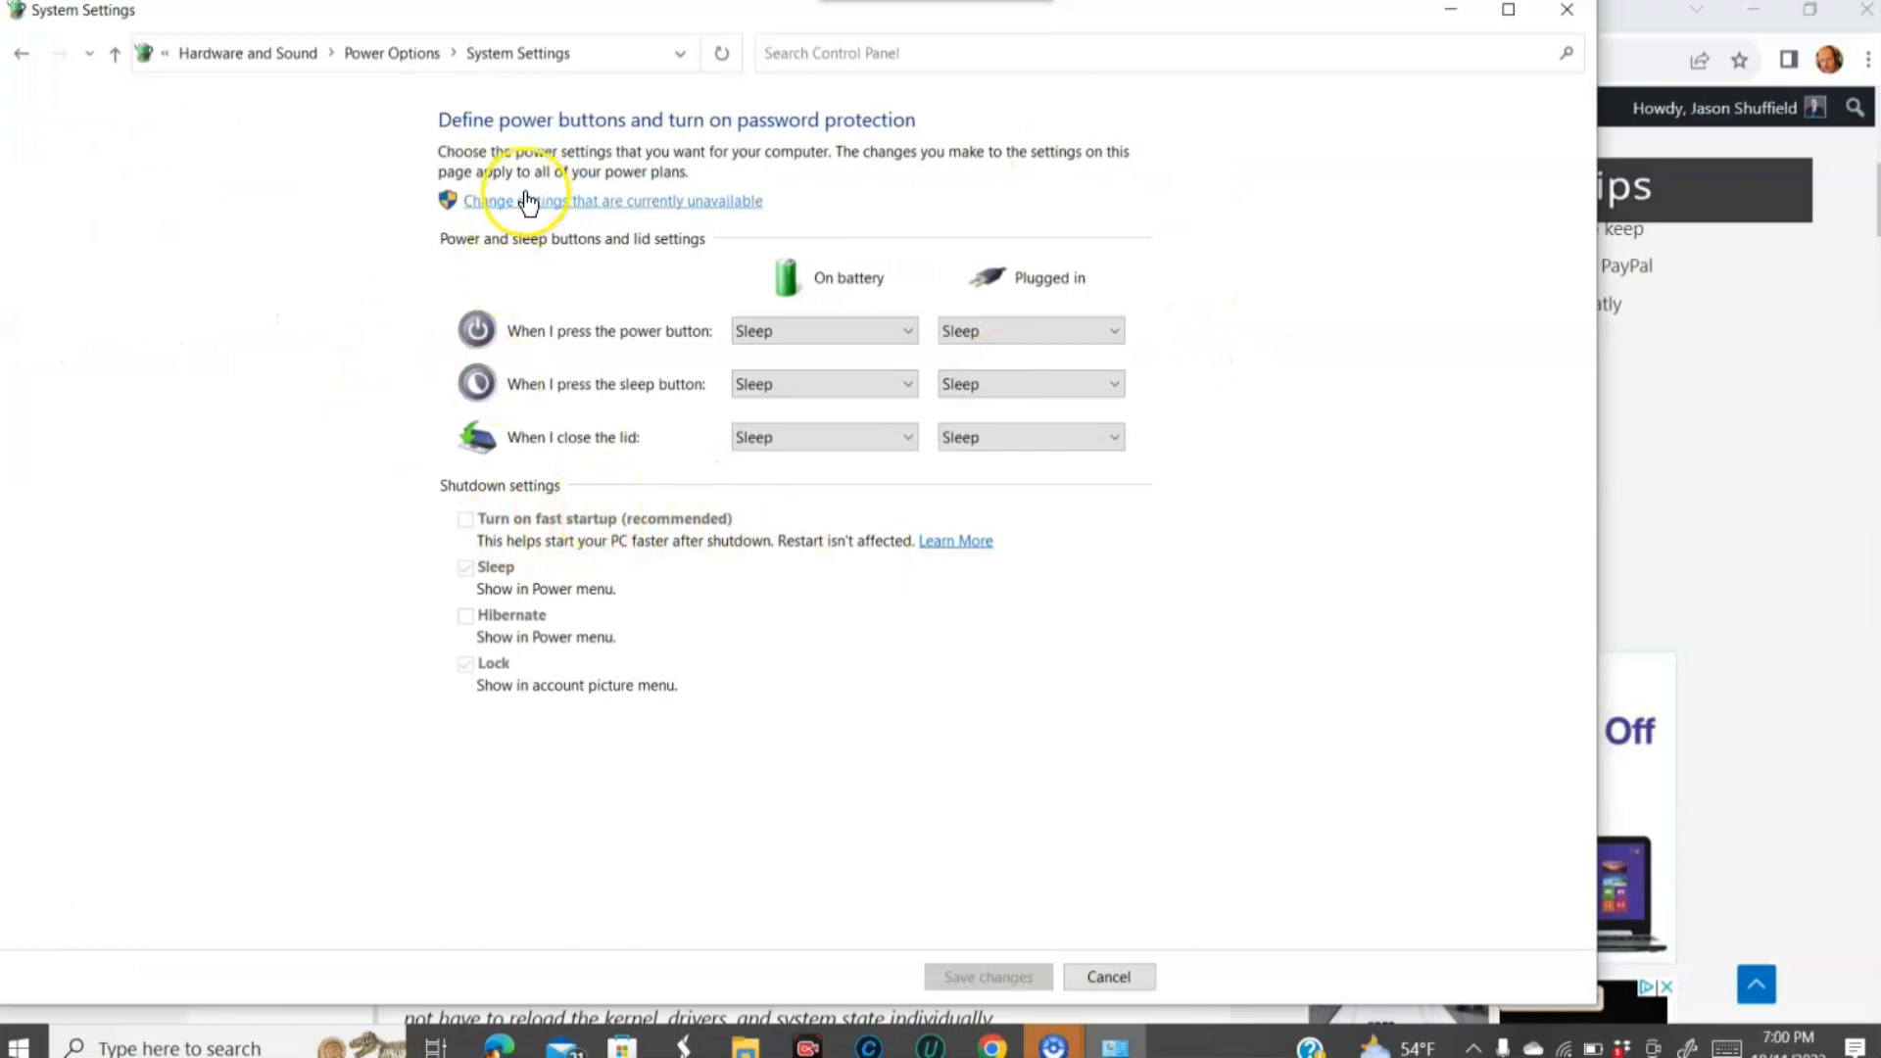
pyautogui.click(521, 201)
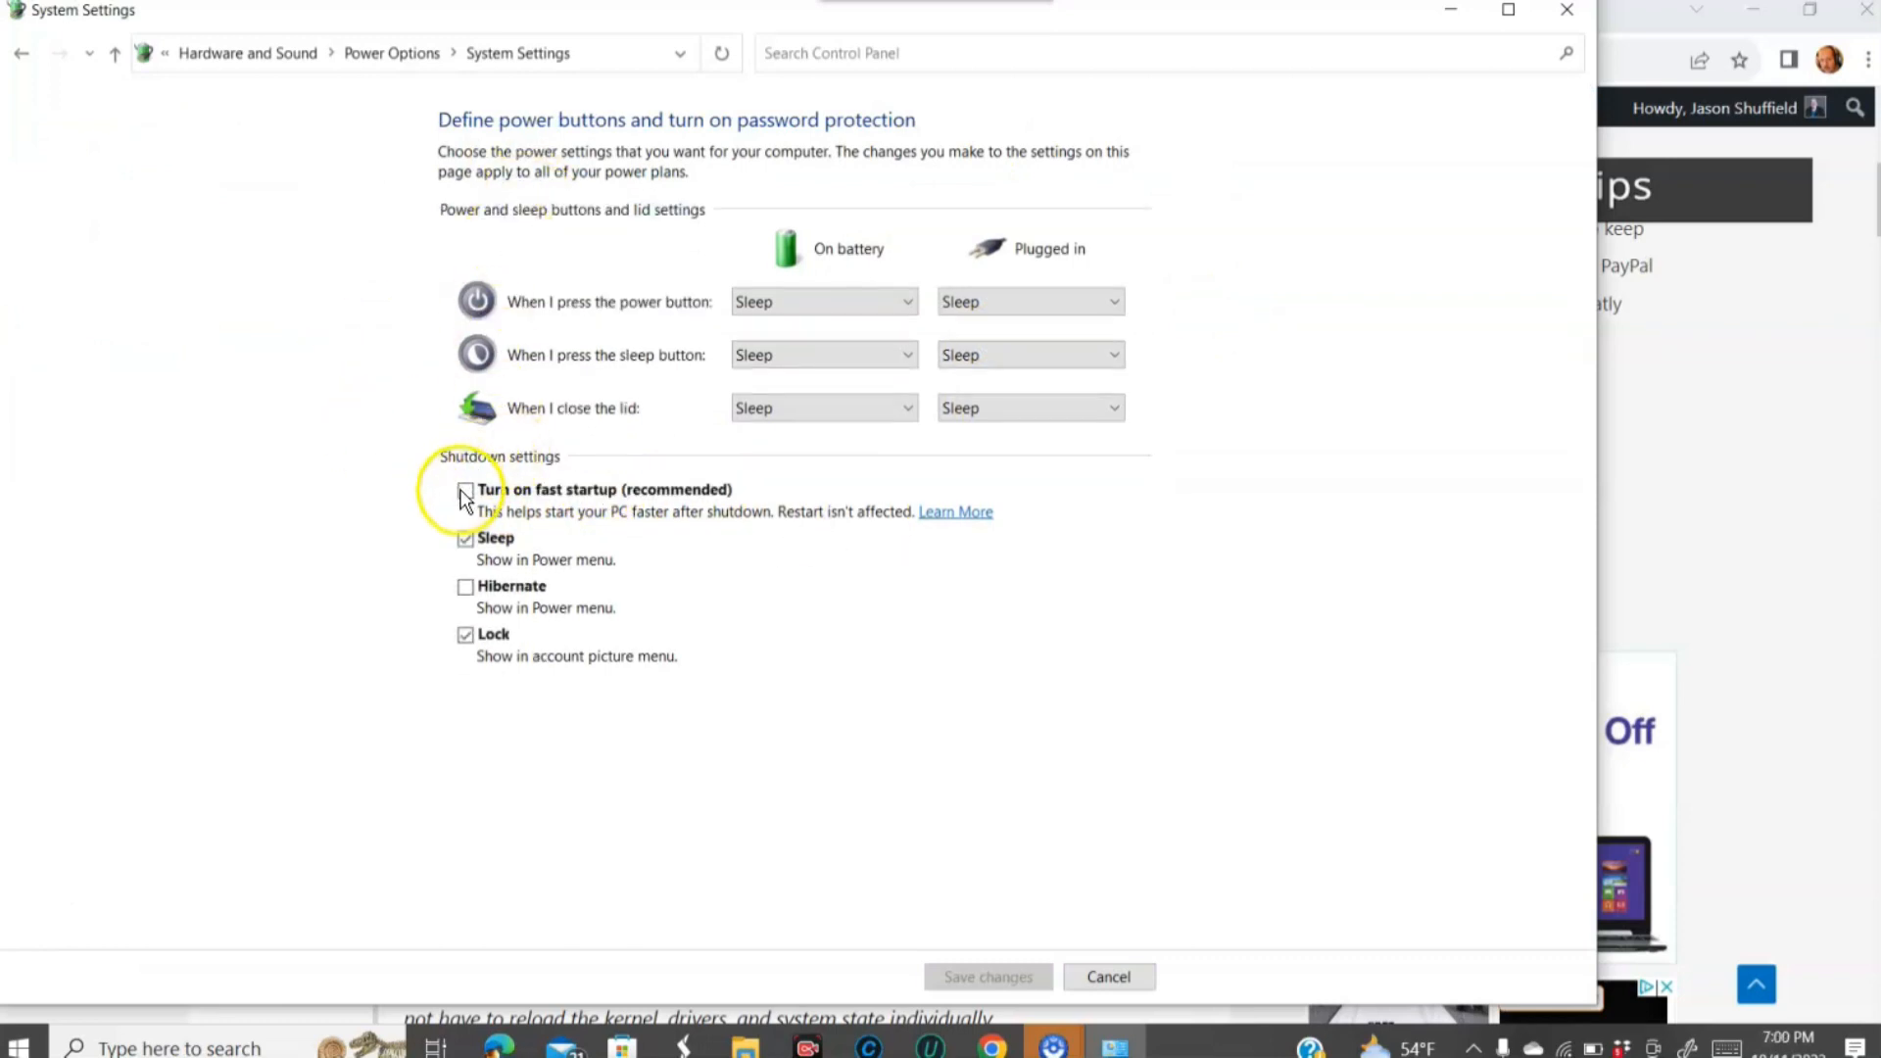
pyautogui.click(464, 490)
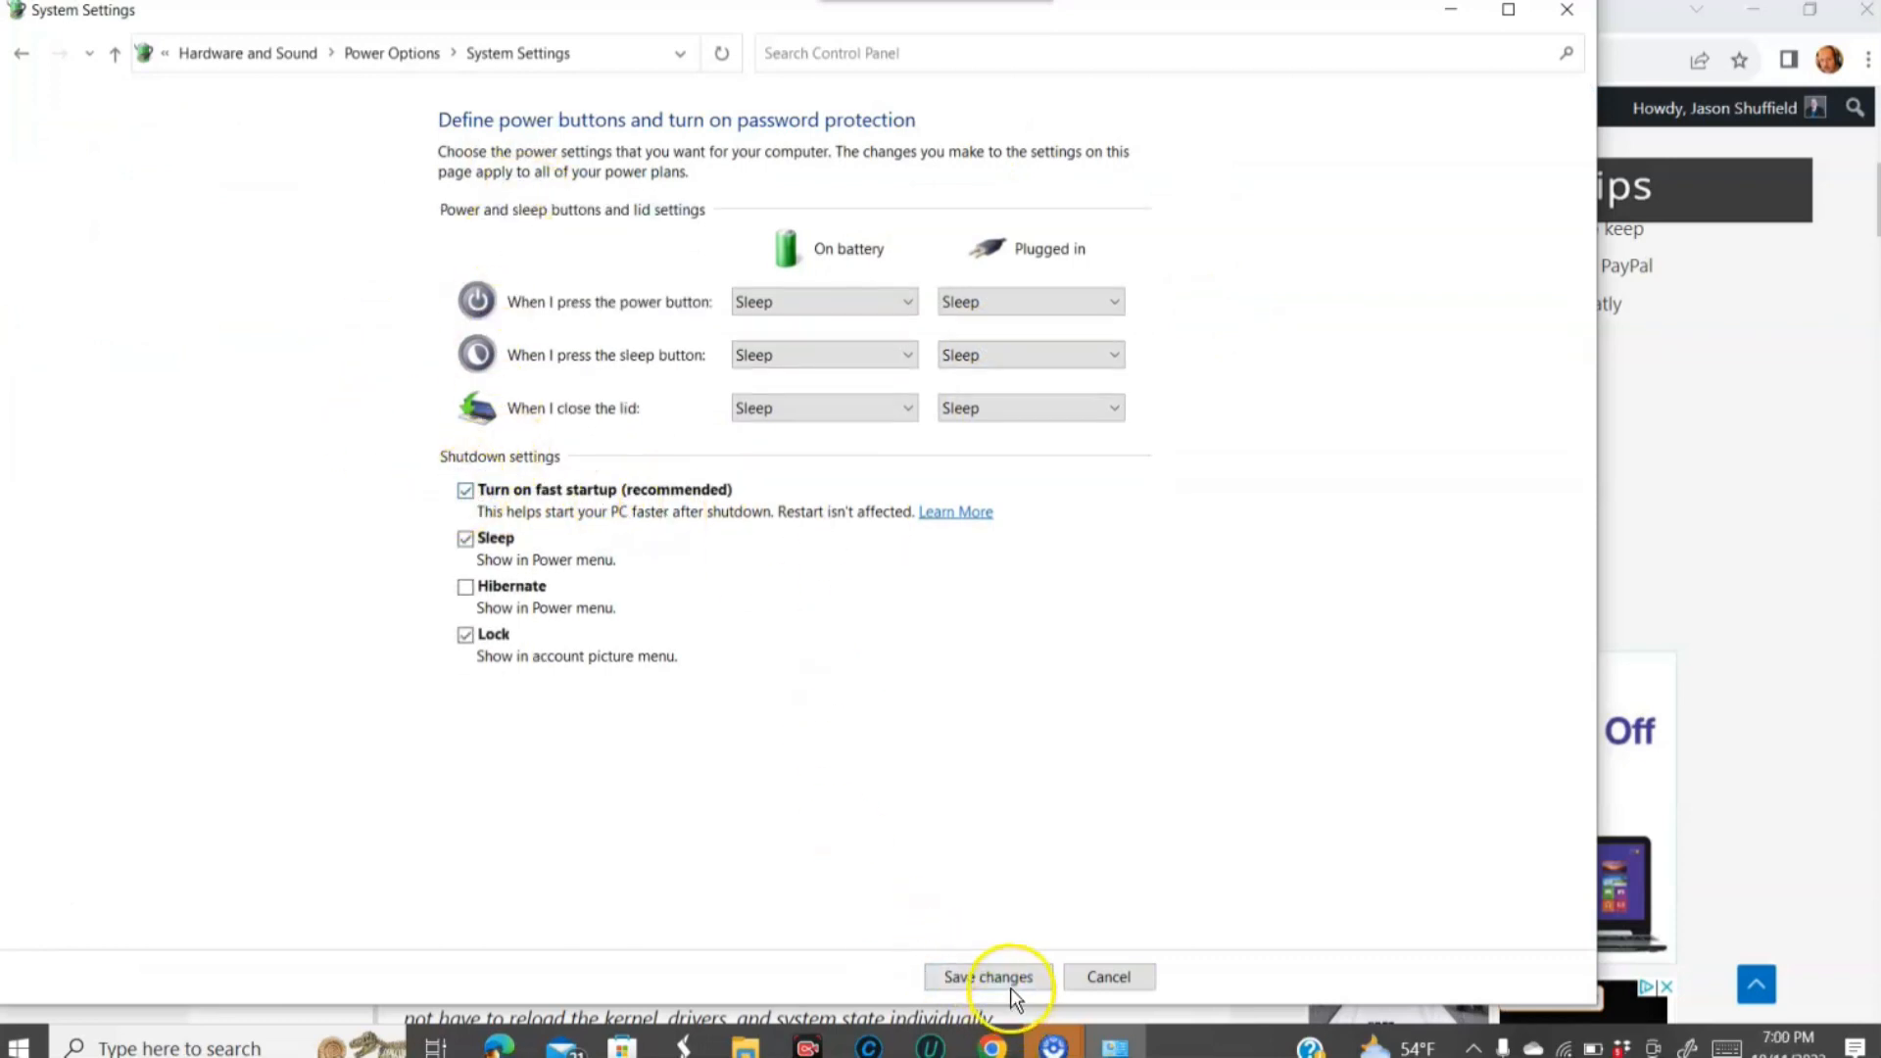
pyautogui.click(987, 977)
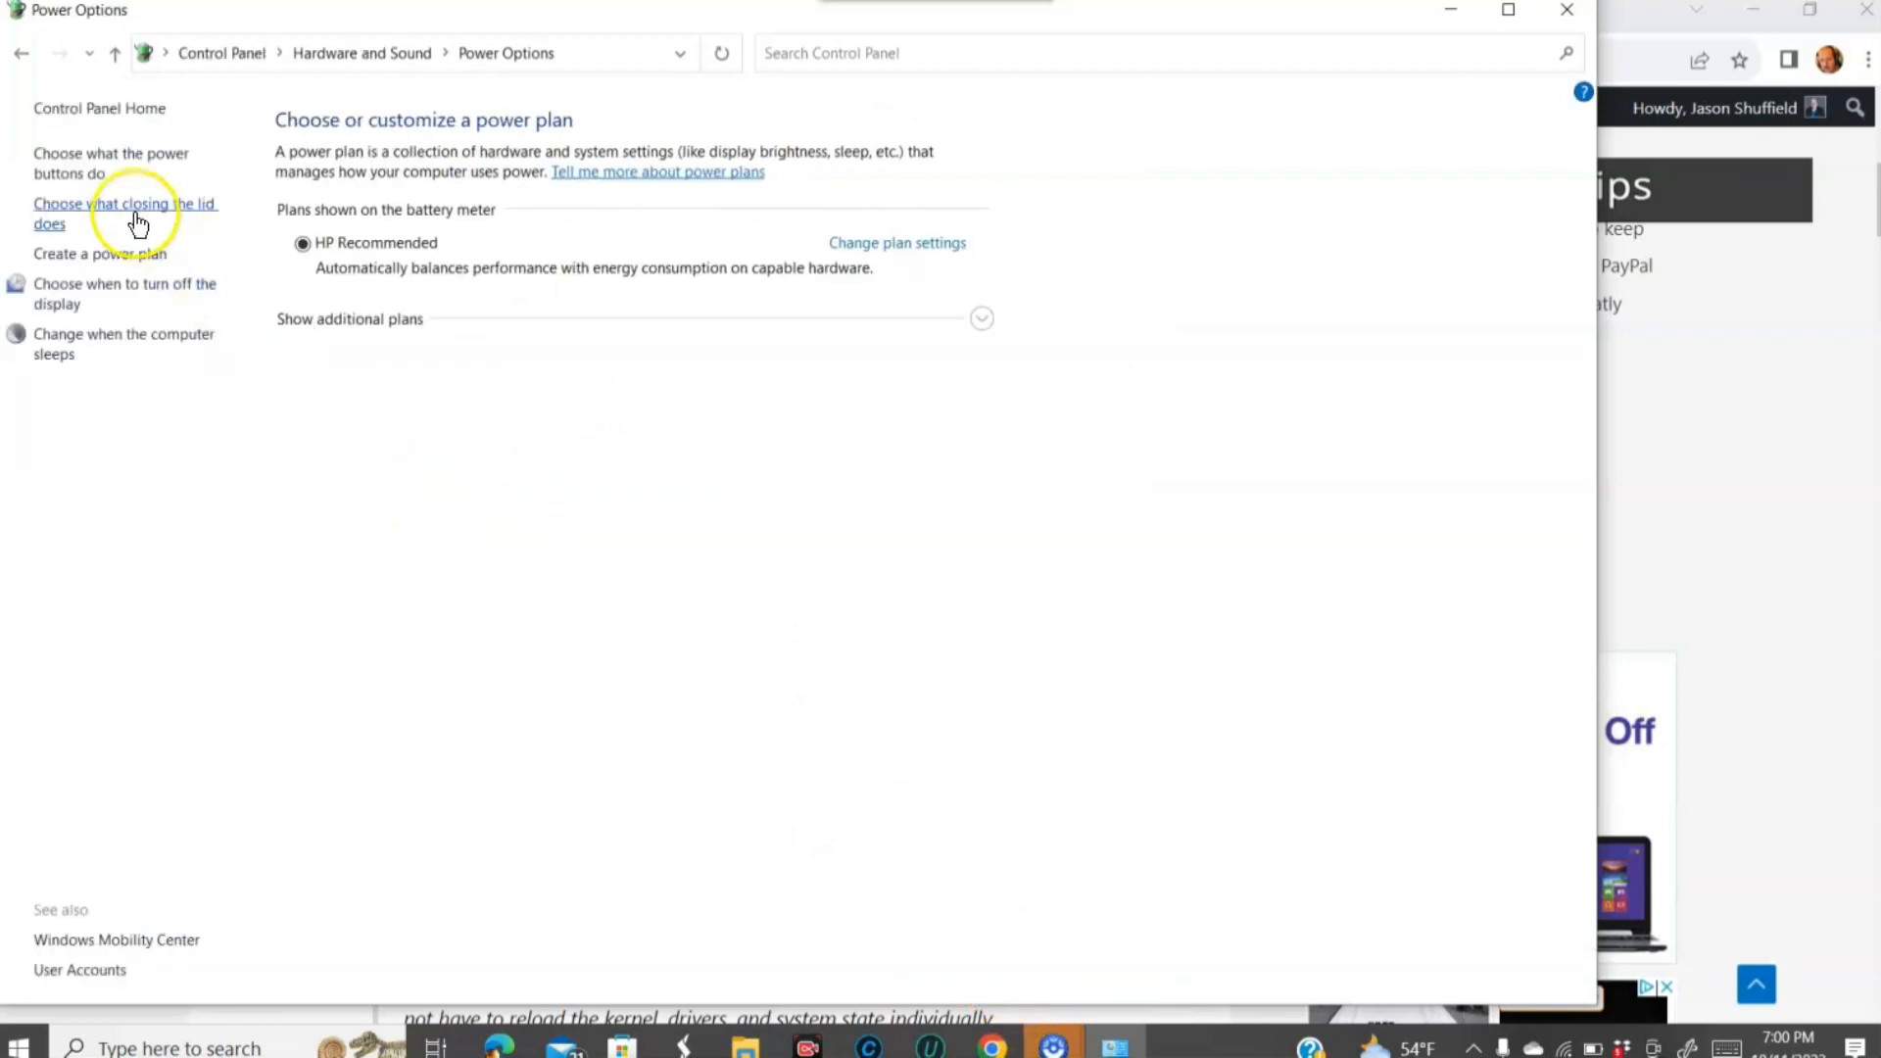
pyautogui.click(126, 213)
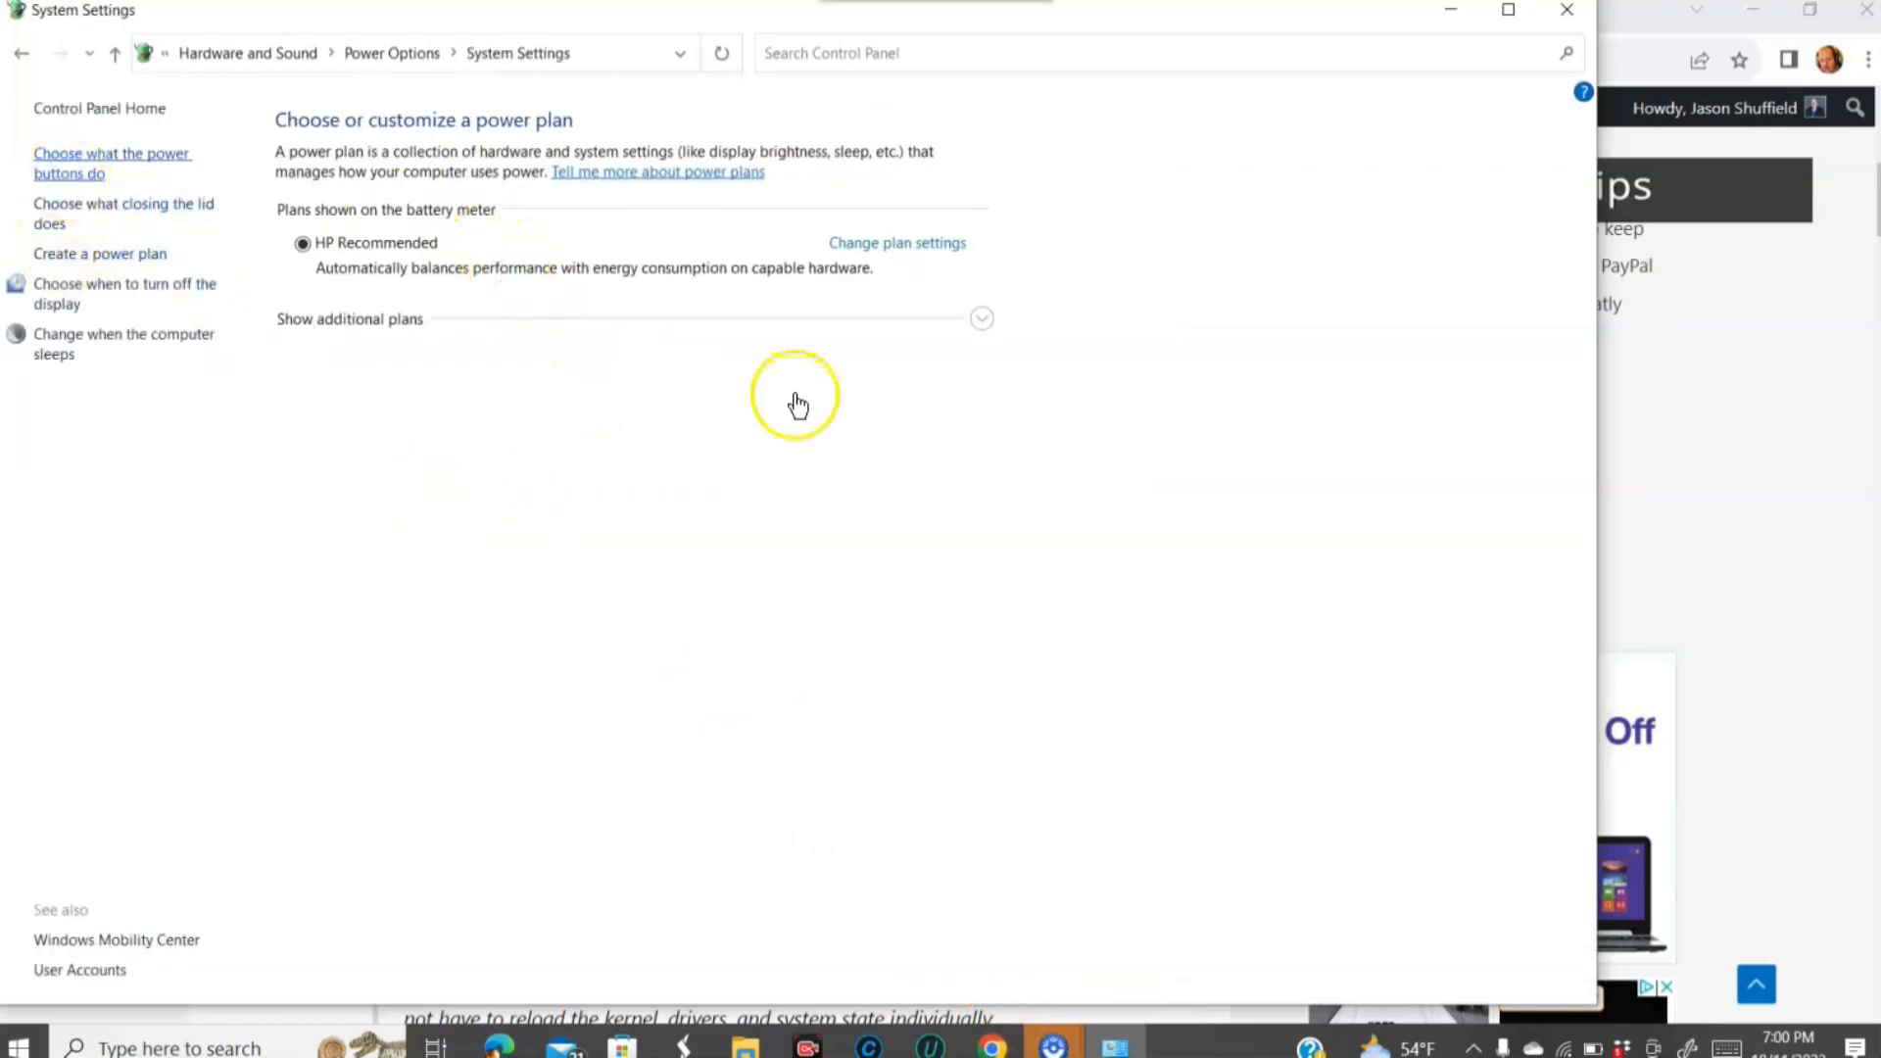
pyautogui.click(111, 191)
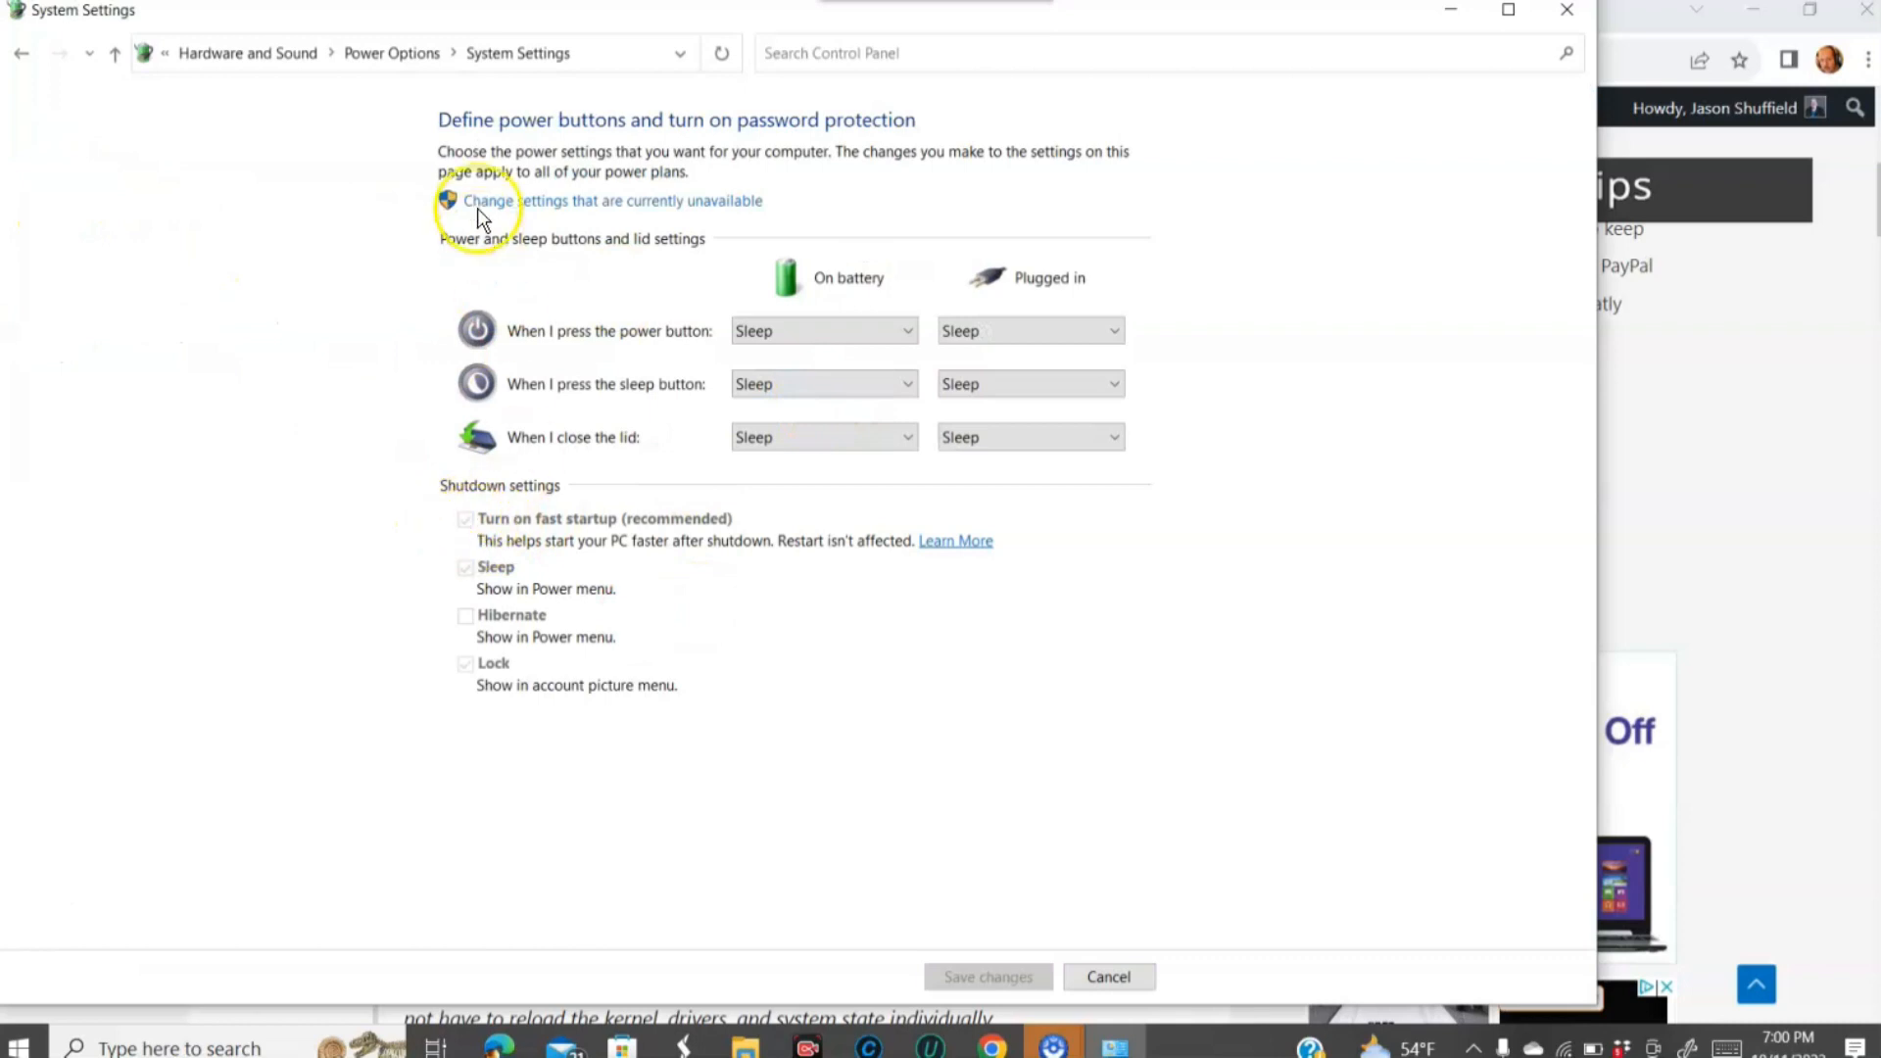
pyautogui.click(488, 201)
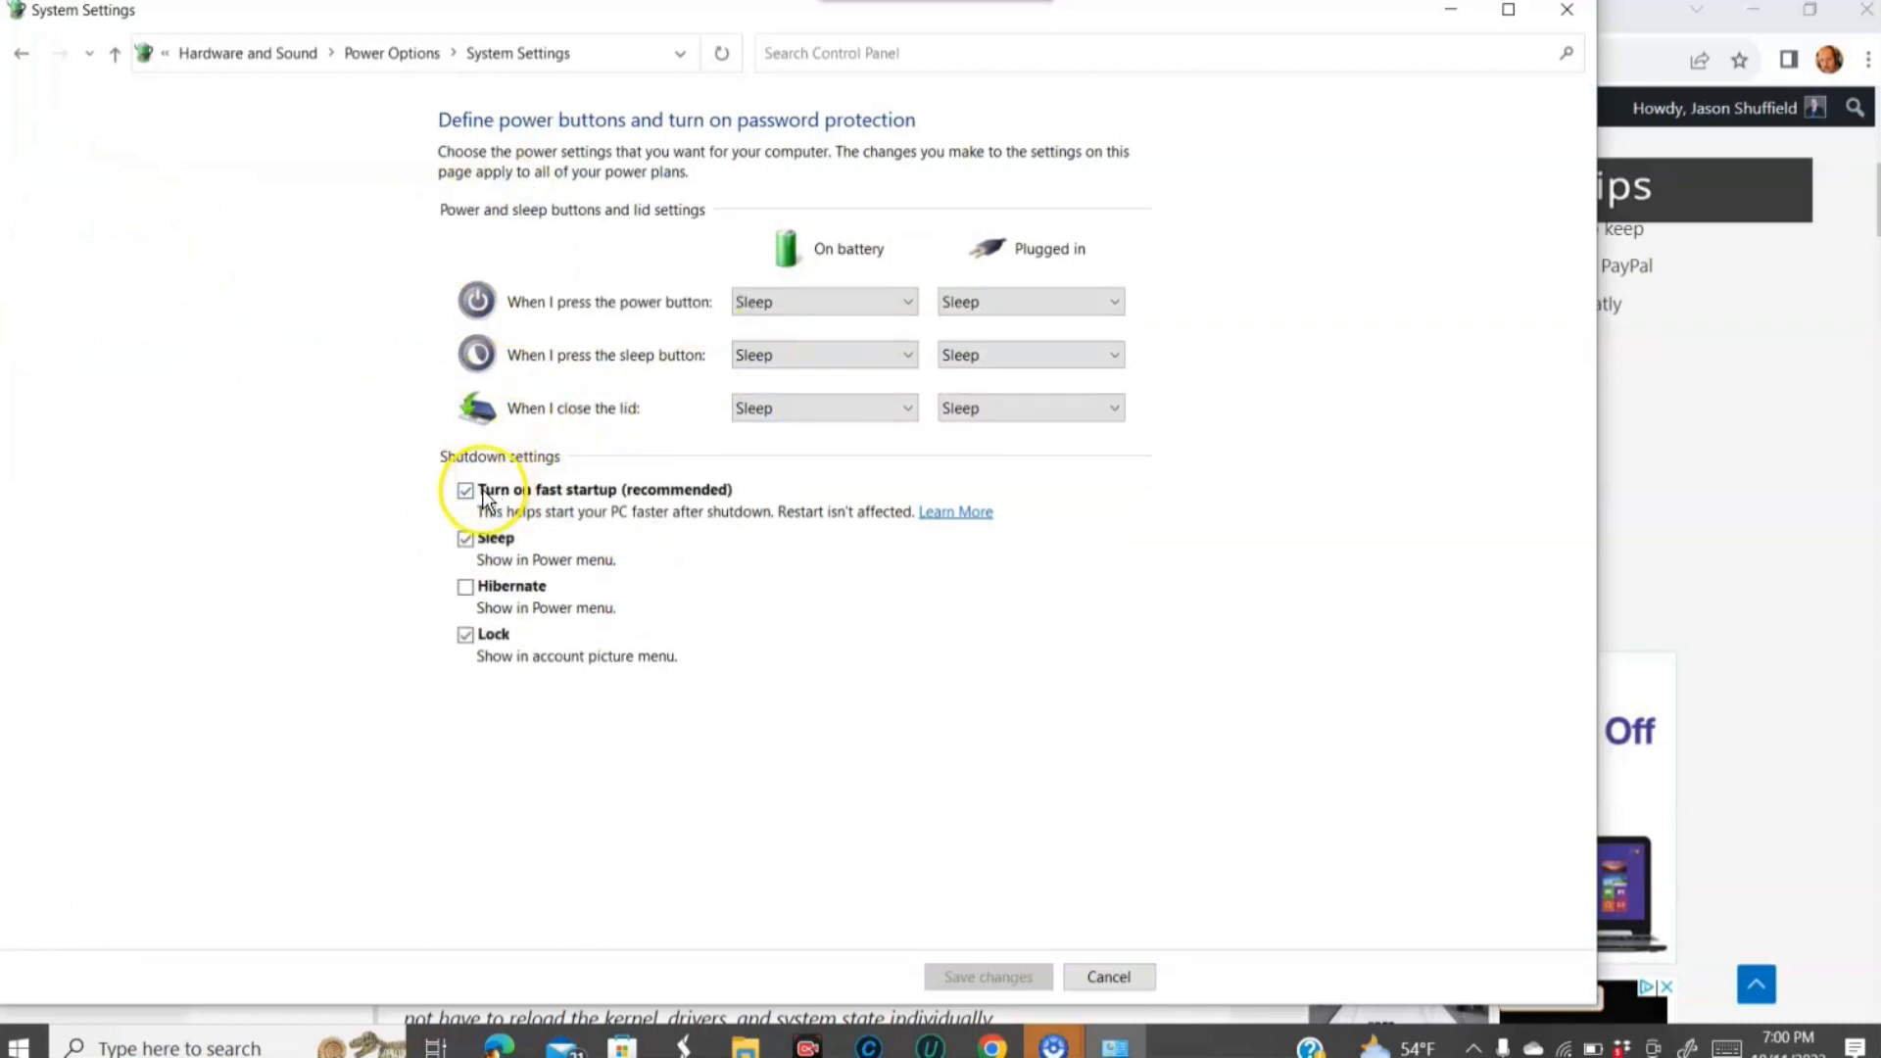
pyautogui.click(465, 490)
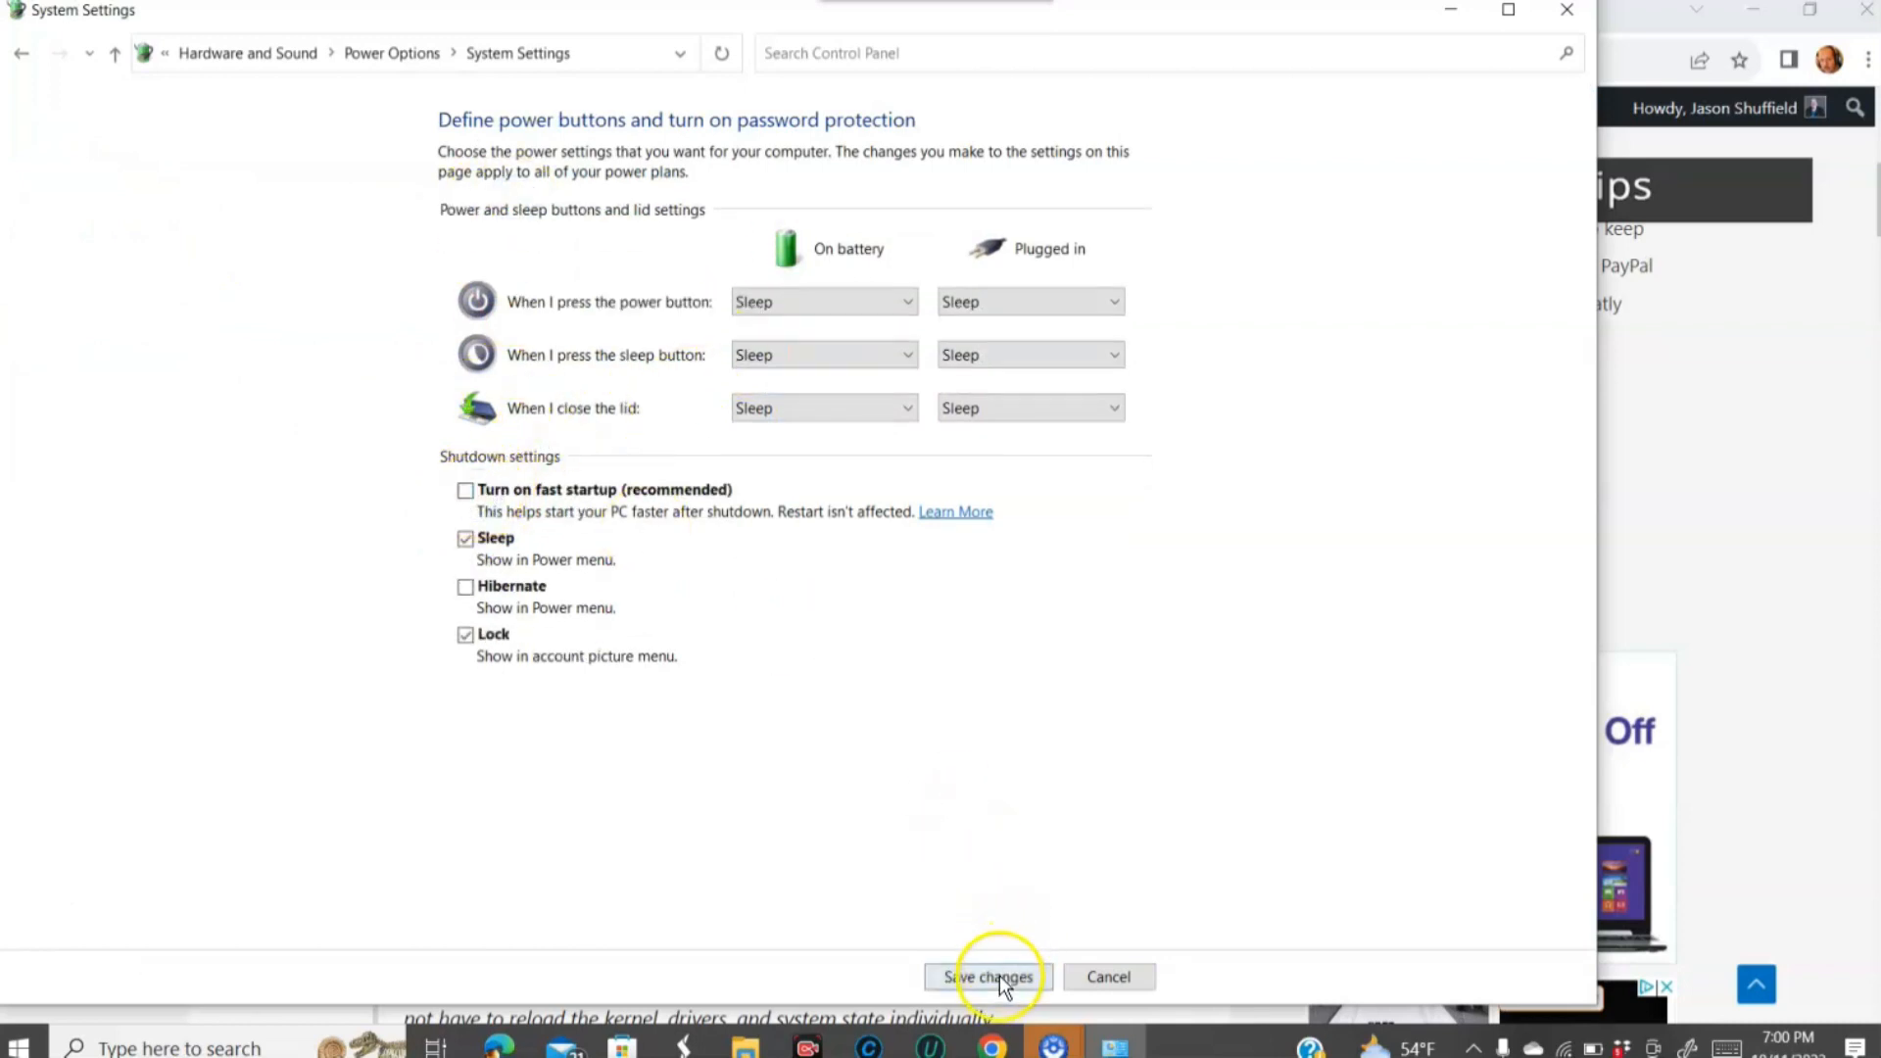
pyautogui.click(988, 976)
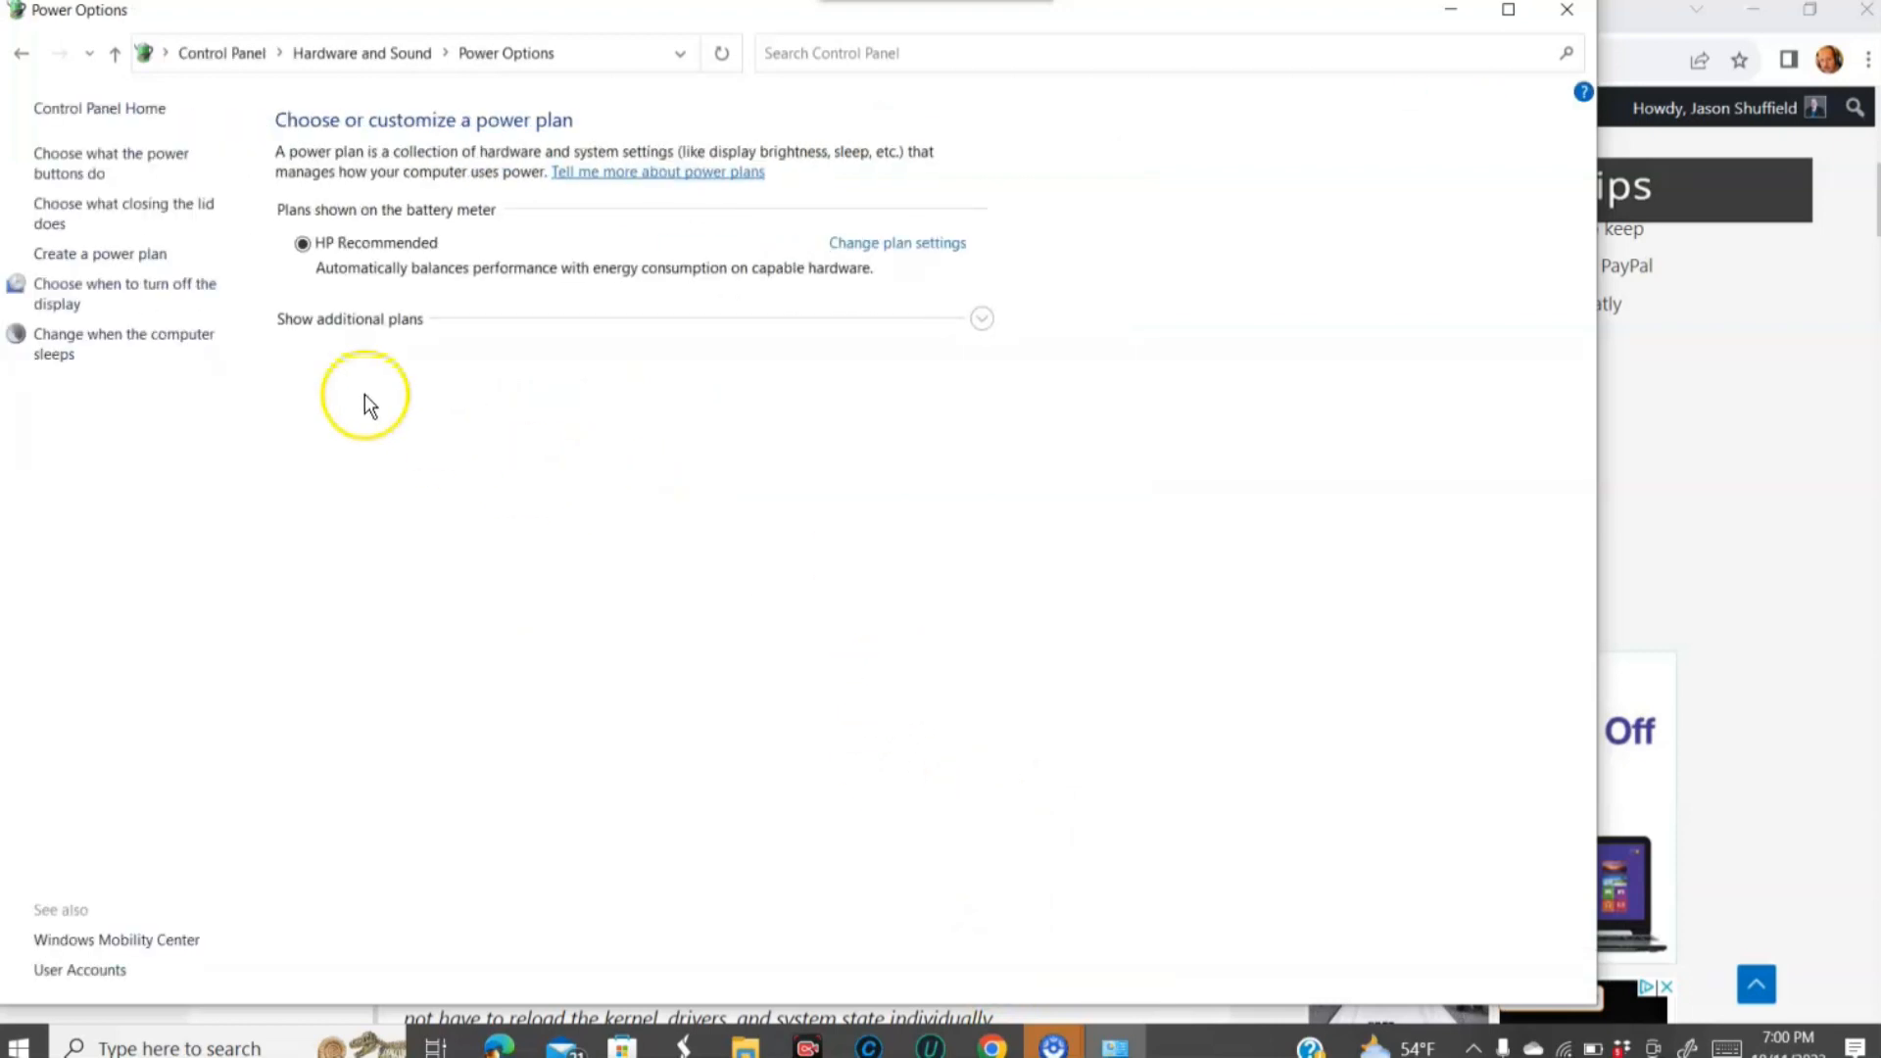